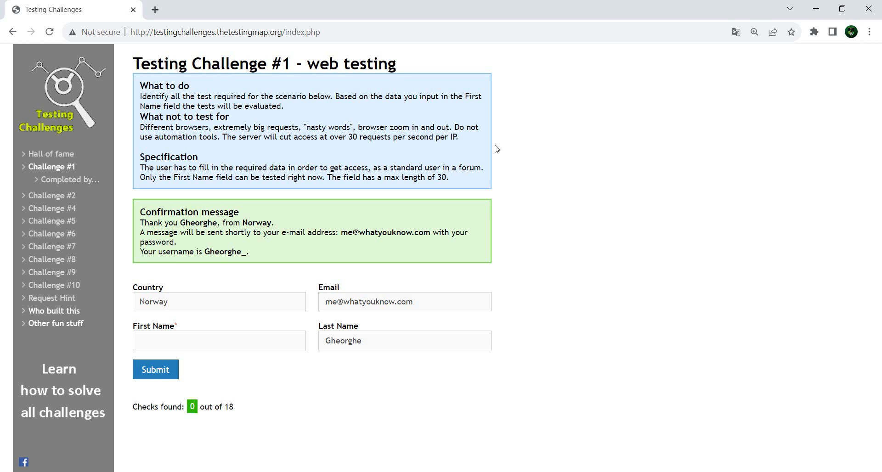
pyautogui.moveTo(292, 72)
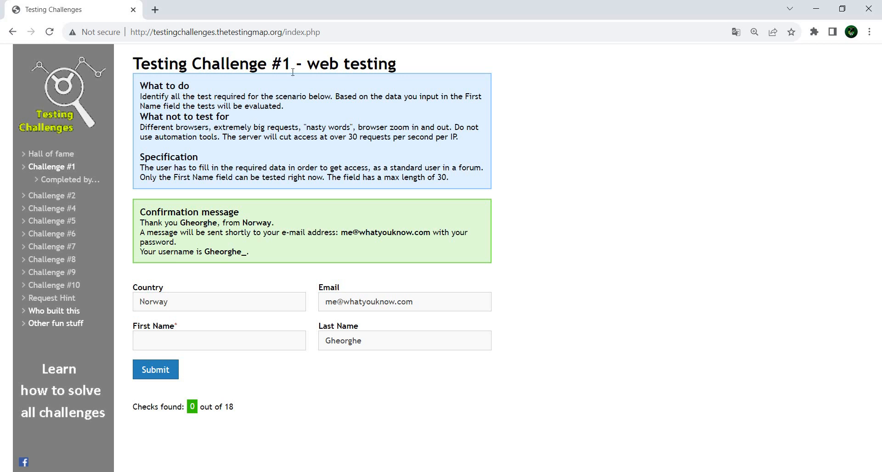
pyautogui.moveTo(542, 162)
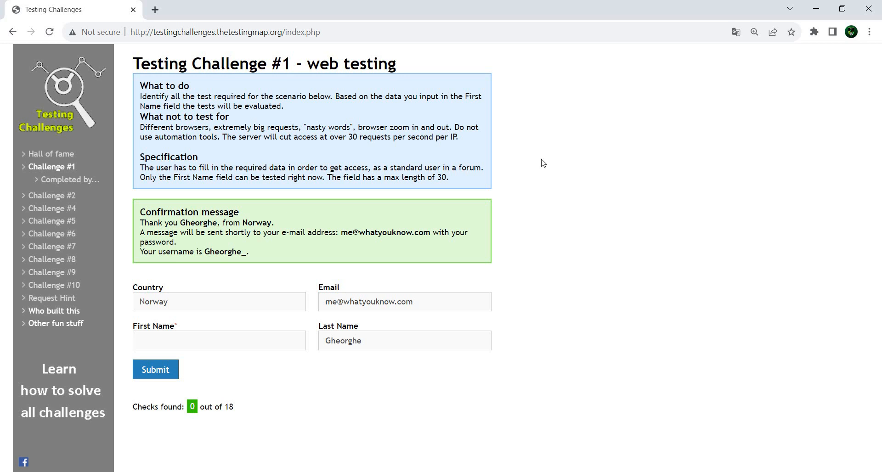
pyautogui.moveTo(572, 245)
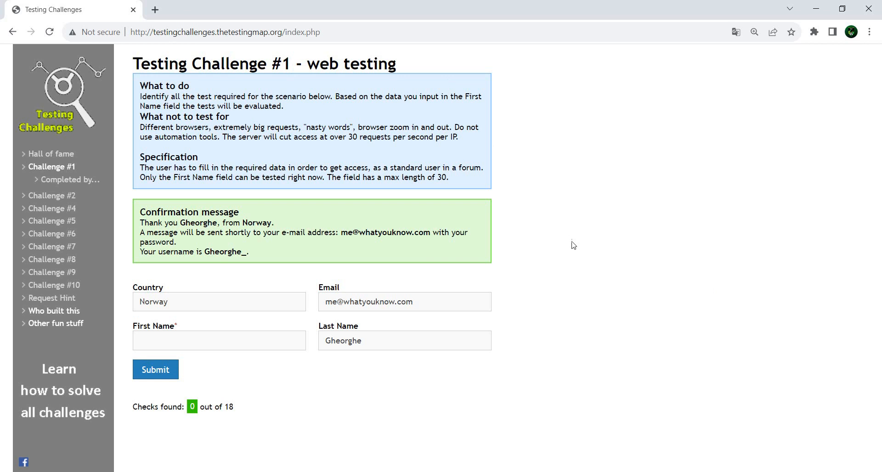
pyautogui.moveTo(515, 276)
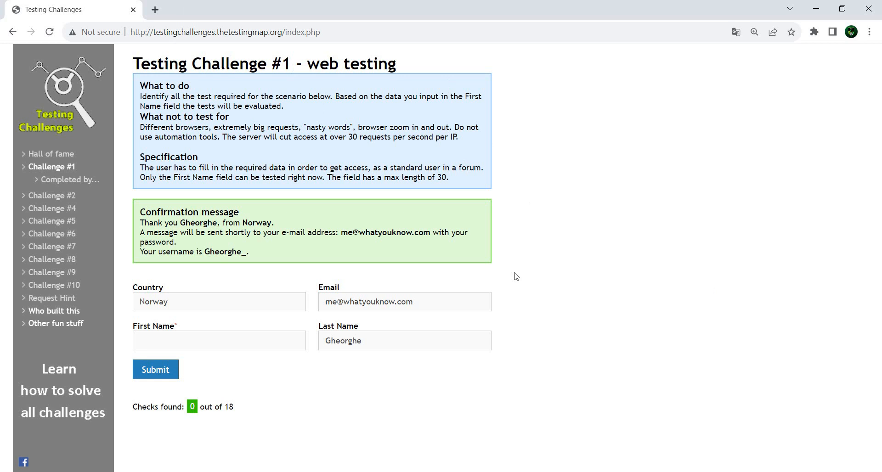
pyautogui.moveTo(224, 402)
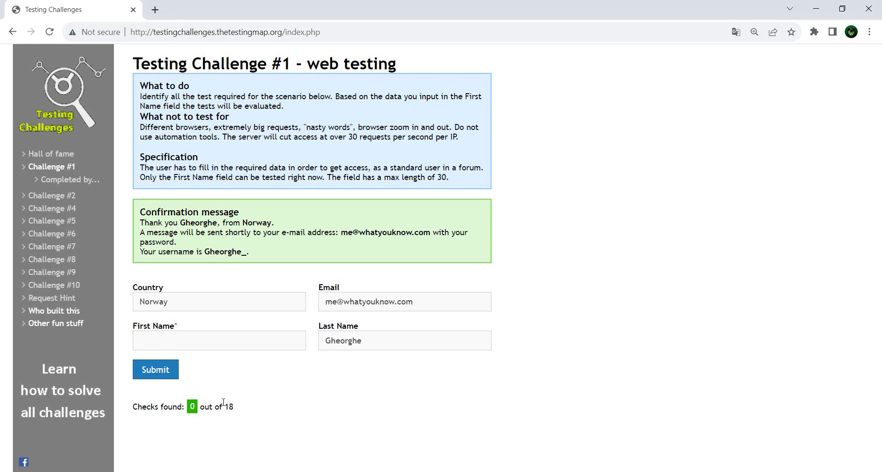
pyautogui.moveTo(254, 413)
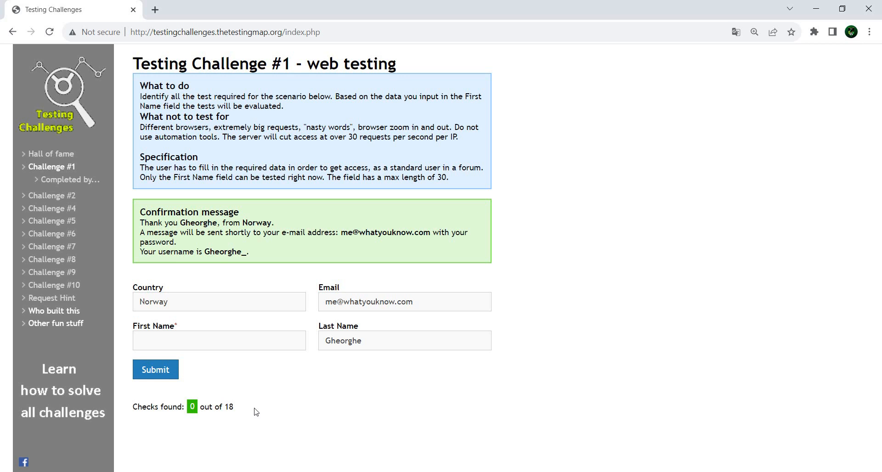
pyautogui.moveTo(618, 154)
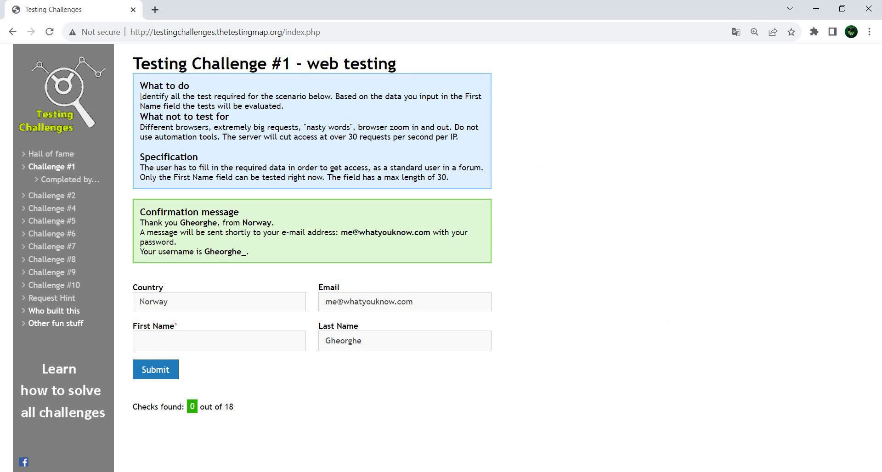
pyautogui.moveTo(277, 97)
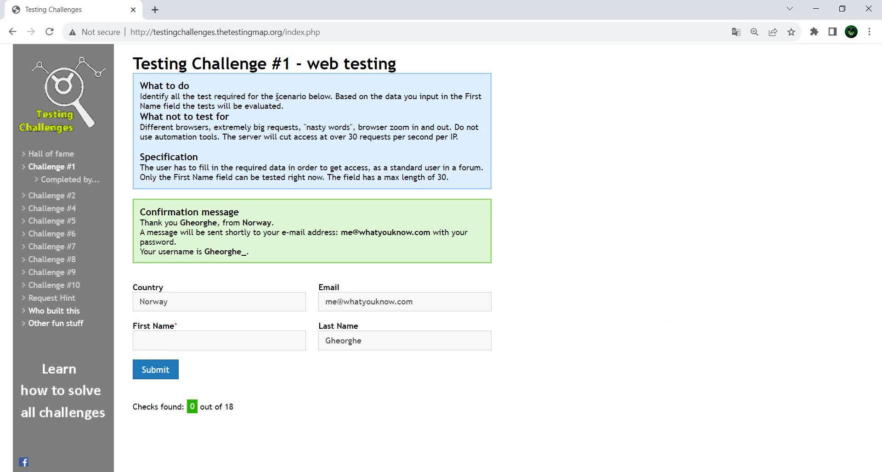
pyautogui.moveTo(235, 194)
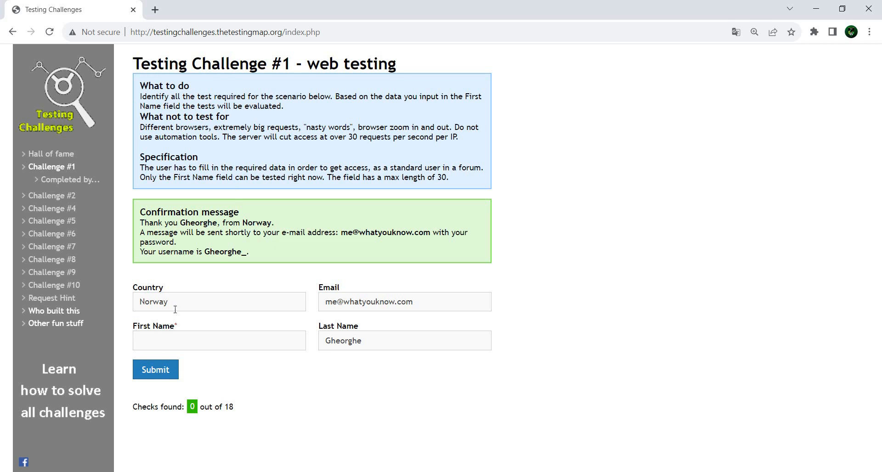
# - Highlight the challenge rule stating First Name allows a maximum of 30 characters
pyautogui.doubleClick(175, 127)
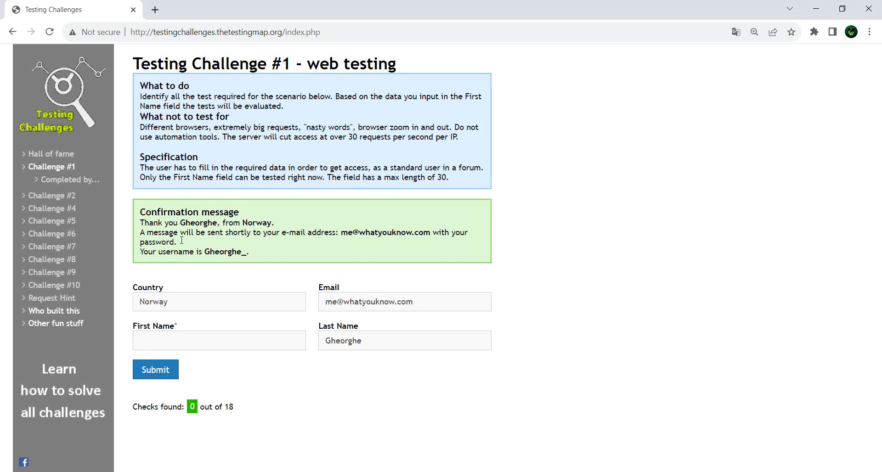
pyautogui.moveTo(331, 174)
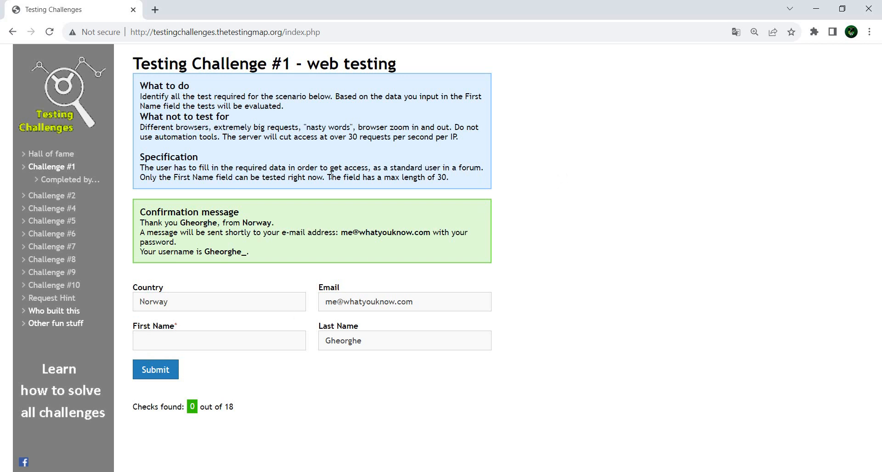
pyautogui.moveTo(328, 177); pyautogui.dragTo(447, 178)
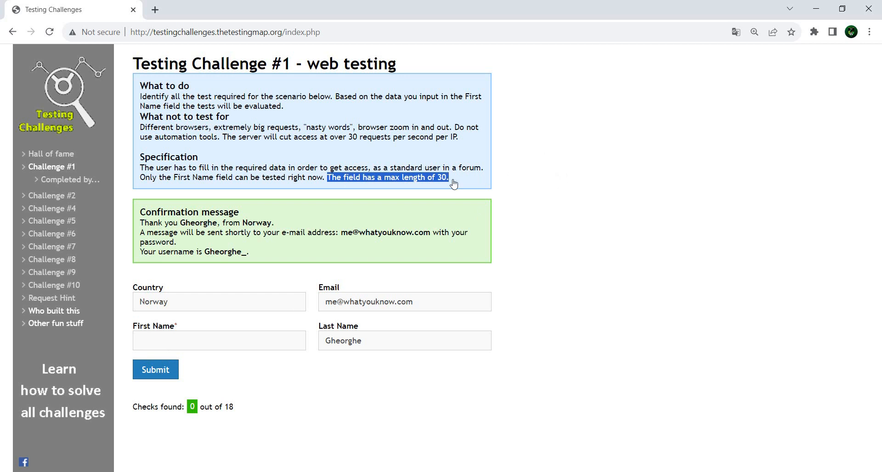
pyautogui.moveTo(550, 231)
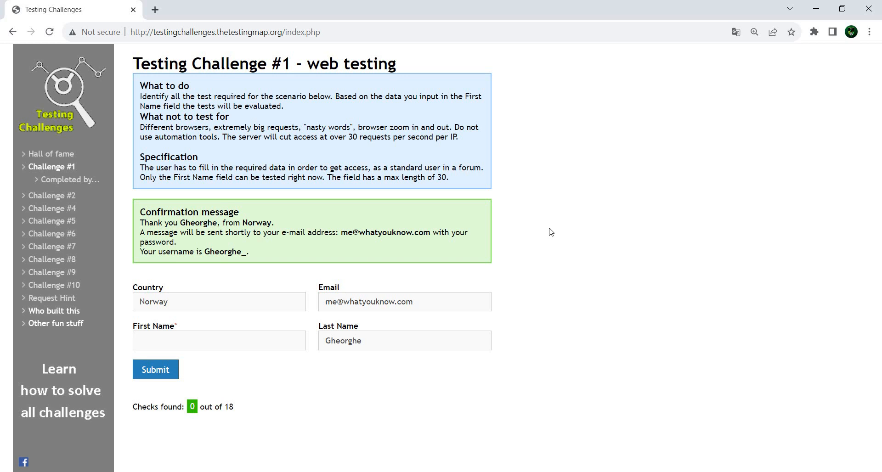
pyautogui.moveTo(474, 214)
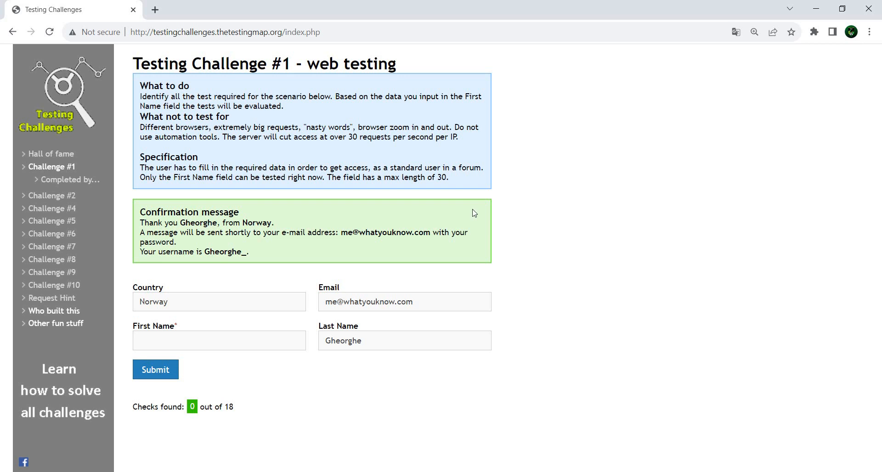
pyautogui.moveTo(651, 222)
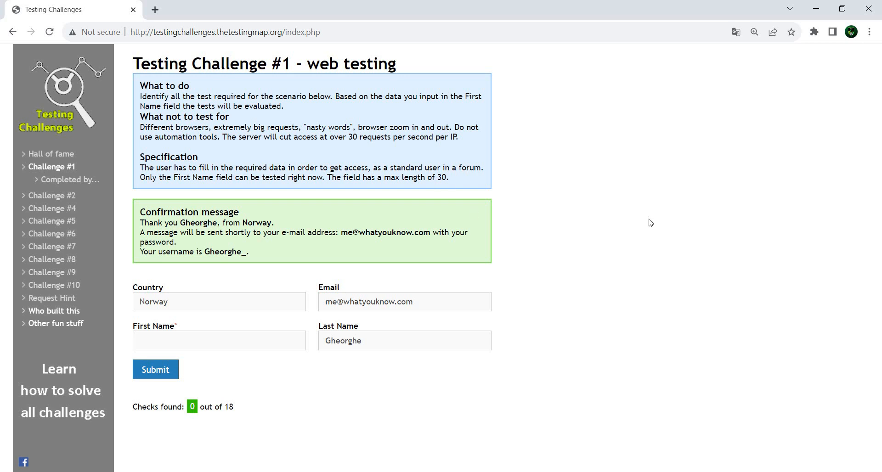
pyautogui.moveTo(371, 389)
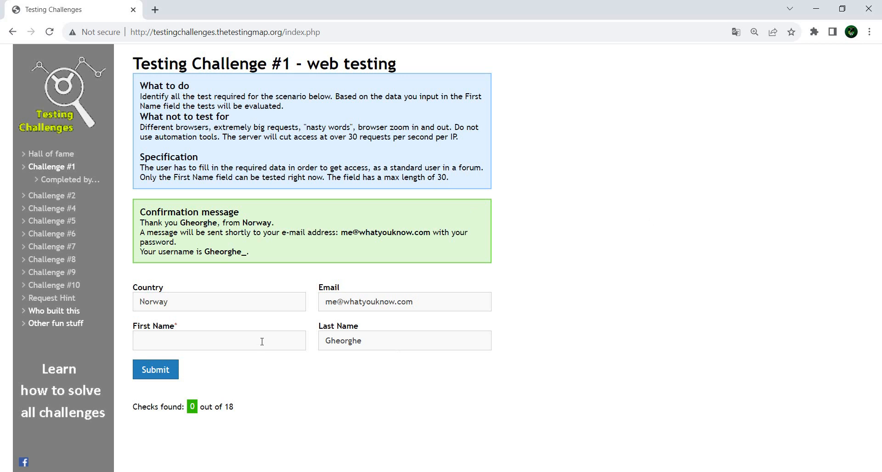
# - Submit a 30-digit numeric First Name, finding the non-alphabetic and maximum-value checks
pyautogui.write('1')
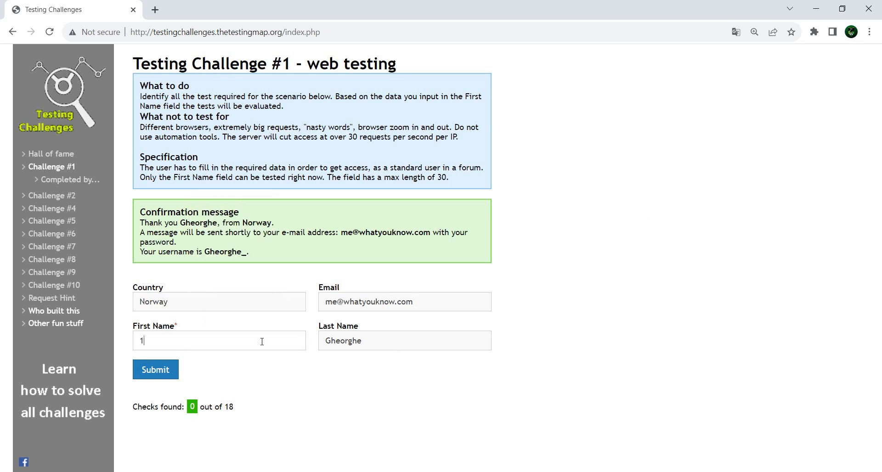
pyautogui.write('2345')
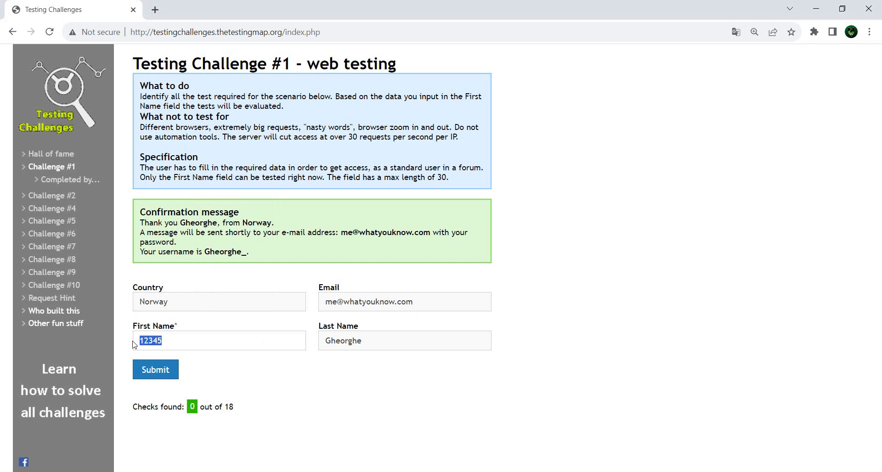
pyautogui.click(191, 341)
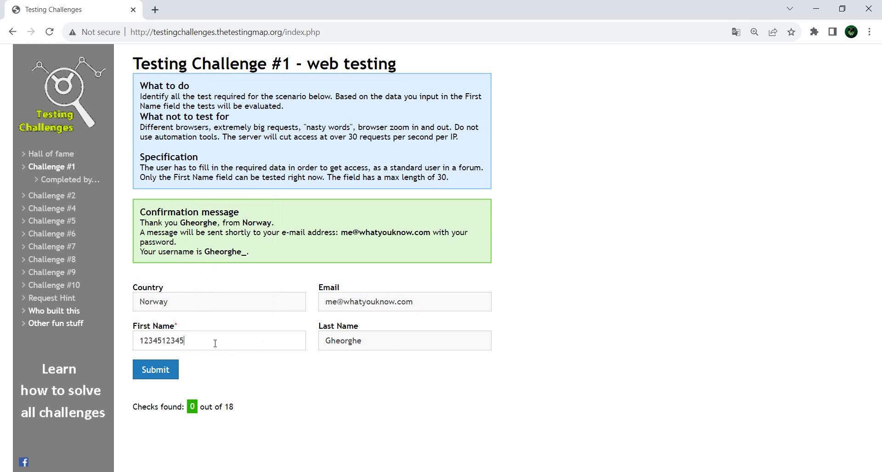
pyautogui.write('12345123451234512345')
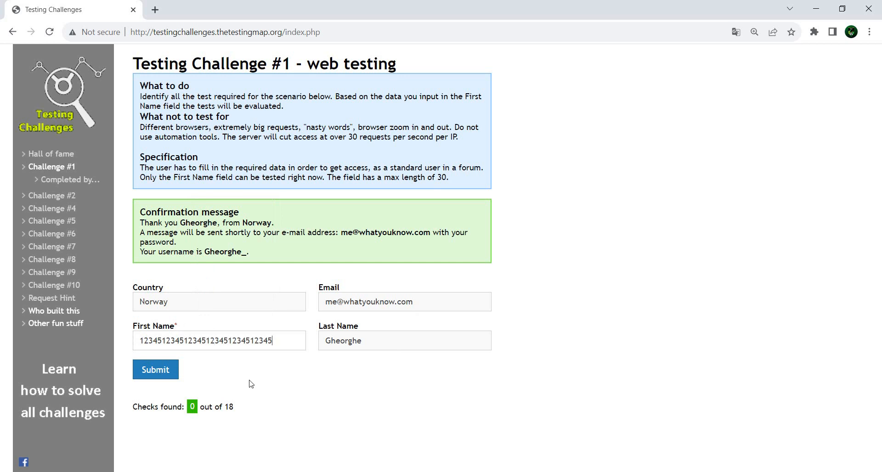
pyautogui.click(156, 369)
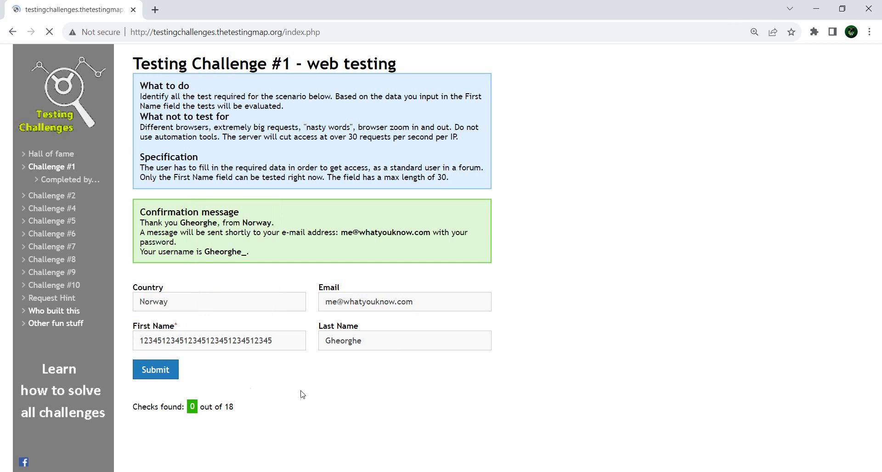
pyautogui.click(156, 369)
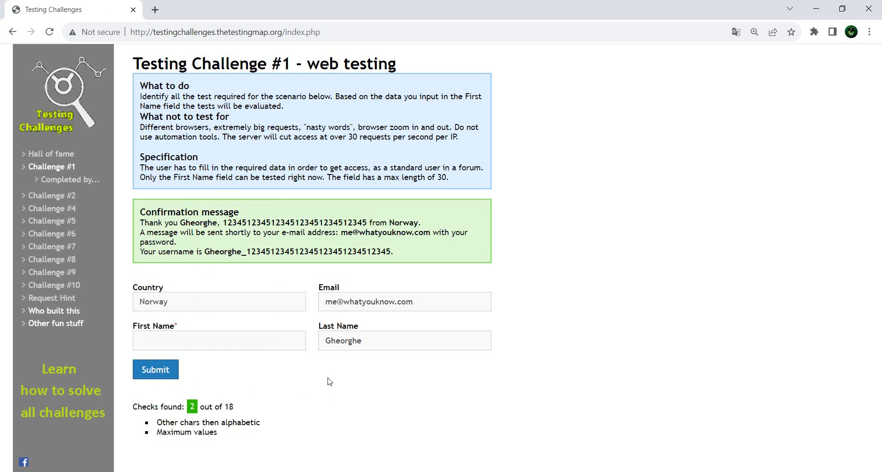
pyautogui.moveTo(318, 416)
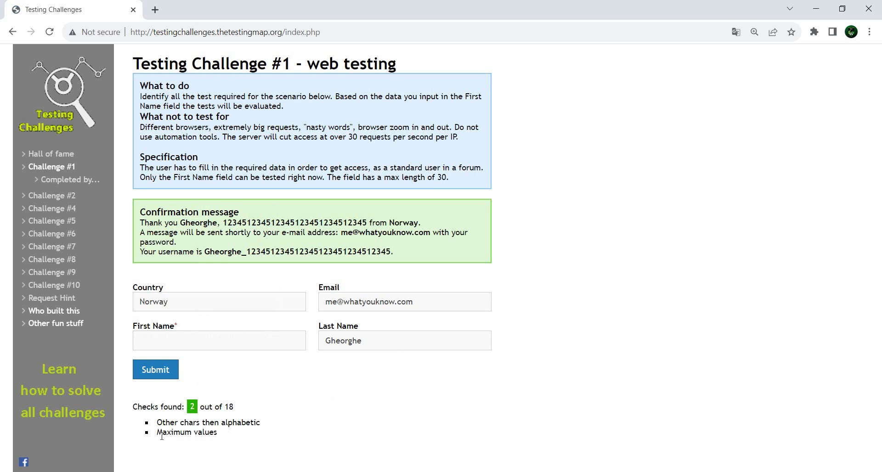
pyautogui.moveTo(334, 420)
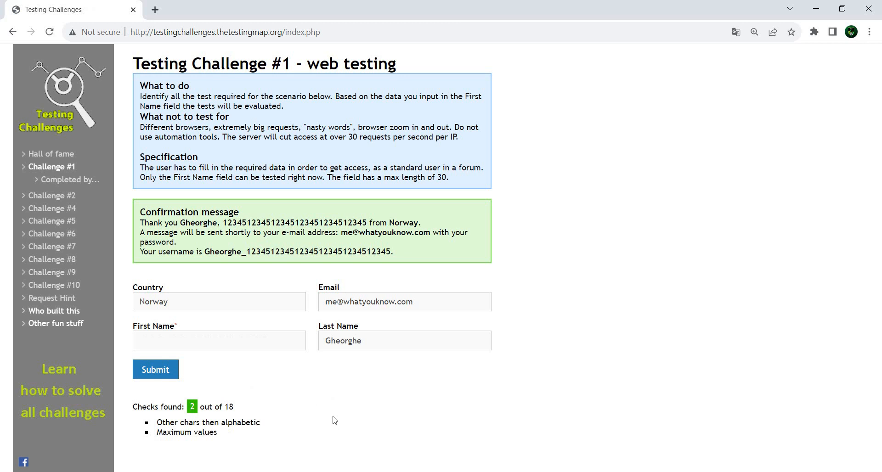
pyautogui.moveTo(152, 432)
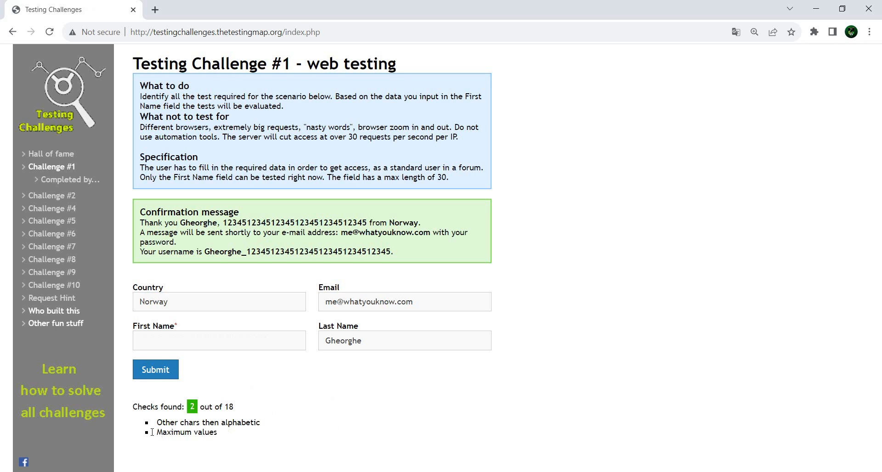
pyautogui.moveTo(295, 408)
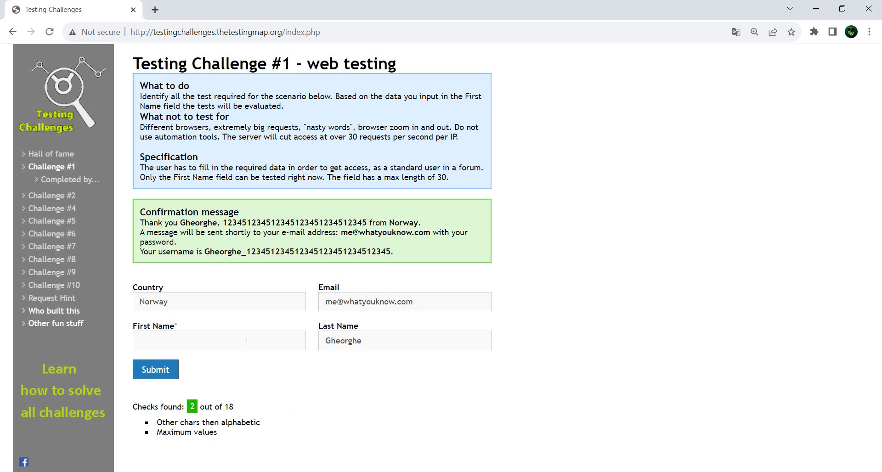
# - Submit a 31-digit First Name and then '1', finding more-than-maximum and minimum value checks
pyautogui.write('123451234512345123451234512345')
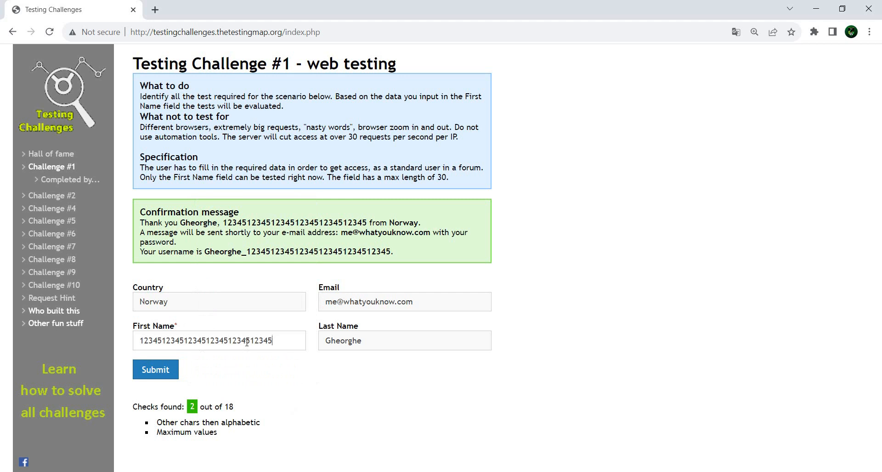
pyautogui.moveTo(339, 400)
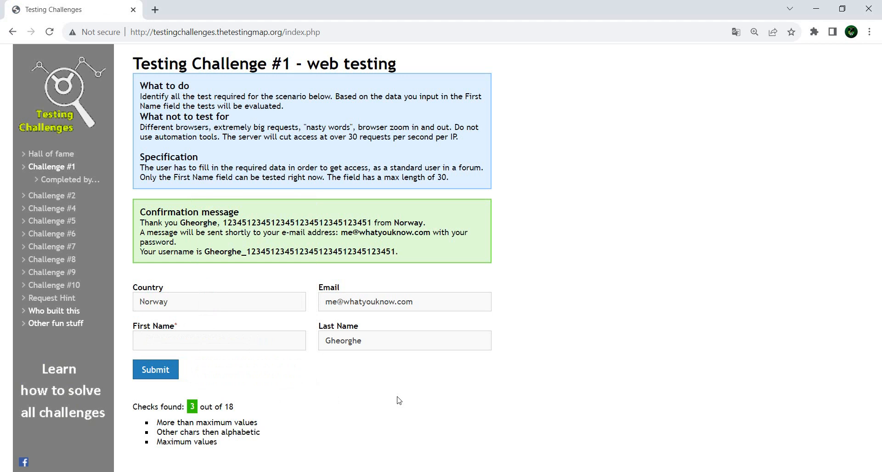
pyautogui.click(156, 369)
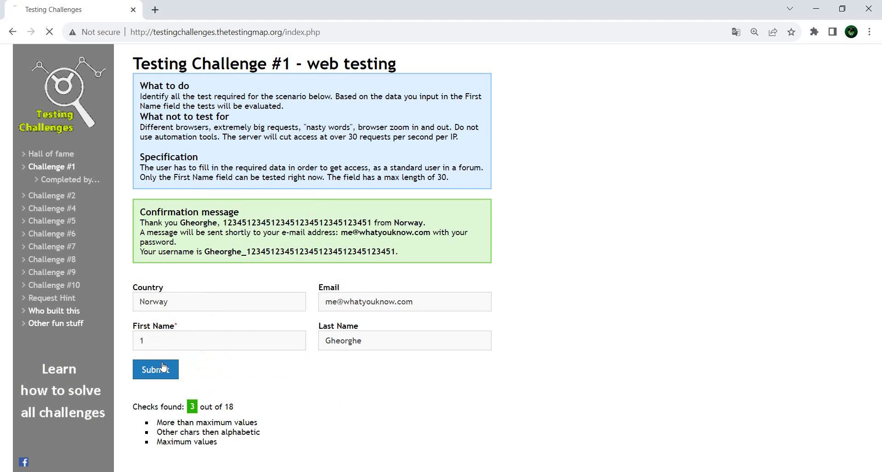
pyautogui.click(155, 368)
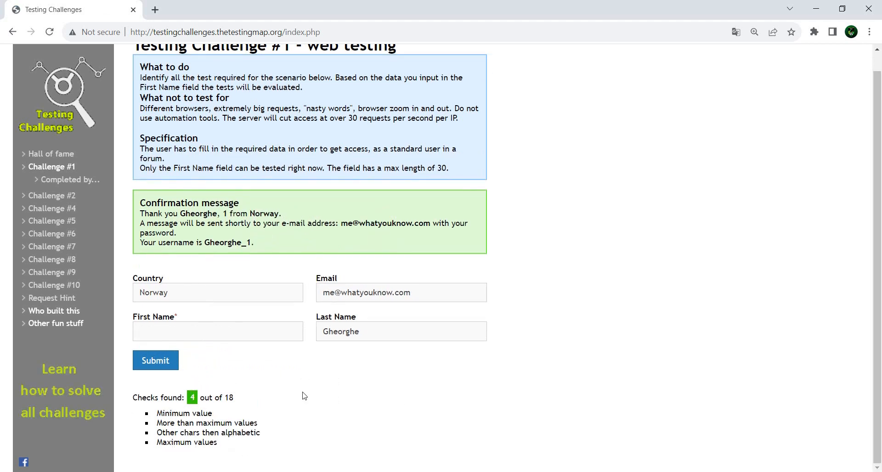
pyautogui.click(217, 331)
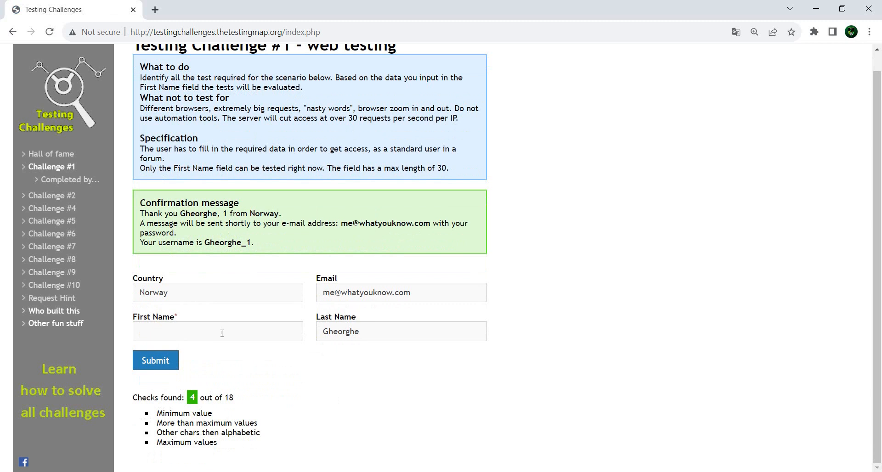
pyautogui.moveTo(344, 406)
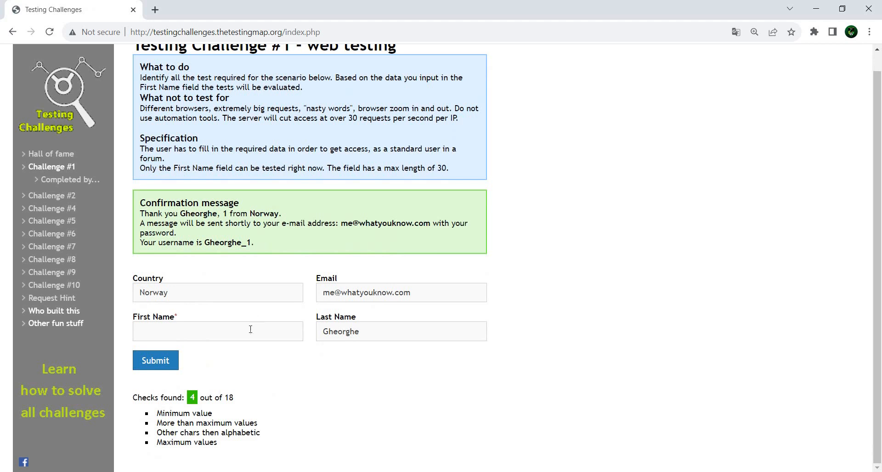
# - Submit '123' as First Name, adding the Average value check for 5 of 18
pyautogui.write('12')
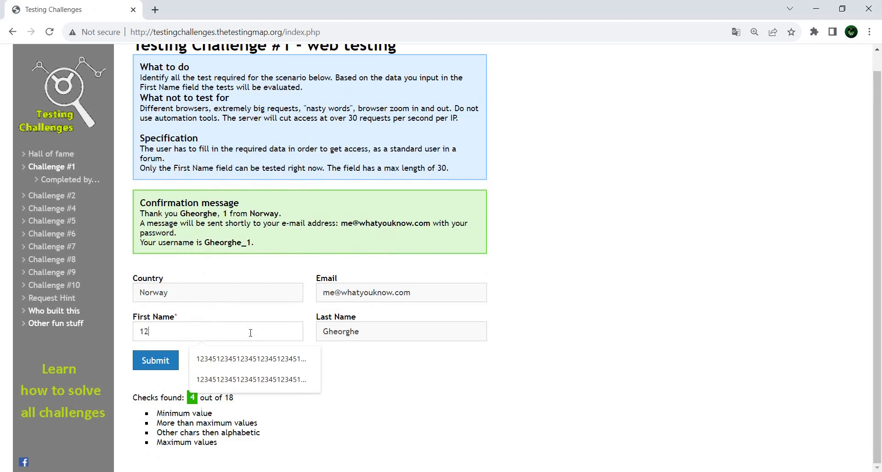
pyautogui.click(155, 360)
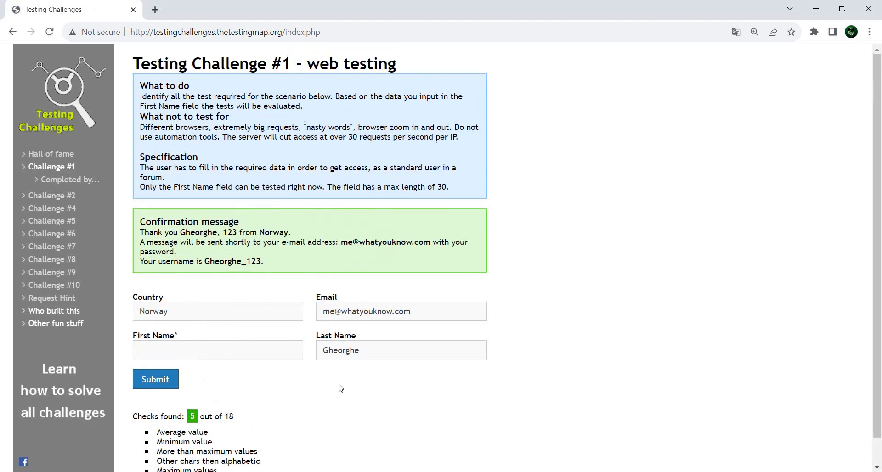
pyautogui.scroll(-3)
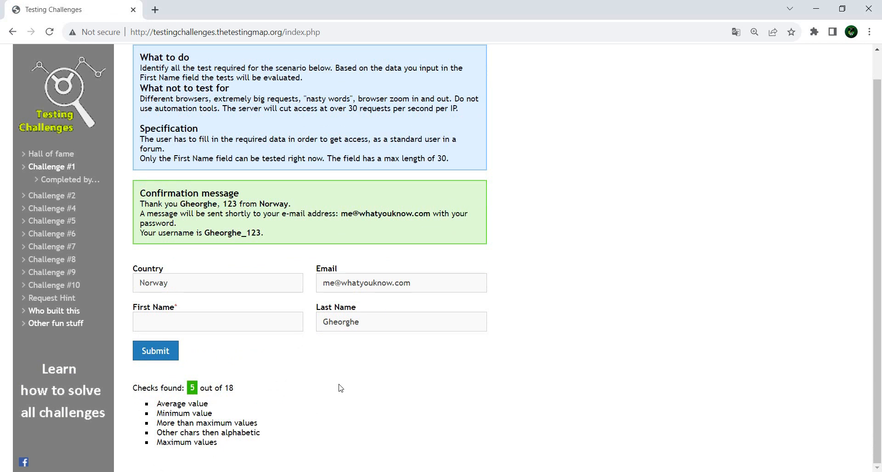
pyautogui.moveTo(286, 402)
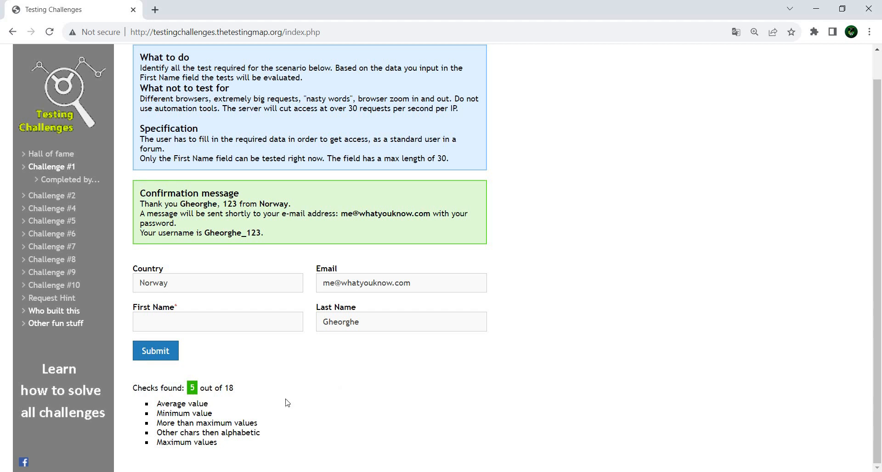
pyautogui.moveTo(174, 361)
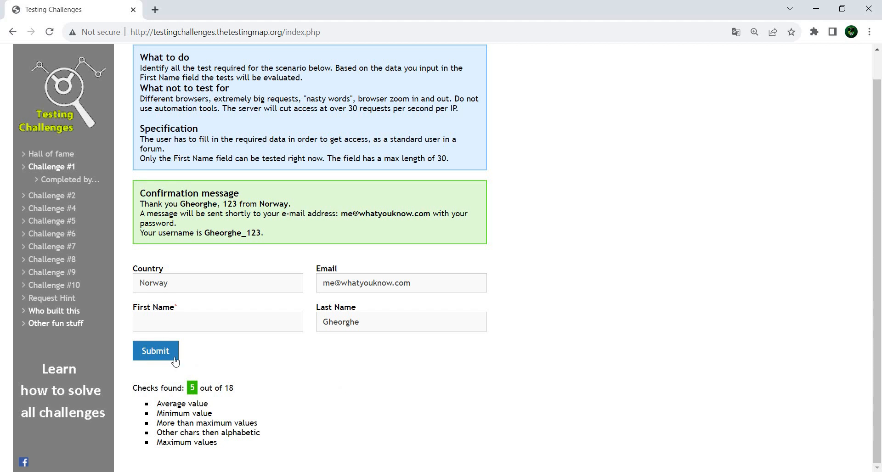
# - Submit the form with First Name left empty to find the Empty value check
pyautogui.click(155, 351)
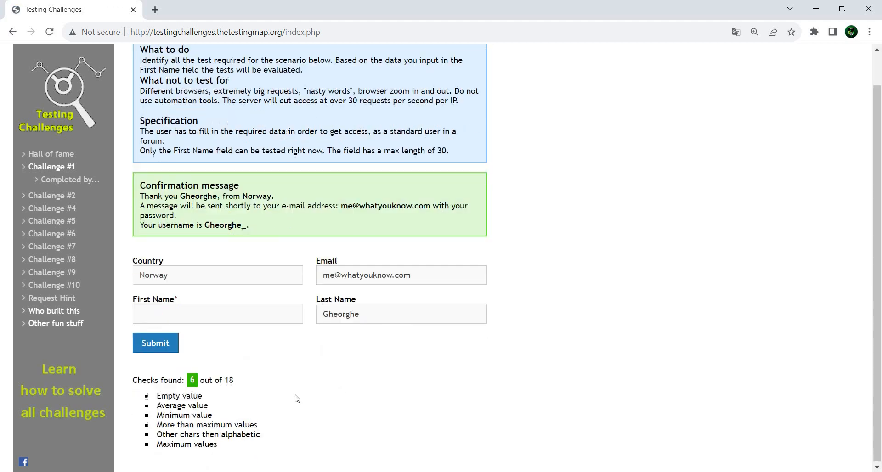
pyautogui.scroll(3)
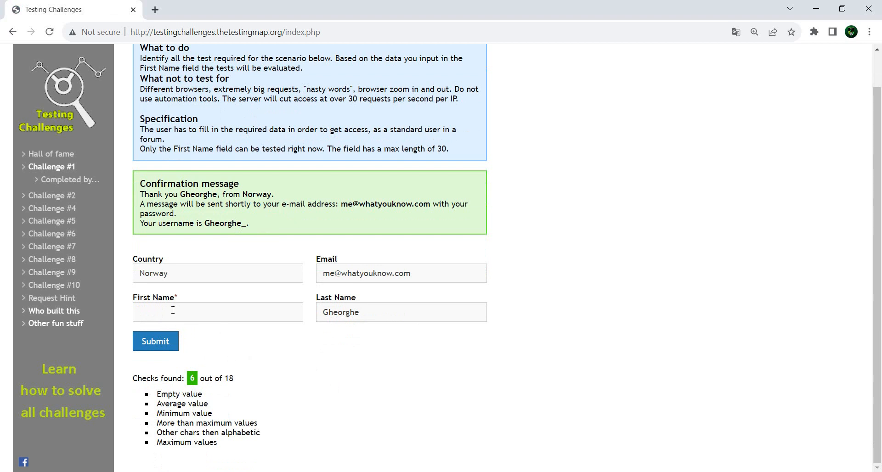
# - Submit a First Name of a single space, reaching 7 of 18 checks
pyautogui.click(217, 313)
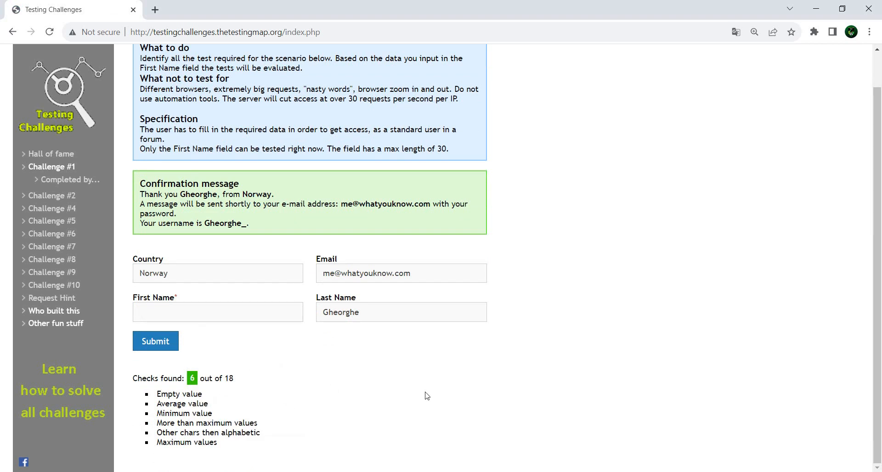
pyautogui.moveTo(443, 392)
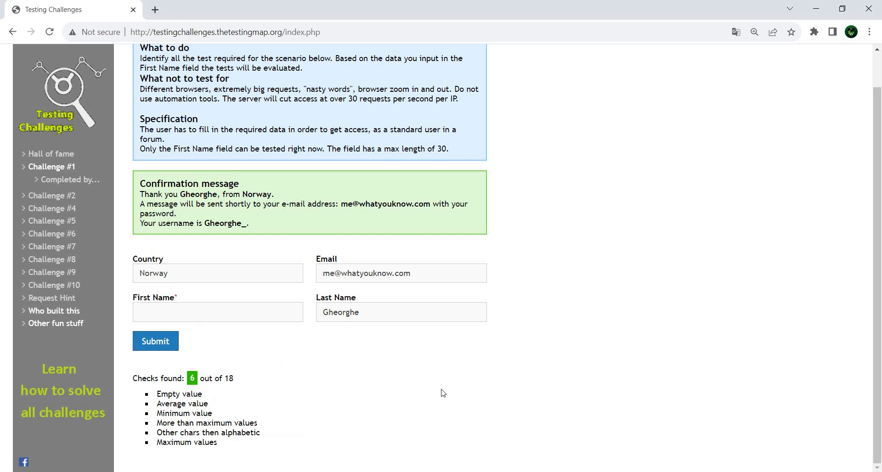
pyautogui.moveTo(243, 380)
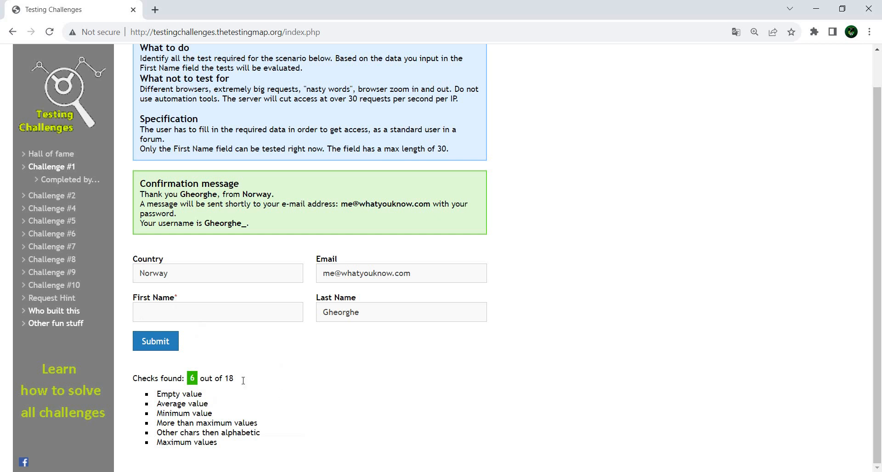
pyautogui.moveTo(171, 345)
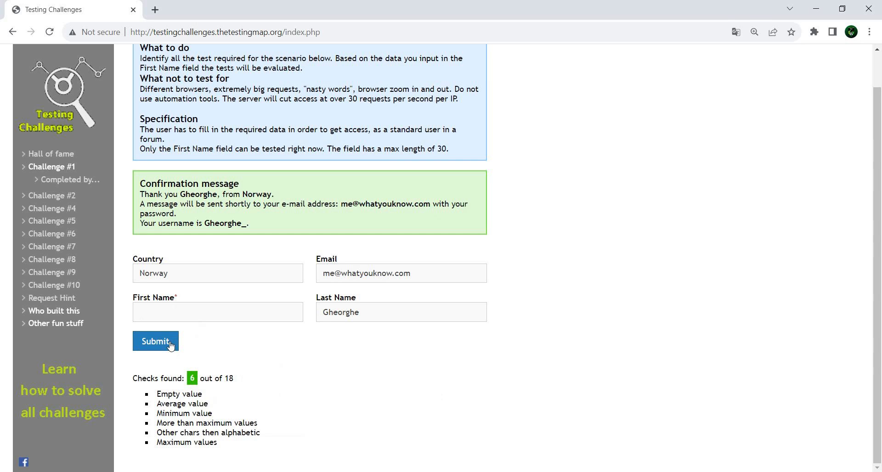
pyautogui.click(156, 341)
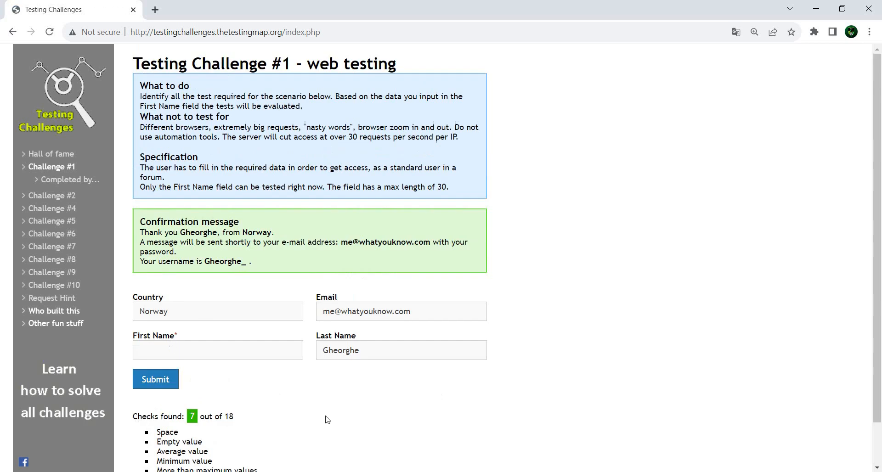
pyautogui.scroll(-3)
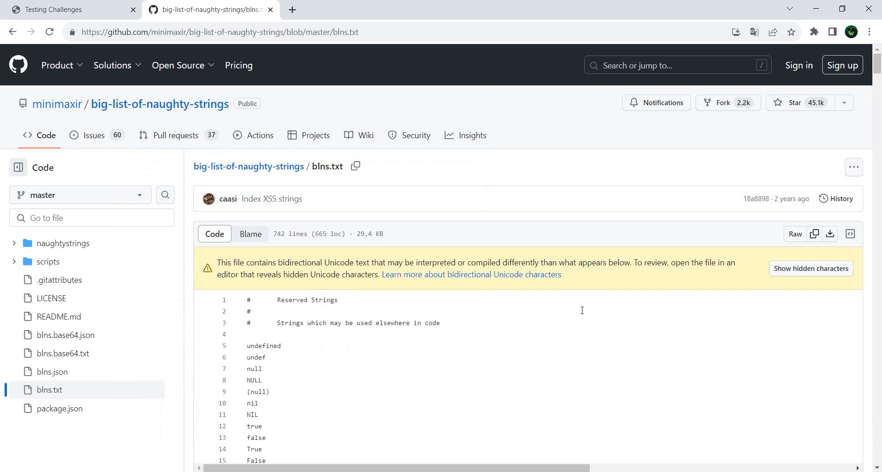
pyautogui.moveTo(571, 301)
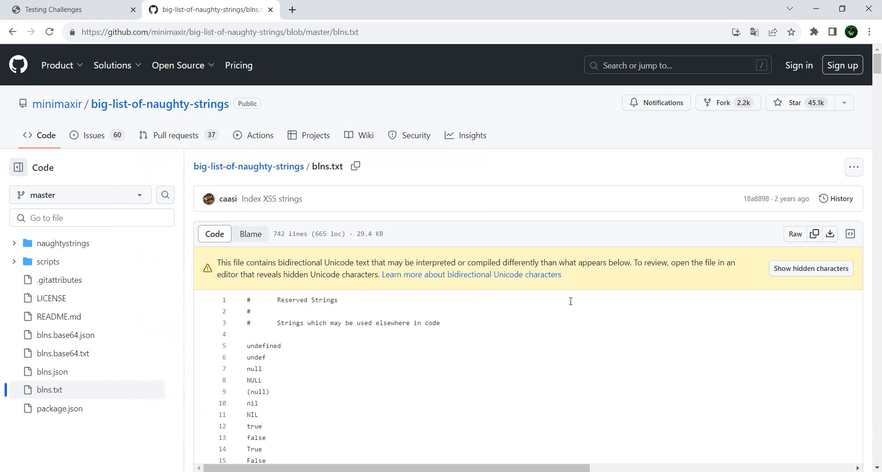
pyautogui.moveTo(506, 278)
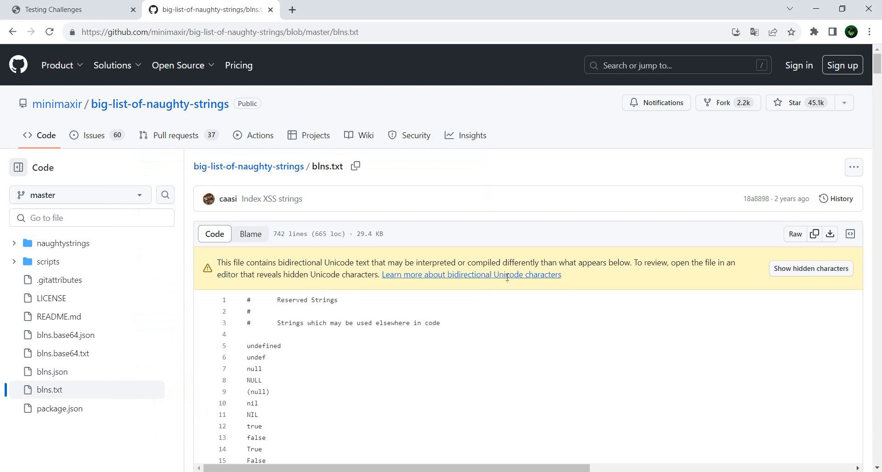
pyautogui.moveTo(550, 345)
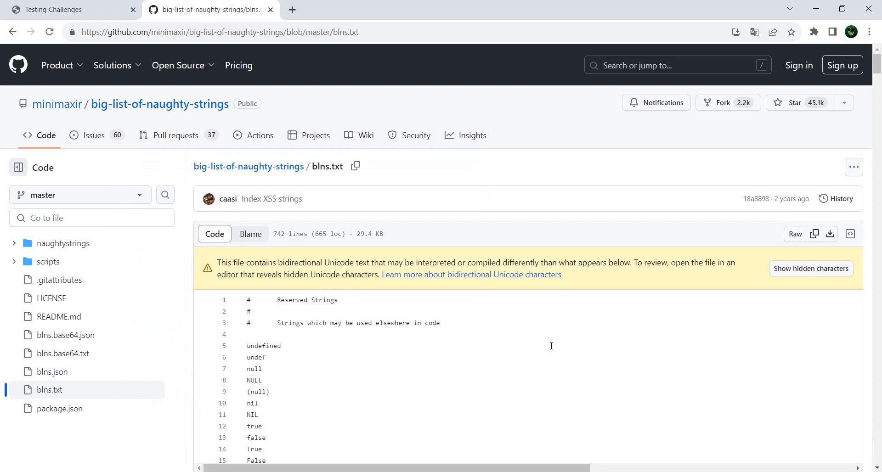
# - Scroll the blns.txt naughty-strings file down to its Emoji section
pyautogui.scroll(-3)
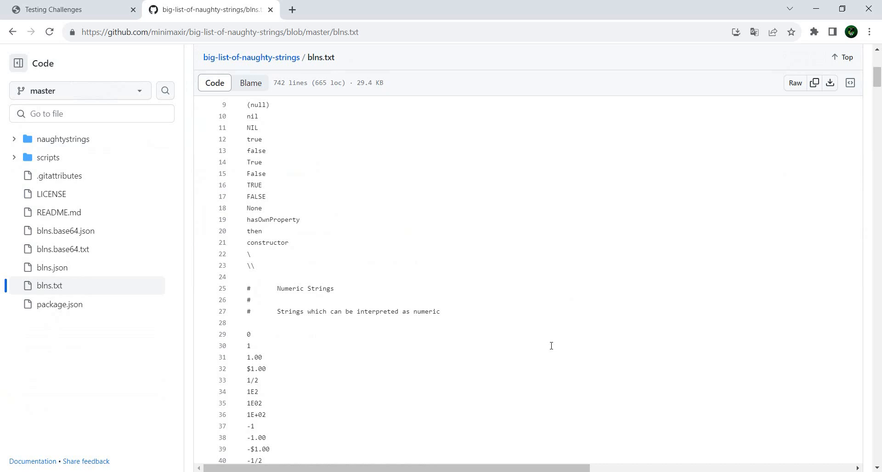
pyautogui.scroll(-3)
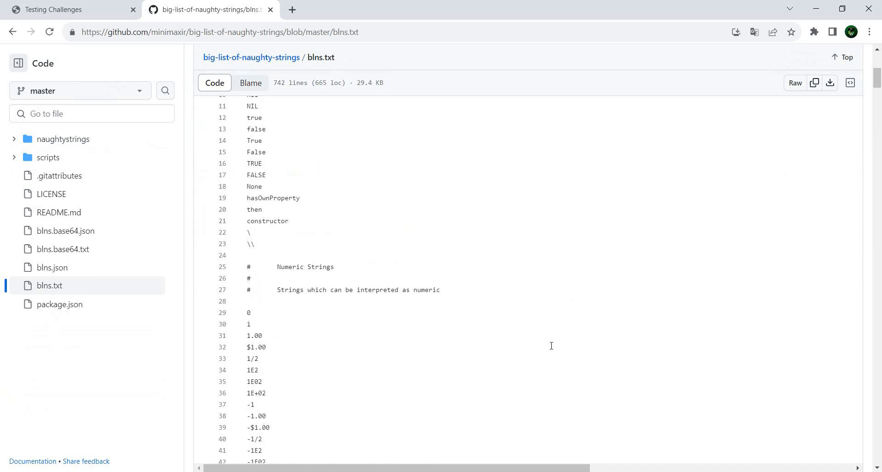
pyautogui.scroll(-3)
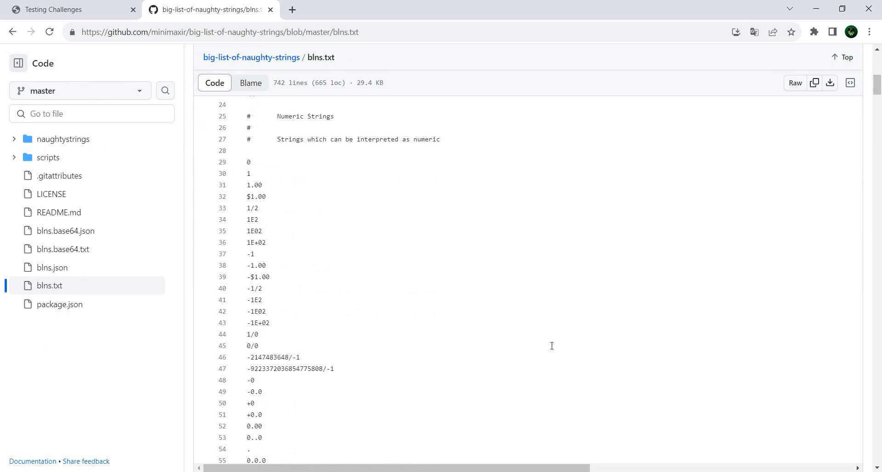
pyautogui.scroll(-3)
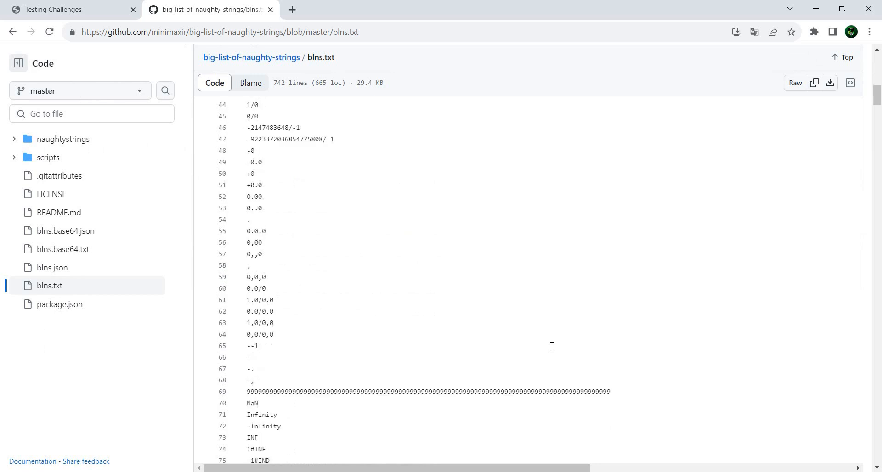
pyautogui.scroll(-3)
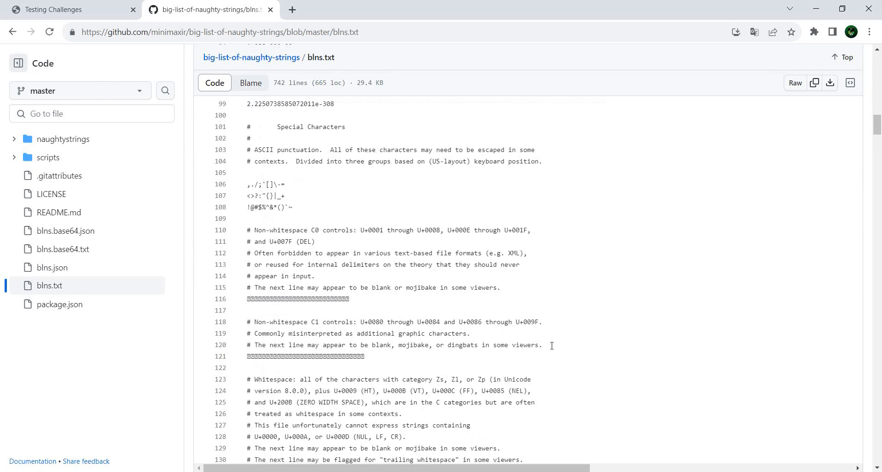
pyautogui.scroll(-3)
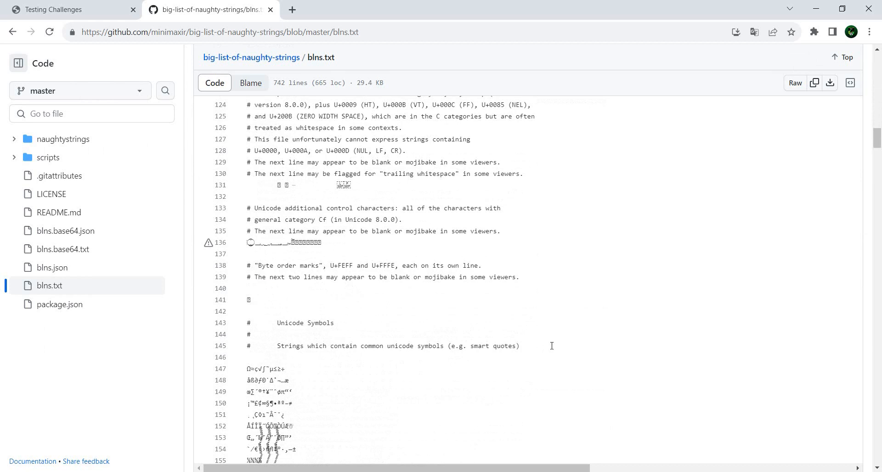
pyautogui.scroll(-3)
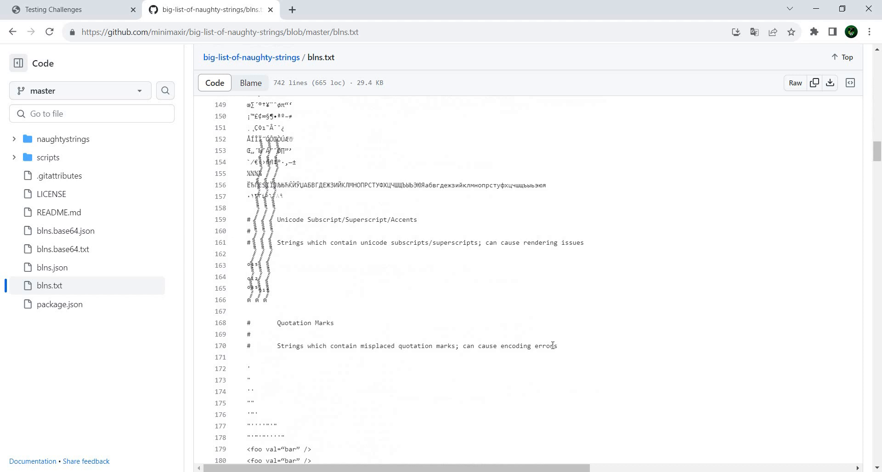
pyautogui.scroll(-3)
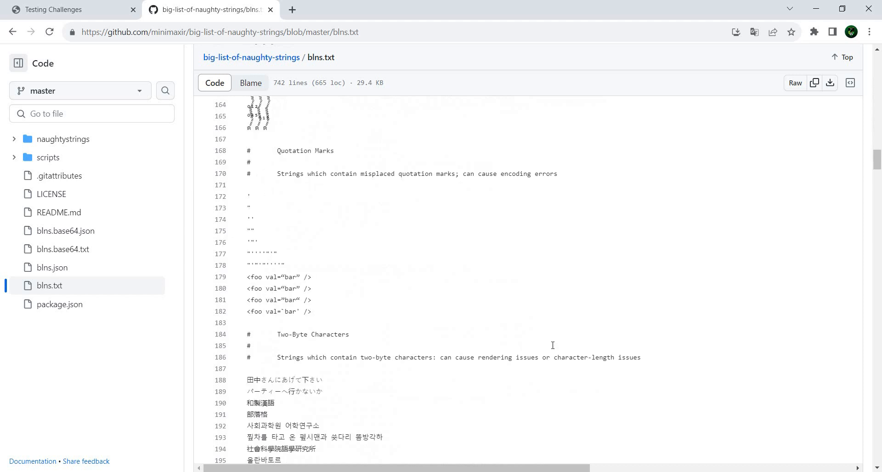
pyautogui.scroll(-3)
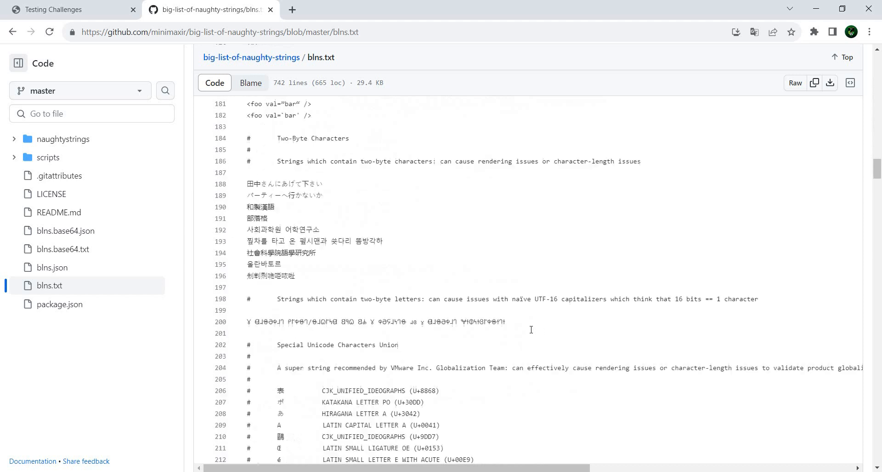
pyautogui.scroll(-3)
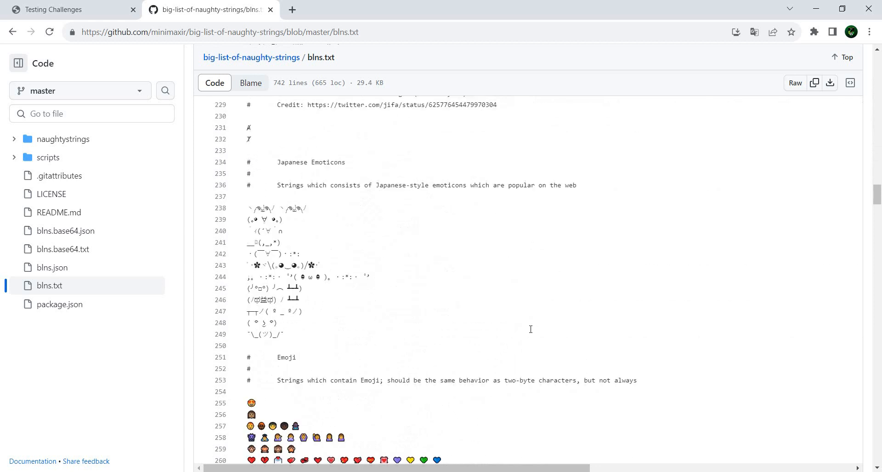
pyautogui.scroll(-3)
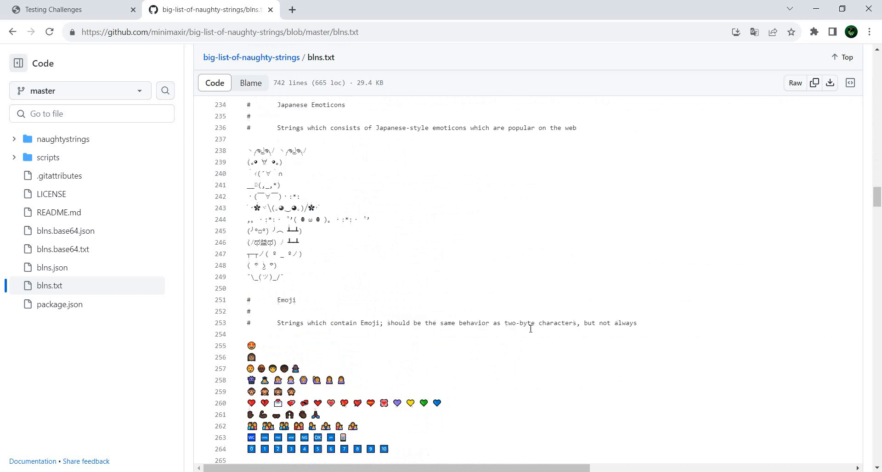
pyautogui.scroll(-3)
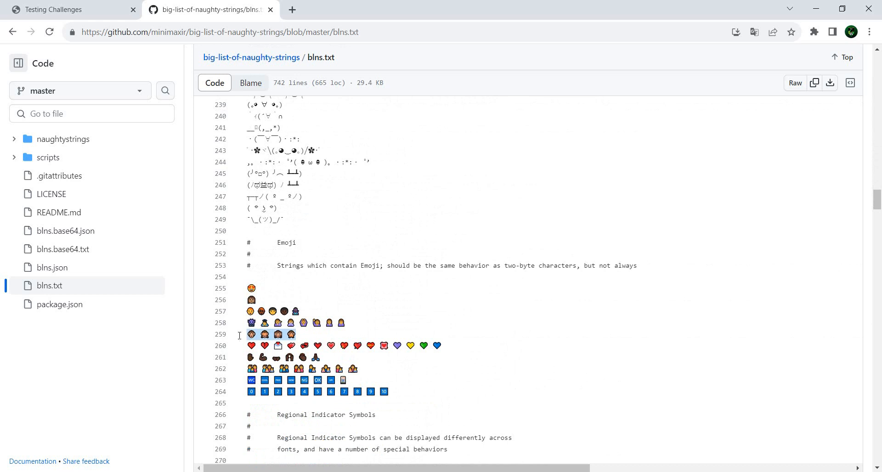
pyautogui.click(53, 9)
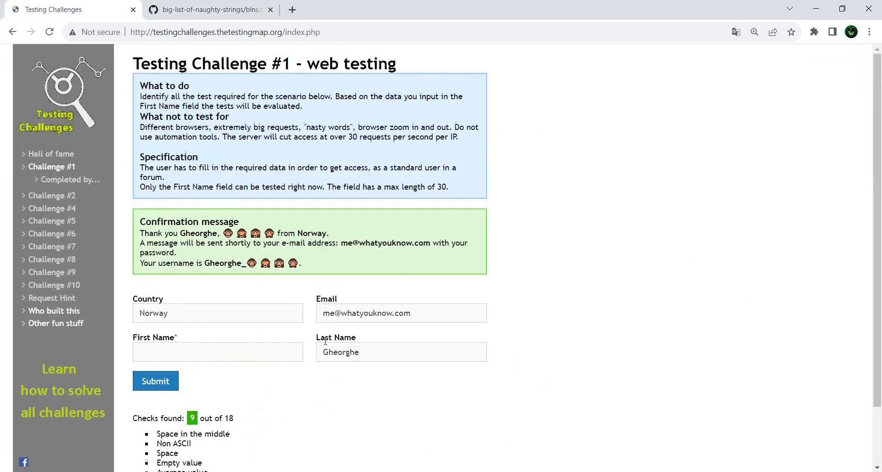
# - Select and copy a row of four monkey emojis from the naughty-strings list
pyautogui.scroll(-3)
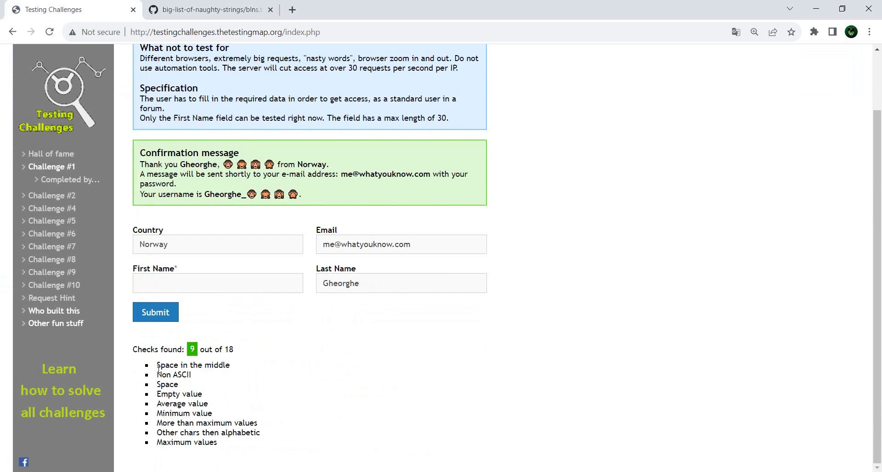
pyautogui.click(211, 9)
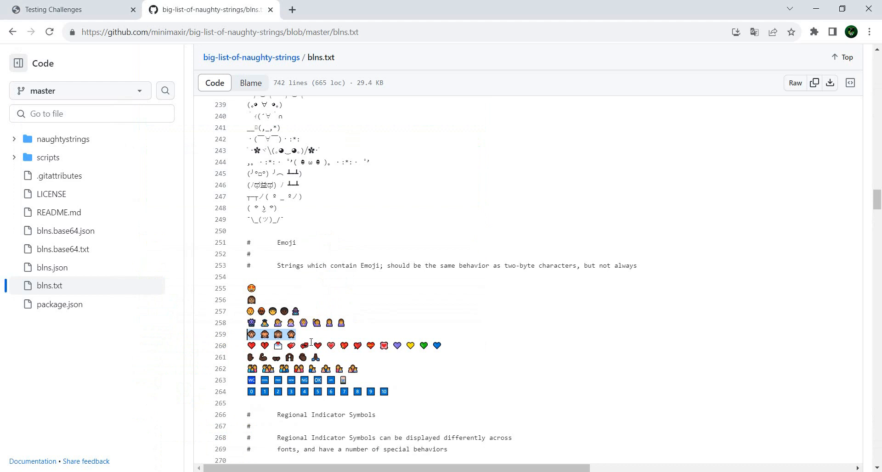
pyautogui.click(61, 9)
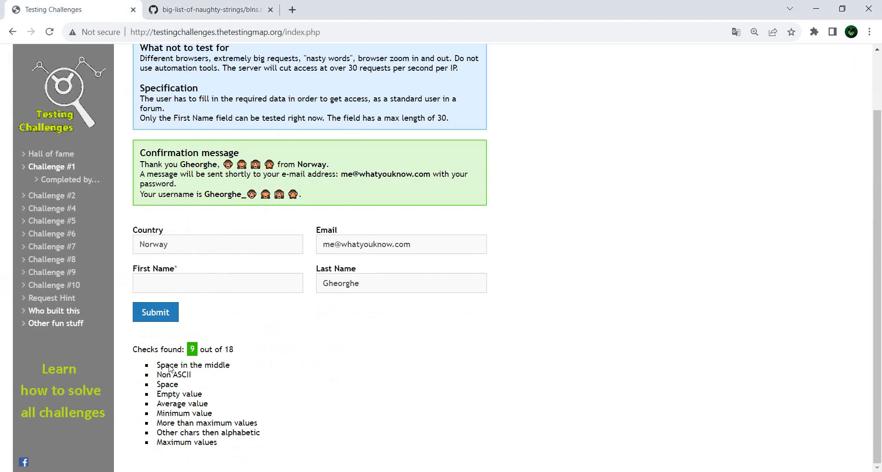
pyautogui.moveTo(195, 376)
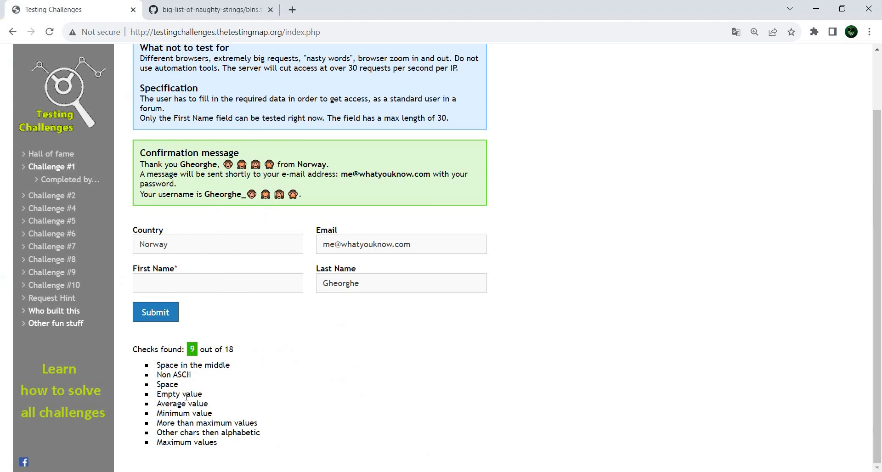
# - Paste the monkey emojis into First Name and dismiss the autocomplete suggestions
pyautogui.click(216, 283)
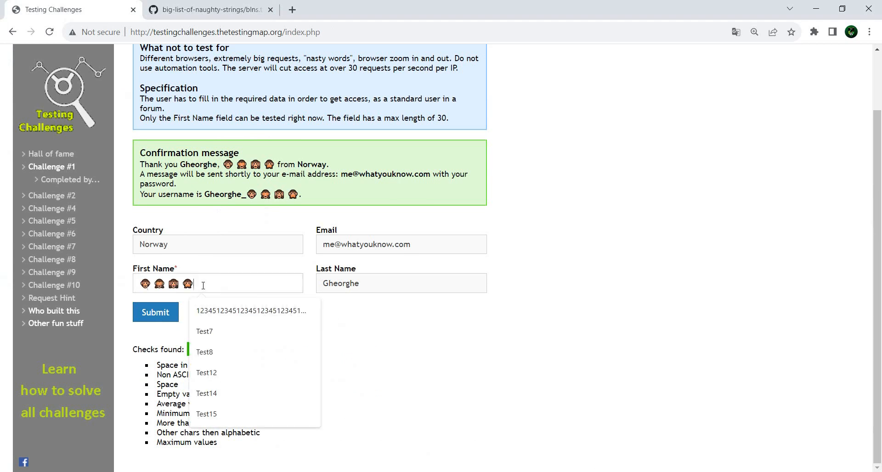
pyautogui.click(244, 327)
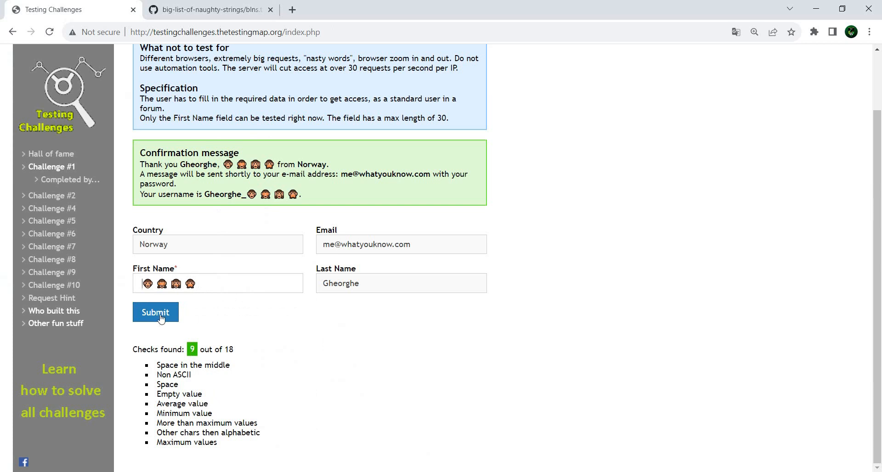
# - Submit the emoji First Name, highlight the two new space checks, and close the GitHub tab
pyautogui.click(155, 312)
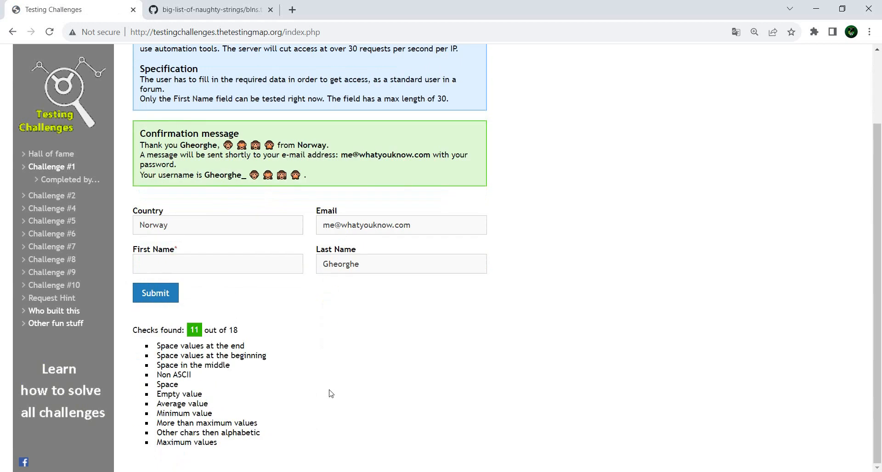
pyautogui.moveTo(157, 345); pyautogui.dragTo(264, 355)
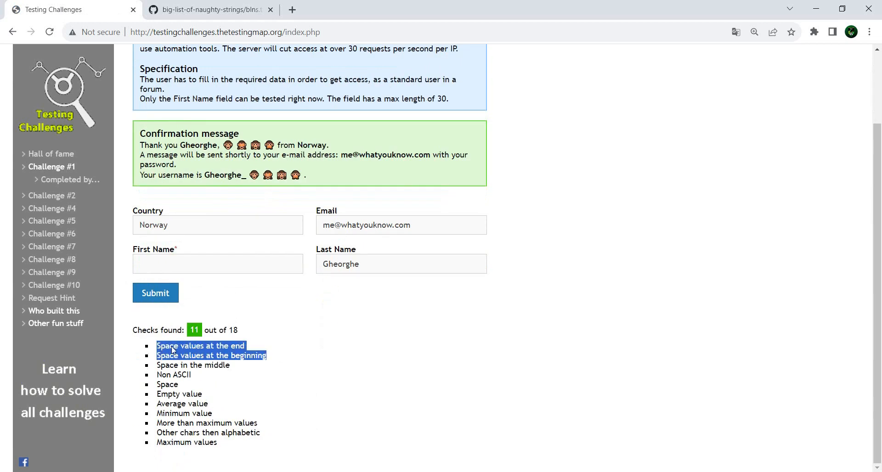
pyautogui.click(275, 320)
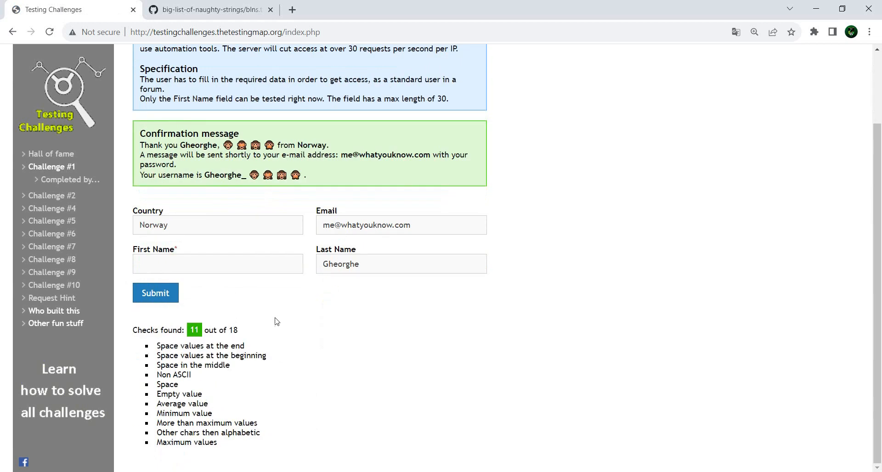
pyautogui.moveTo(260, 346)
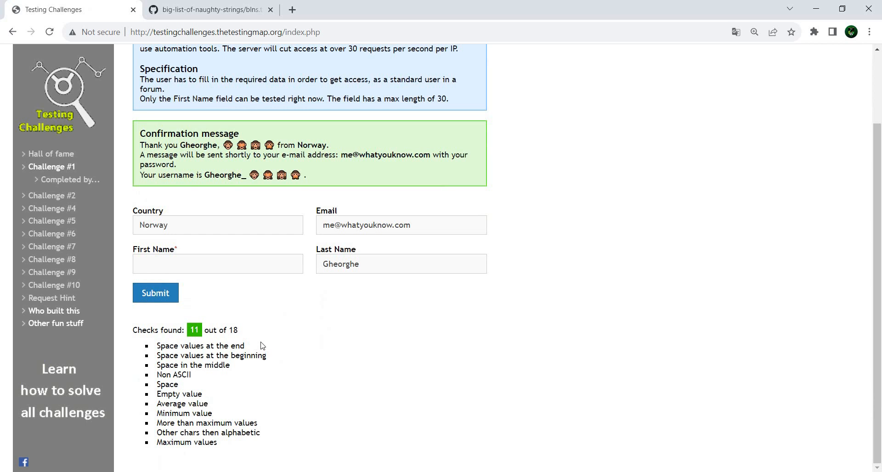
pyautogui.click(270, 10)
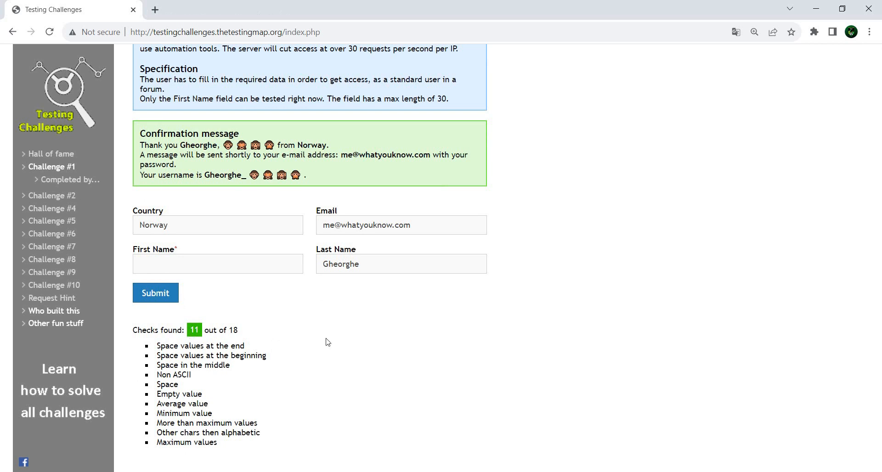
pyautogui.moveTo(273, 343)
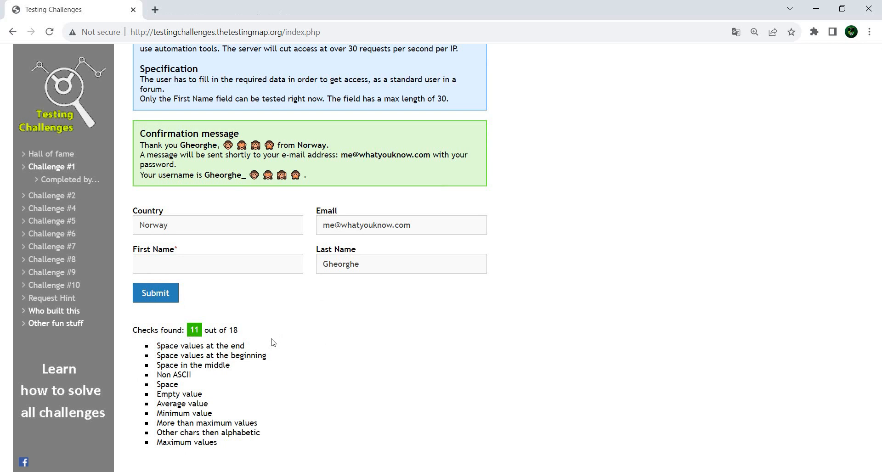
pyautogui.moveTo(301, 323)
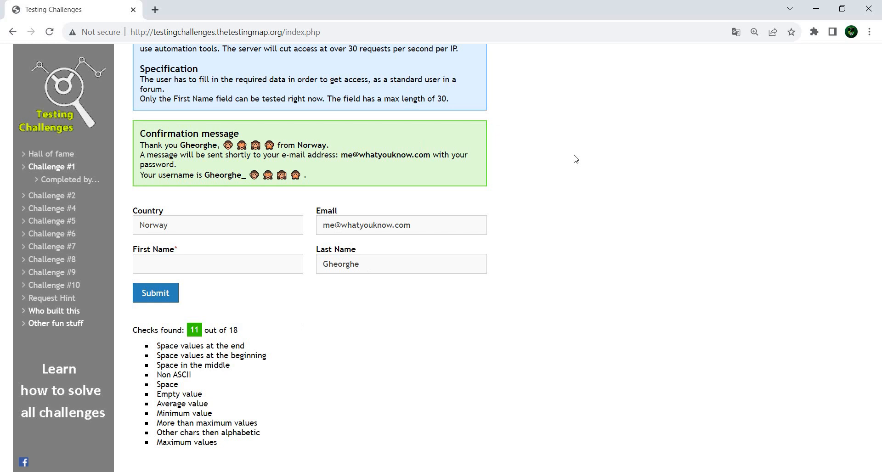
pyautogui.moveTo(349, 361)
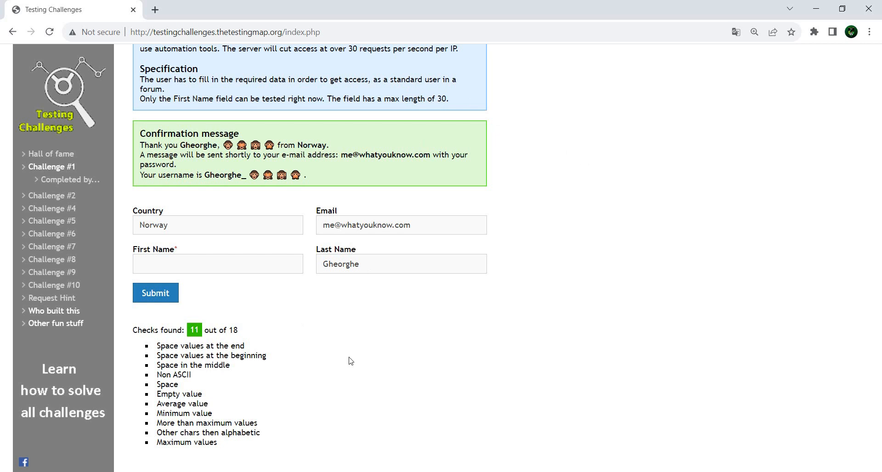
pyautogui.moveTo(309, 319)
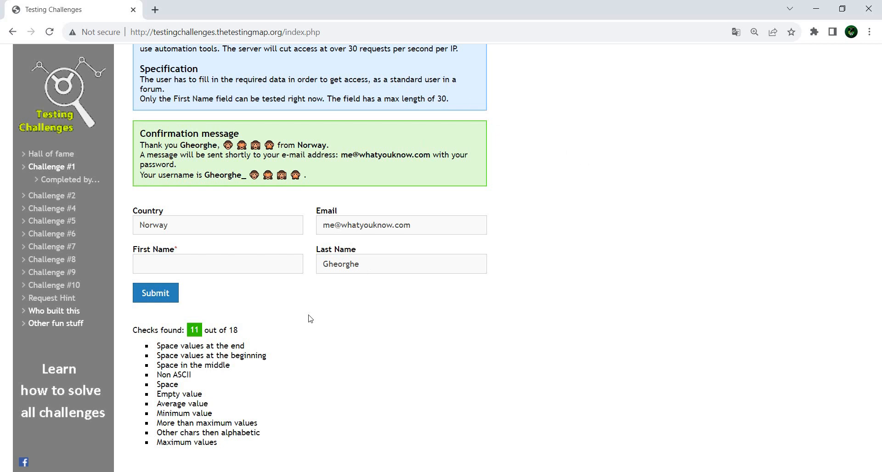
pyautogui.moveTo(290, 289)
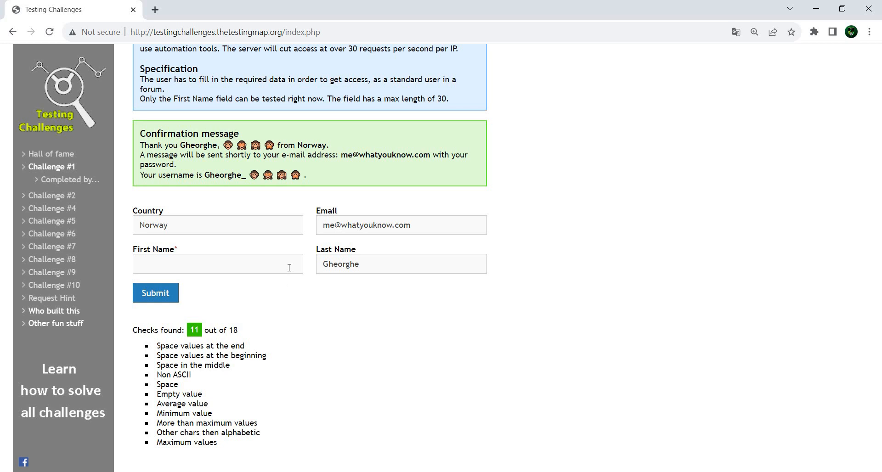
# - Fill First Name with Bug Magnet's Latin Lorem ipsum text and submit it
pyautogui.rightClick(218, 264)
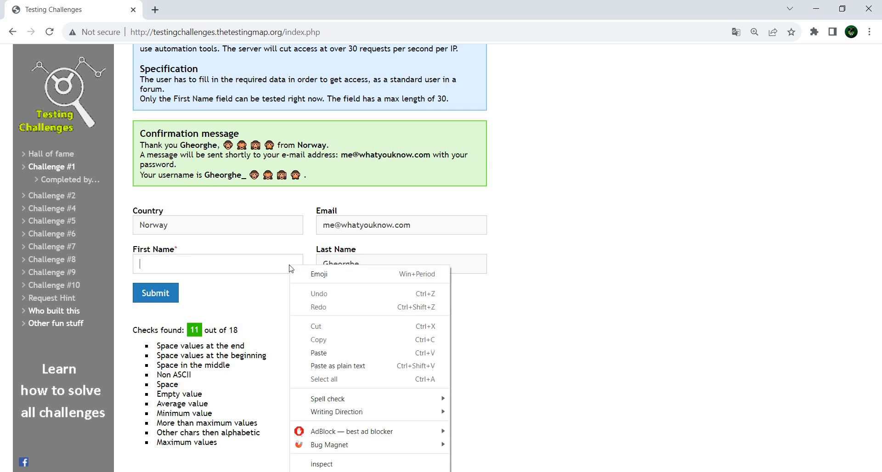
pyautogui.moveTo(392, 447)
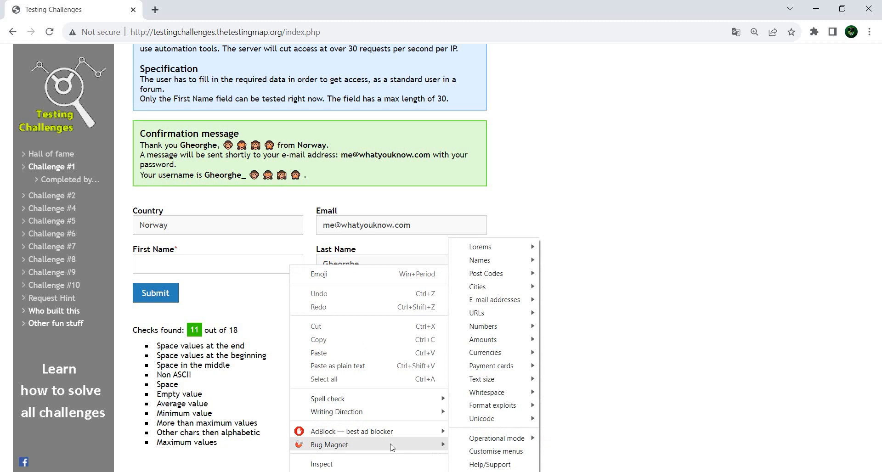
pyautogui.moveTo(477, 287)
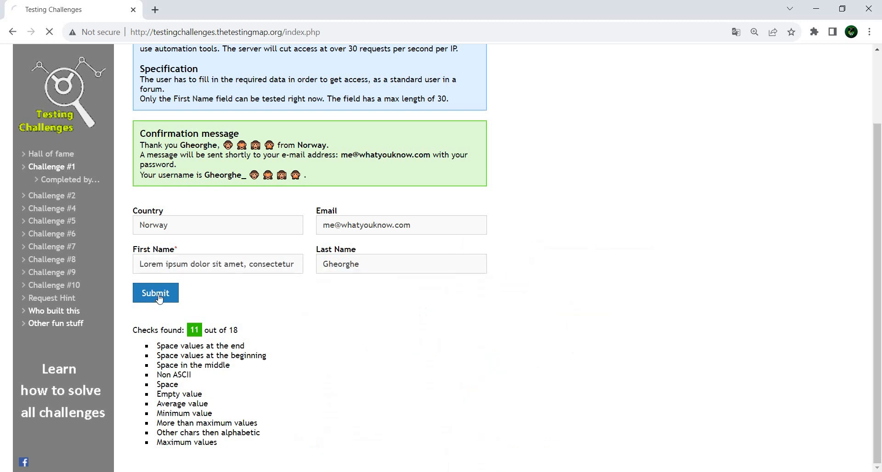
pyautogui.click(155, 293)
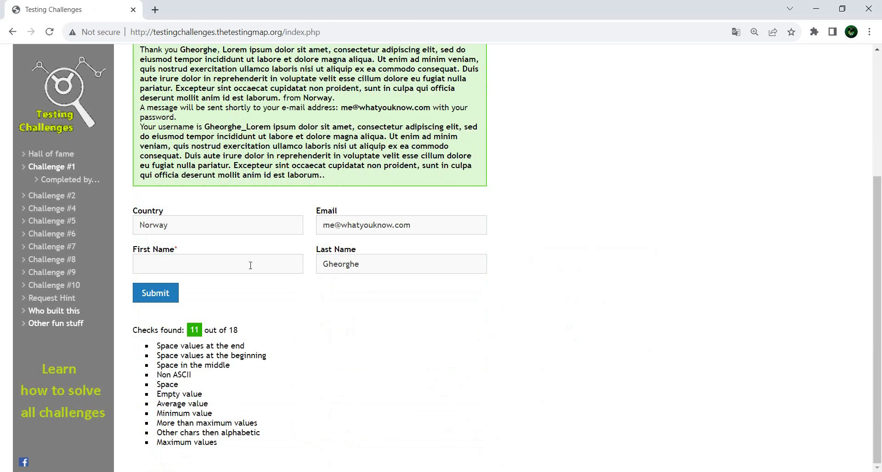
pyautogui.scroll(3)
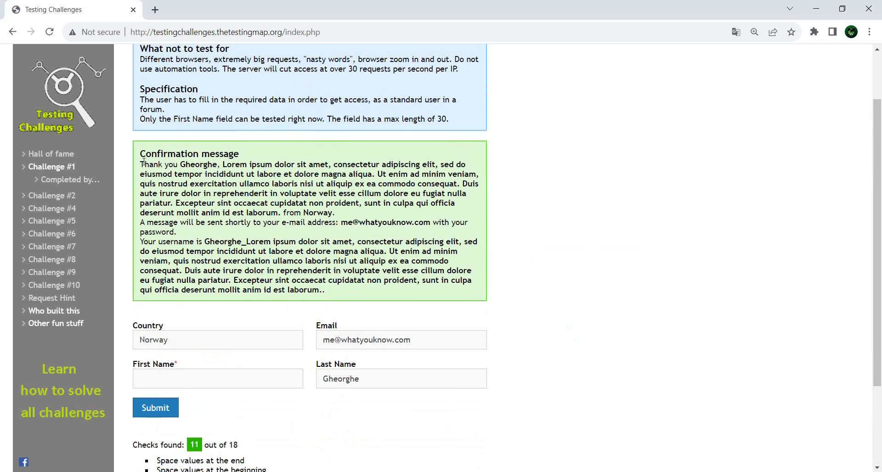
pyautogui.scroll(-3)
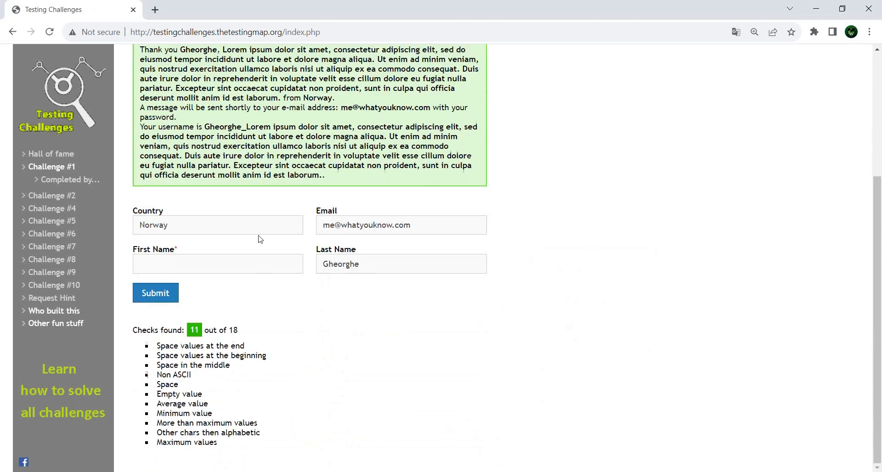
# - Fill First Name with the Scandinavian-letter city Ærøskøbing from Bug Magnet
pyautogui.rightClick(217, 263)
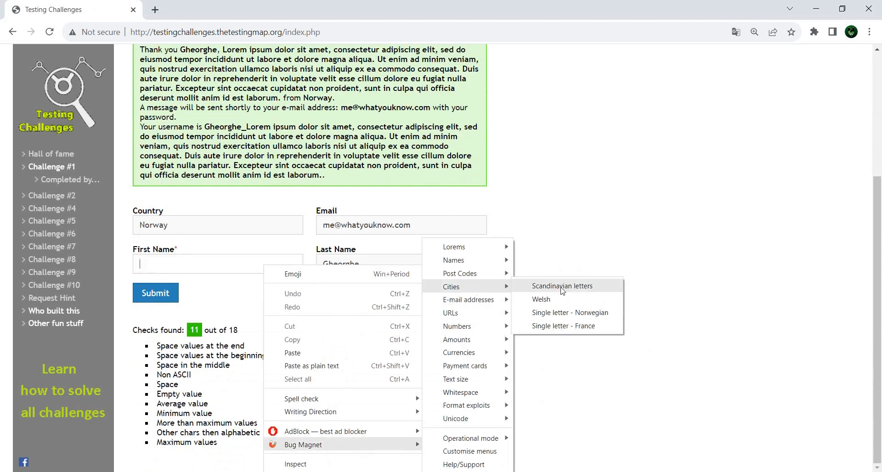
pyautogui.click(561, 286)
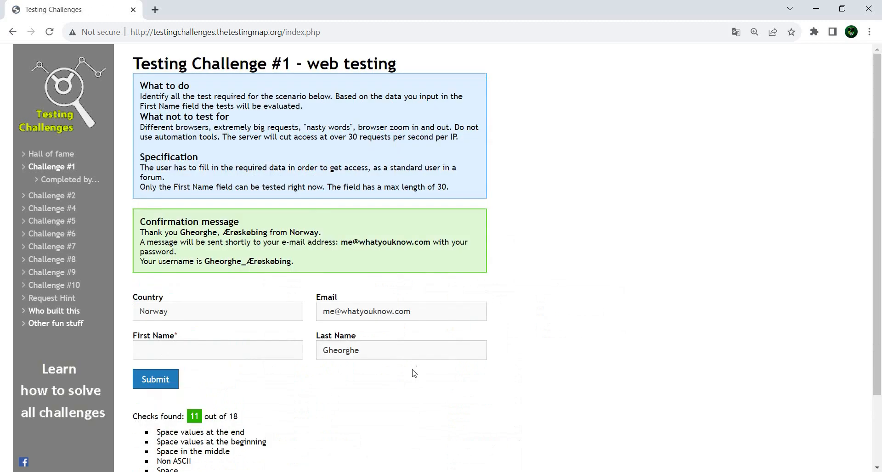
pyautogui.scroll(-3)
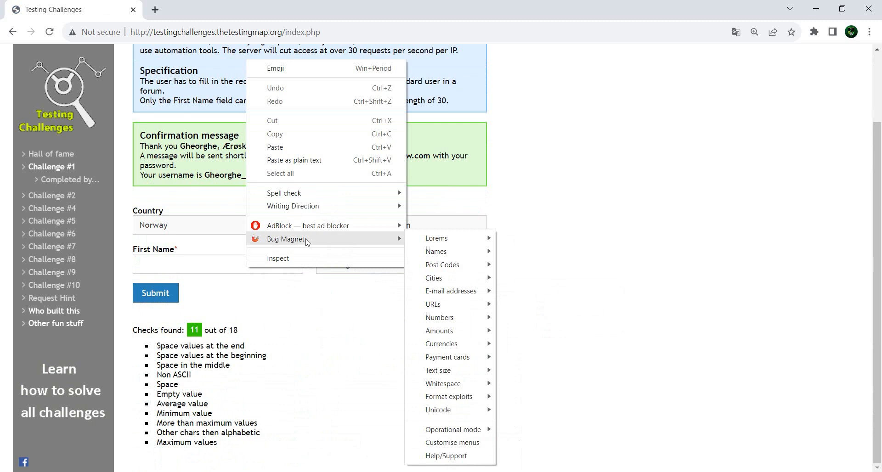
pyautogui.moveTo(436, 237)
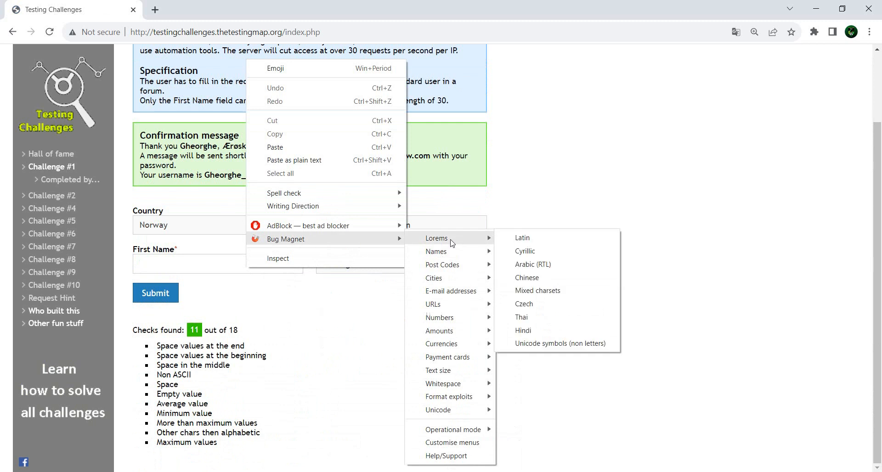
pyautogui.moveTo(442, 264)
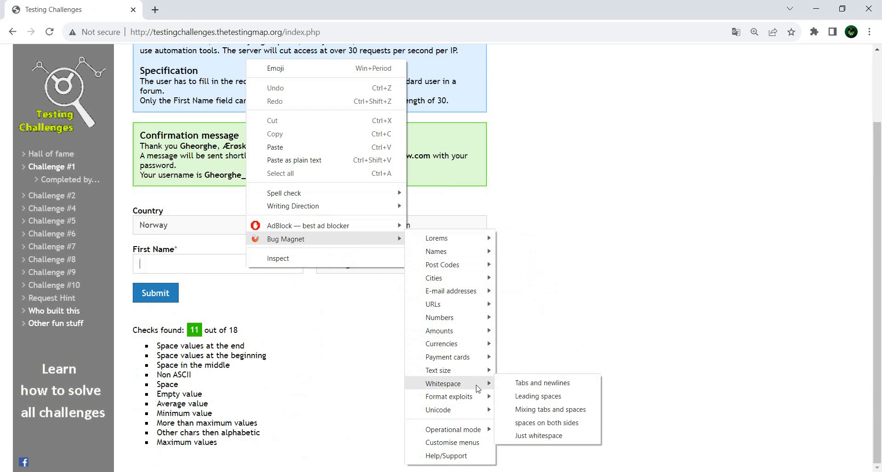
pyautogui.moveTo(542, 383)
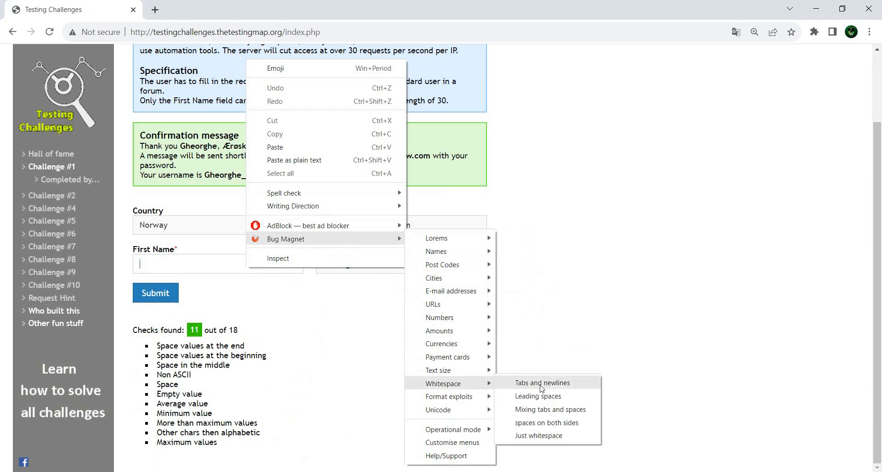
# - Submit a First Name of Bug Magnet's tabs and newlines whitespace string
pyautogui.click(542, 383)
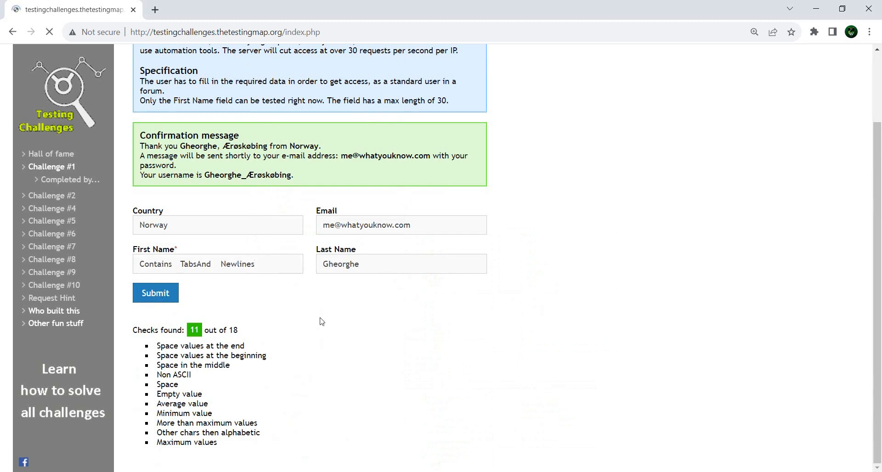
pyautogui.click(155, 293)
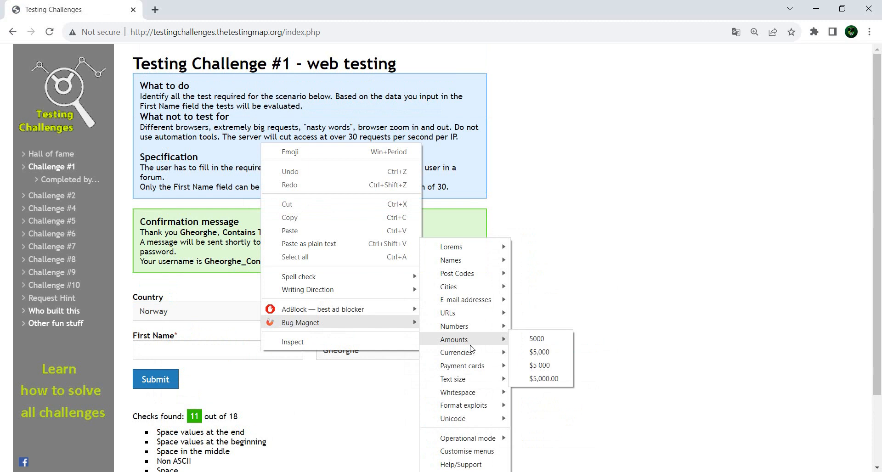
pyautogui.moveTo(463, 405)
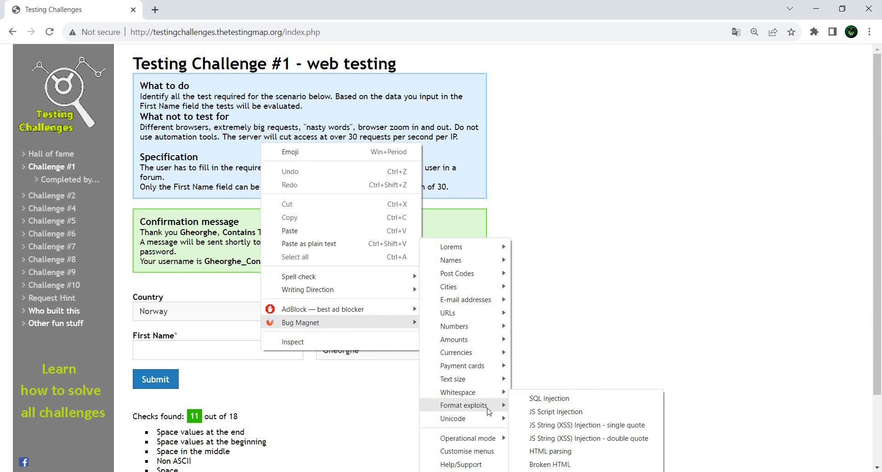
pyautogui.moveTo(549, 398)
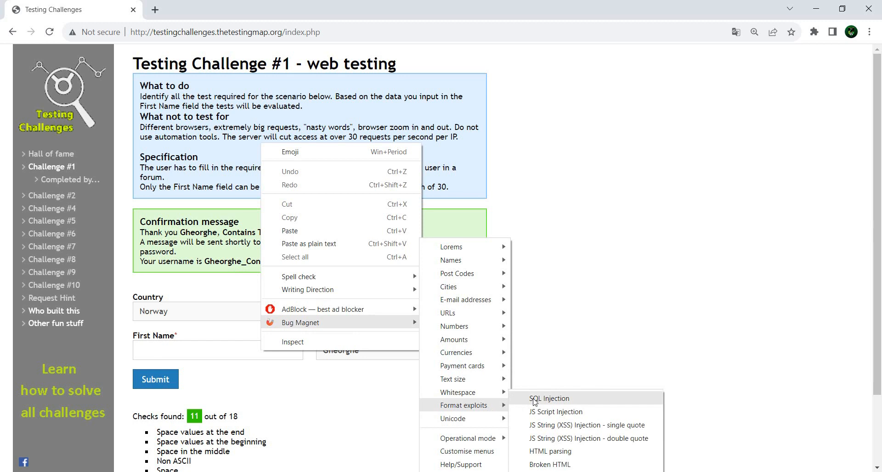
# - Submit Bug Magnet's SQL injection and JS script format exploits as First Name
pyautogui.click(549, 399)
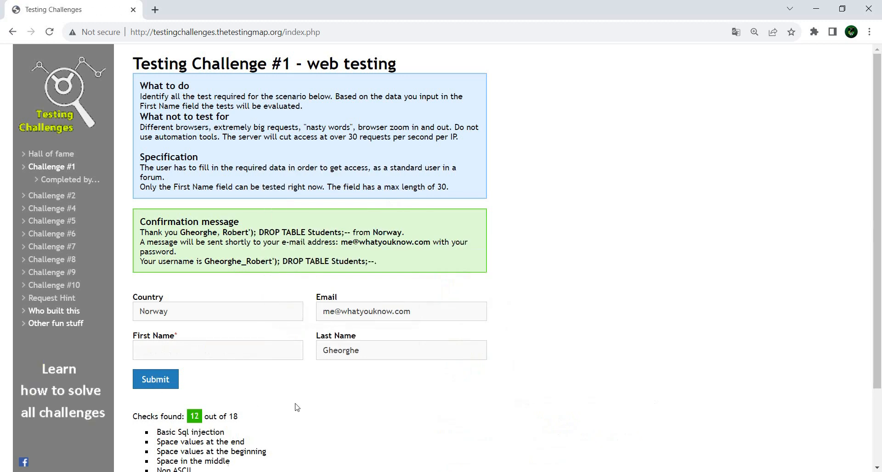
pyautogui.scroll(-3)
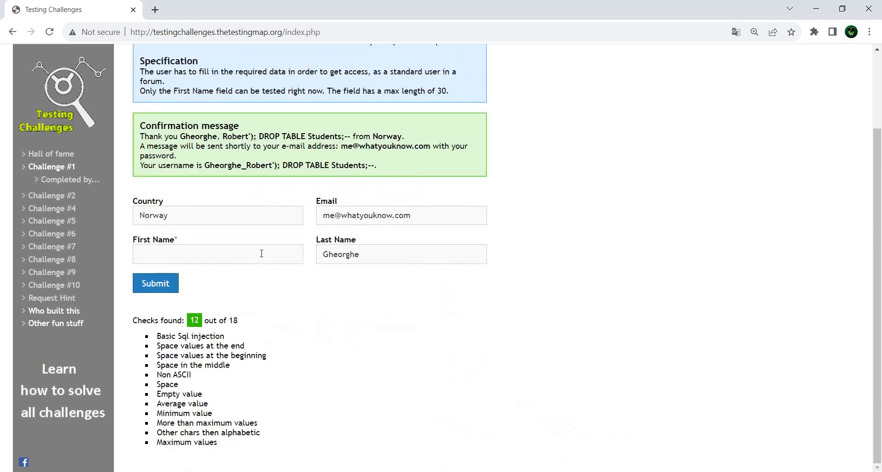
pyautogui.rightClick(217, 255)
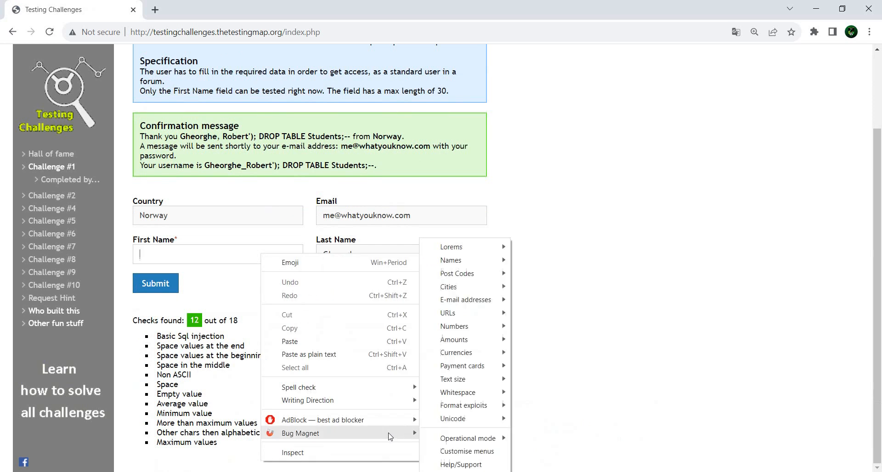
pyautogui.moveTo(463, 405)
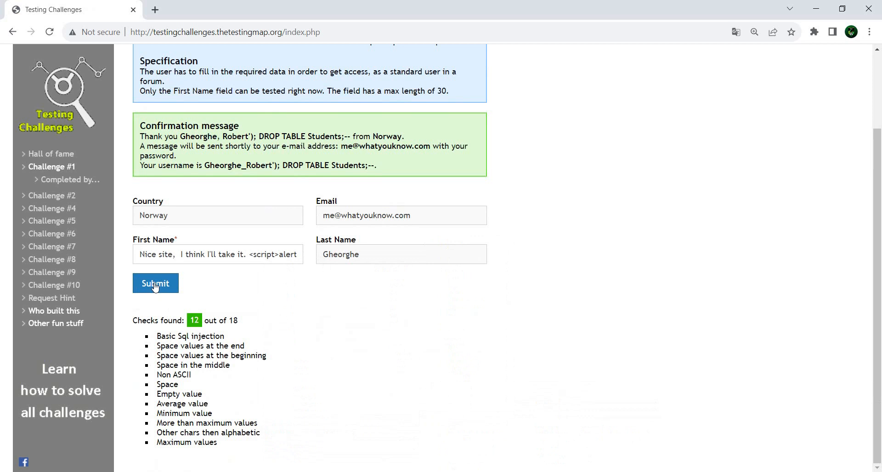
pyautogui.click(155, 283)
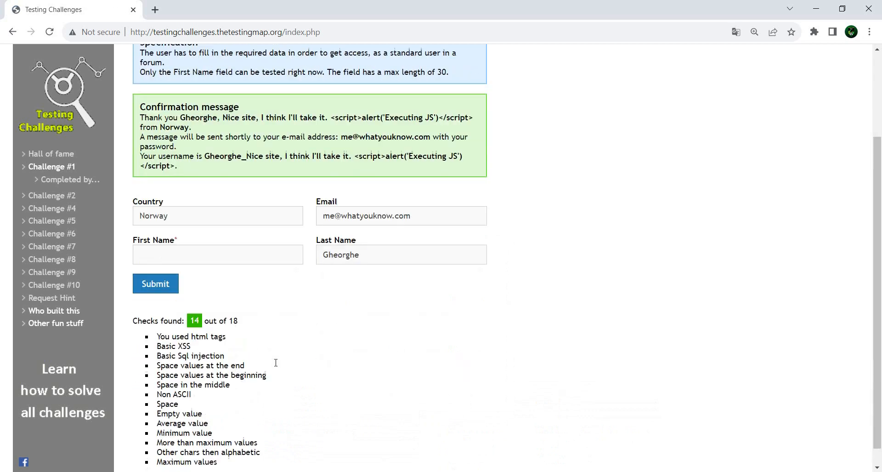
pyautogui.scroll(-3)
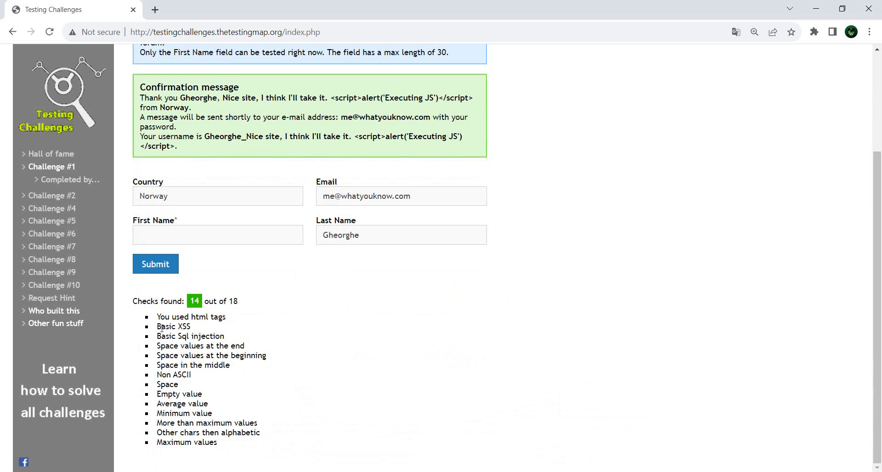
# - Submit the HTML parsing exploit with mismatched bold and italic tags, reaching 14 of 18
pyautogui.rightClick(216, 234)
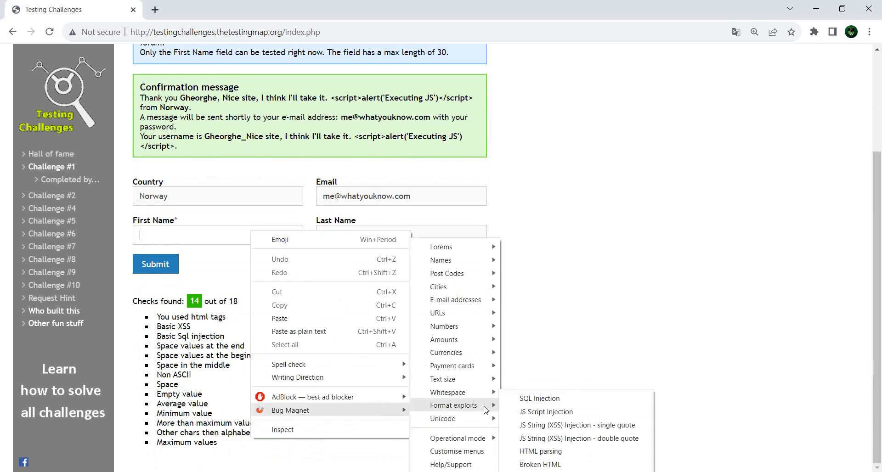
pyautogui.moveTo(540, 451)
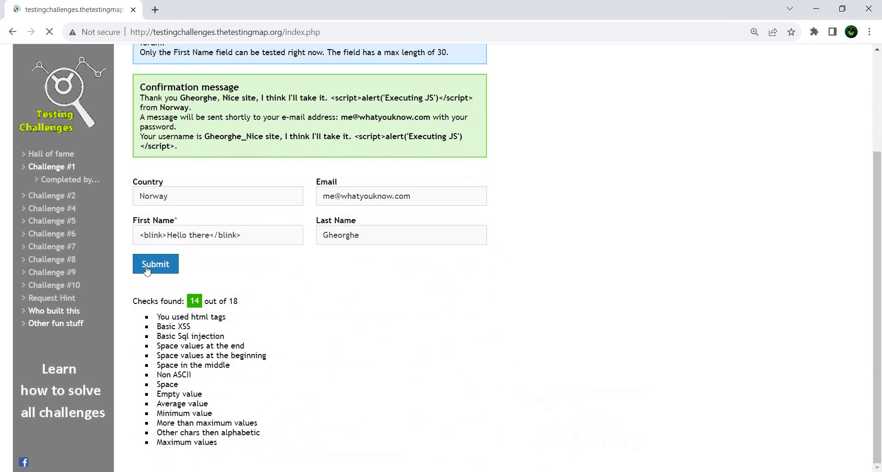
pyautogui.rightClick(217, 292)
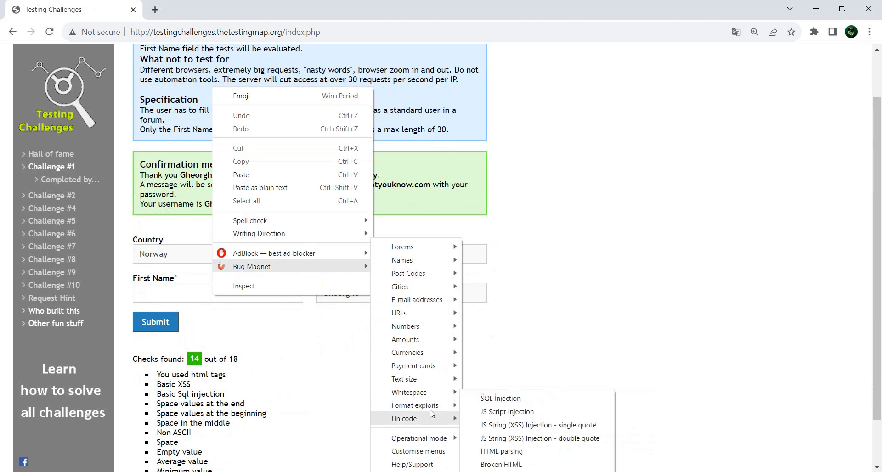
pyautogui.moveTo(501, 451)
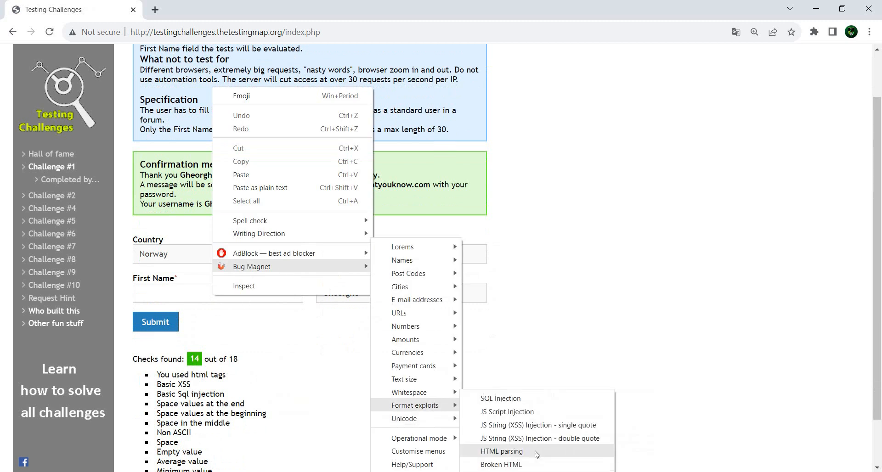
pyautogui.click(501, 451)
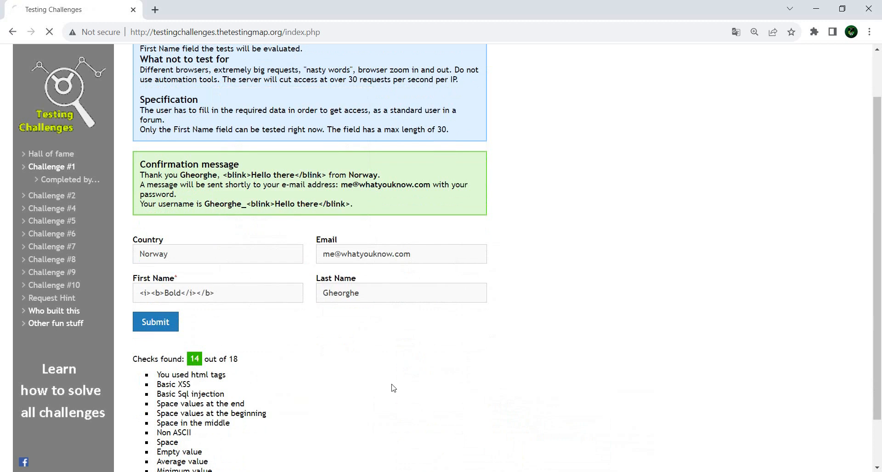
pyautogui.click(156, 321)
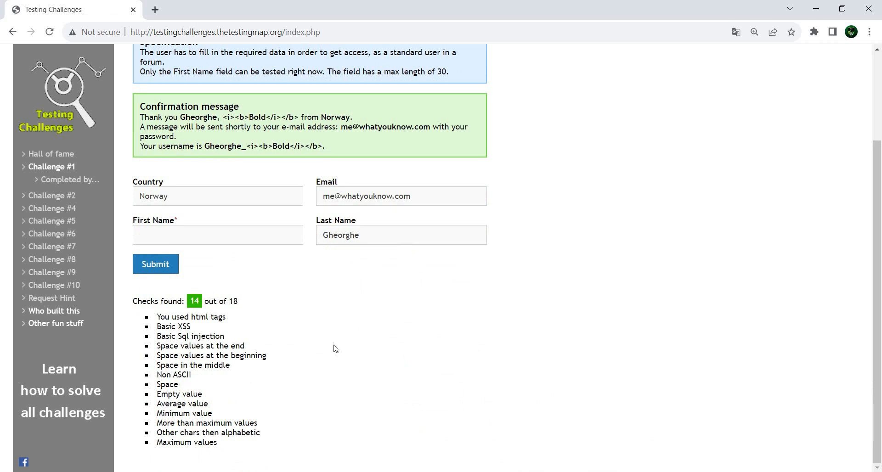
pyautogui.moveTo(340, 347)
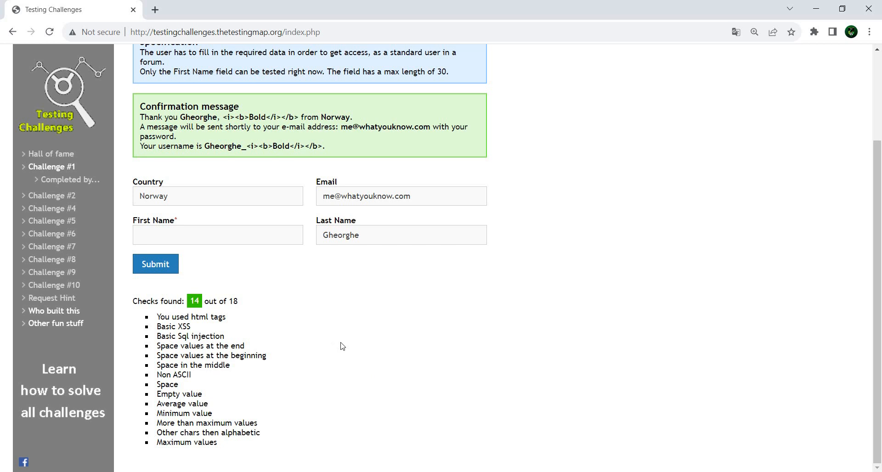
pyautogui.moveTo(295, 267)
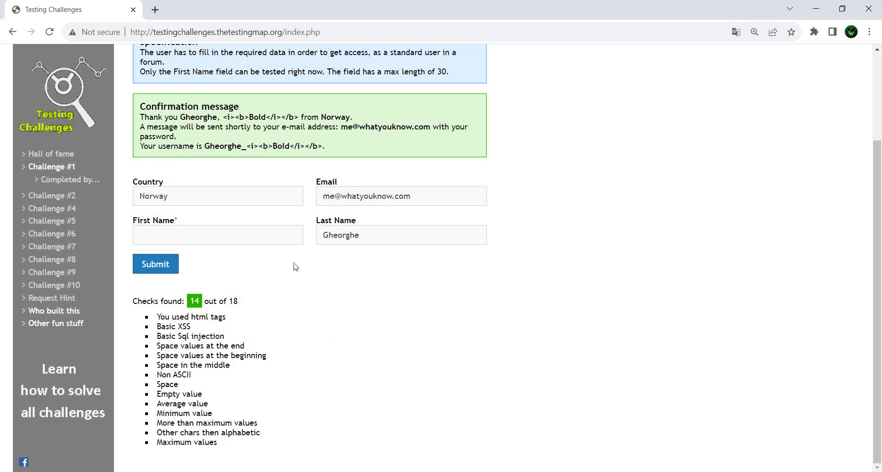
pyautogui.moveTo(308, 315)
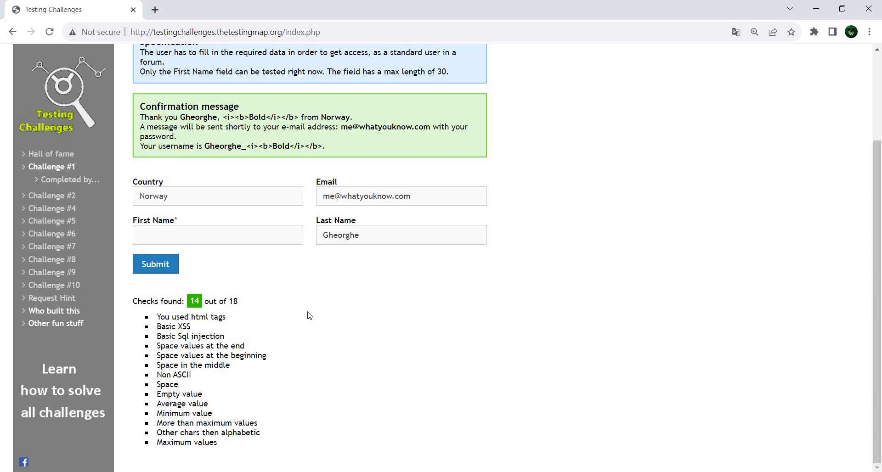
pyautogui.rightClick(307, 315)
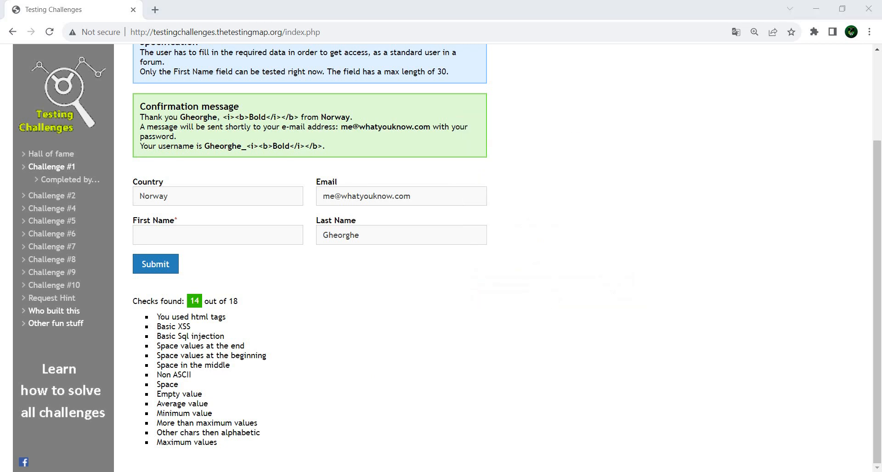
pyautogui.press('F12')
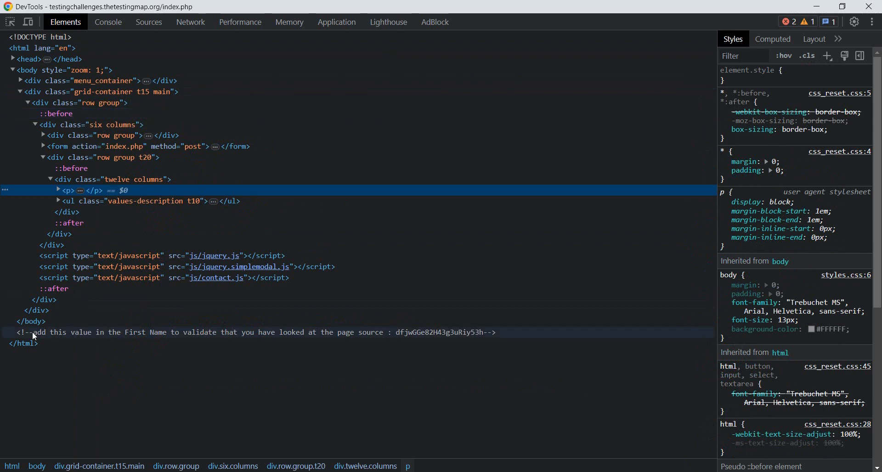
pyautogui.moveTo(125, 338)
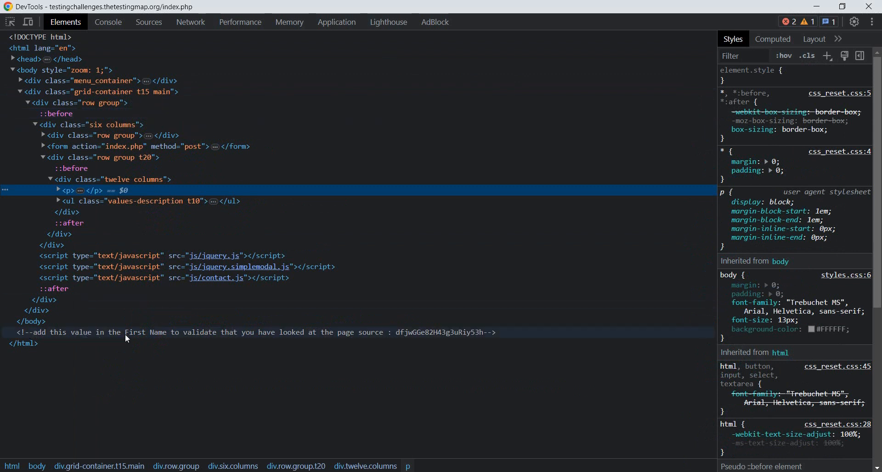
pyautogui.moveTo(197, 338)
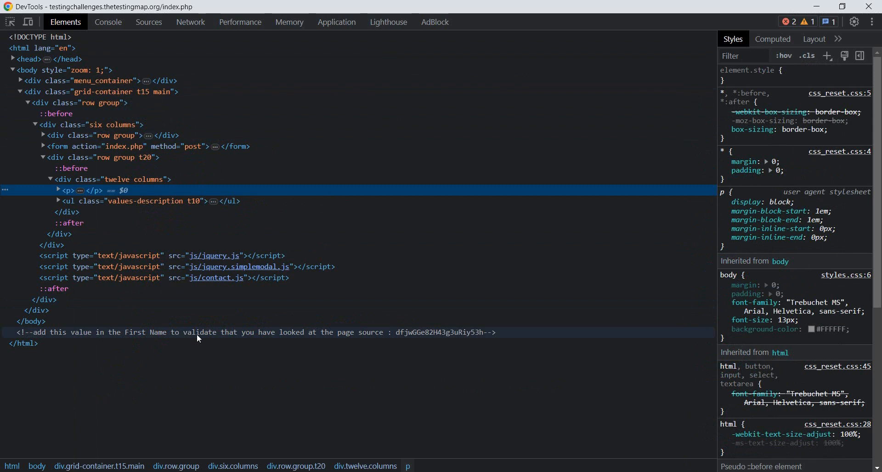
pyautogui.click(253, 332)
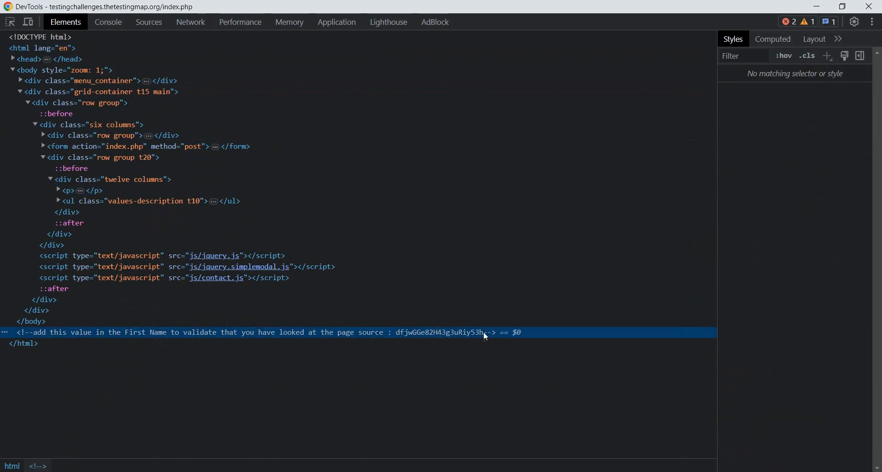
pyautogui.rightClick(484, 333)
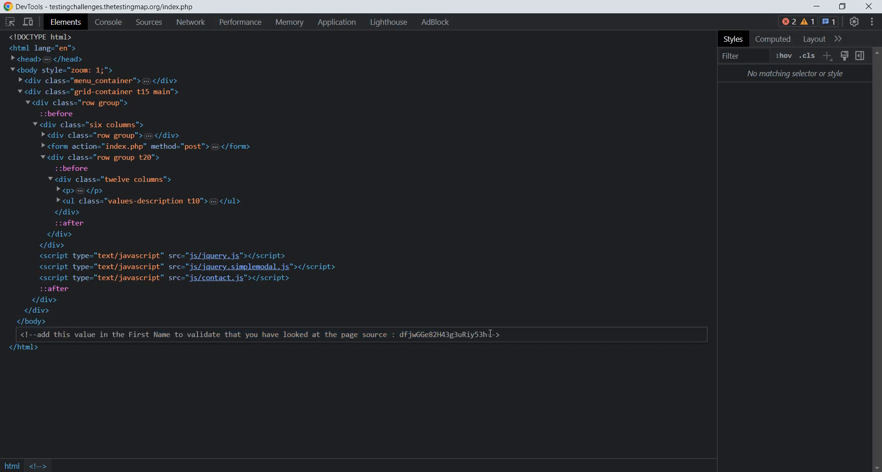
pyautogui.doubleClick(445, 334)
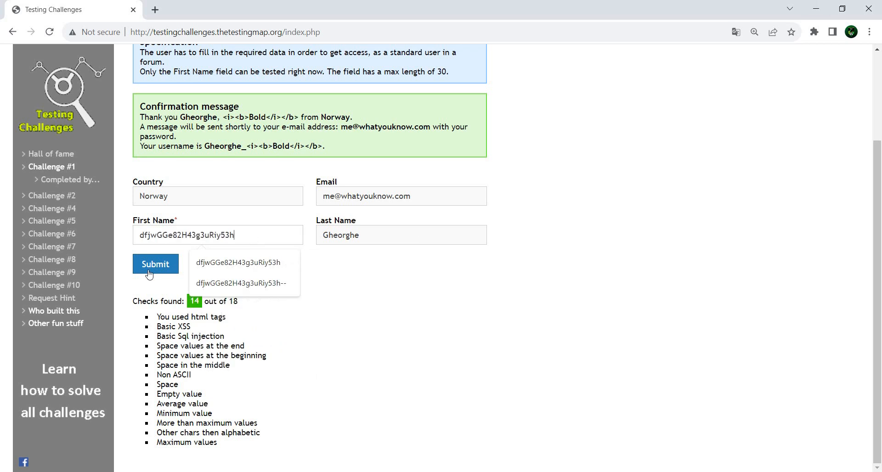
# - Submit the page-source code as First Name, raising Checks found to 15 of 18
pyautogui.click(155, 265)
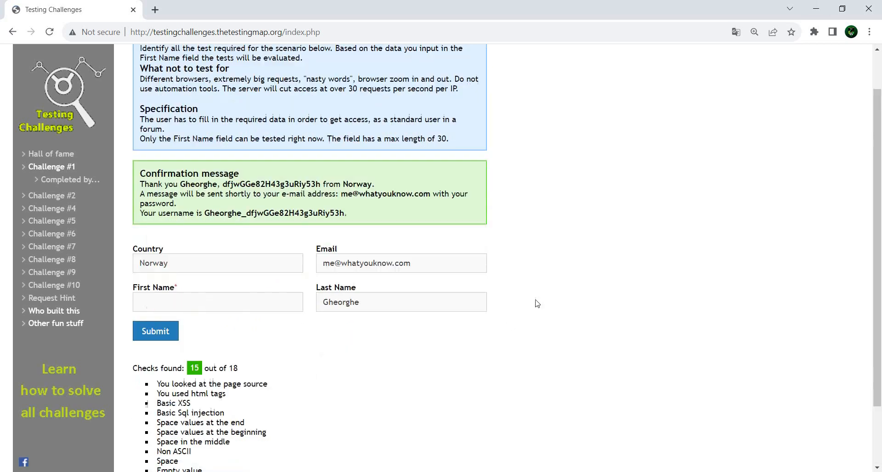
pyautogui.scroll(-3)
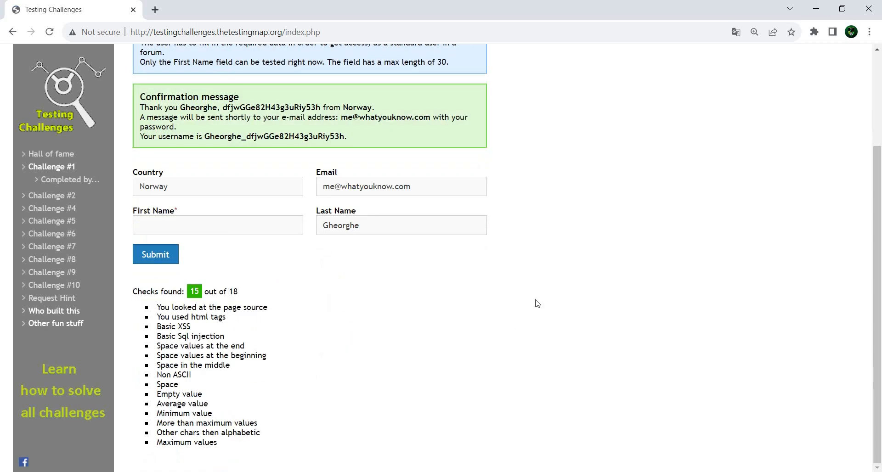
pyautogui.moveTo(506, 298)
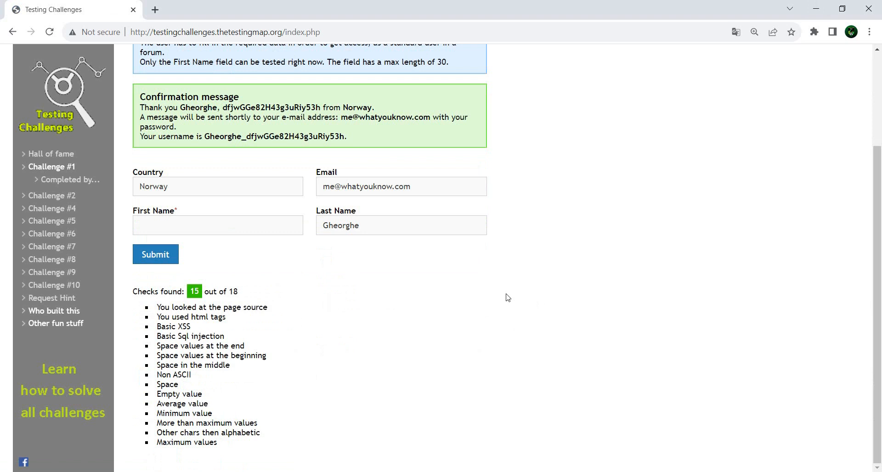
pyautogui.moveTo(363, 288)
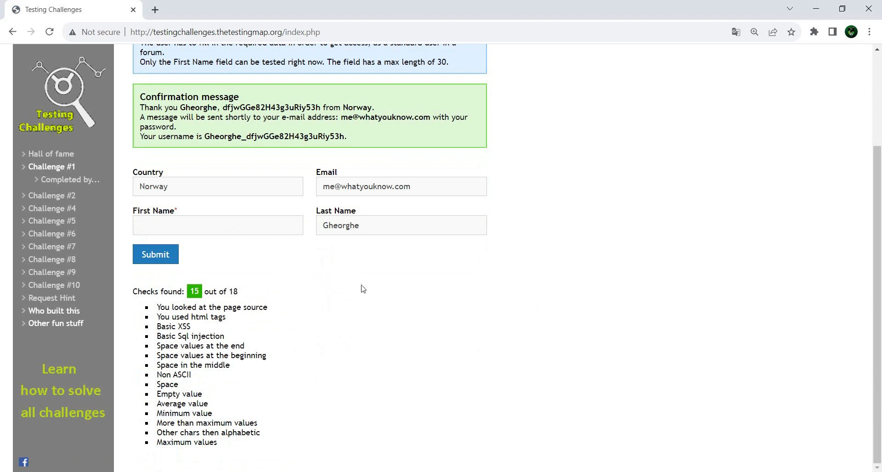
pyautogui.moveTo(495, 343)
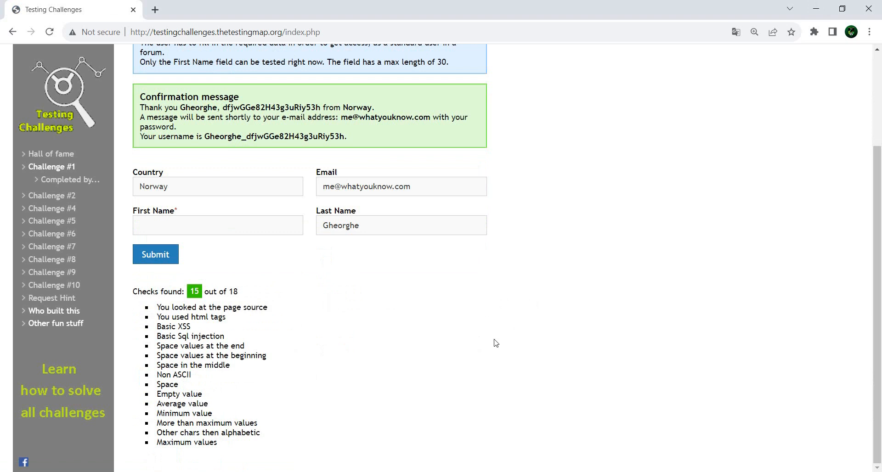
# - Expand the page head in DevTools to read its comments and linked stylesheets
pyautogui.press('F12')
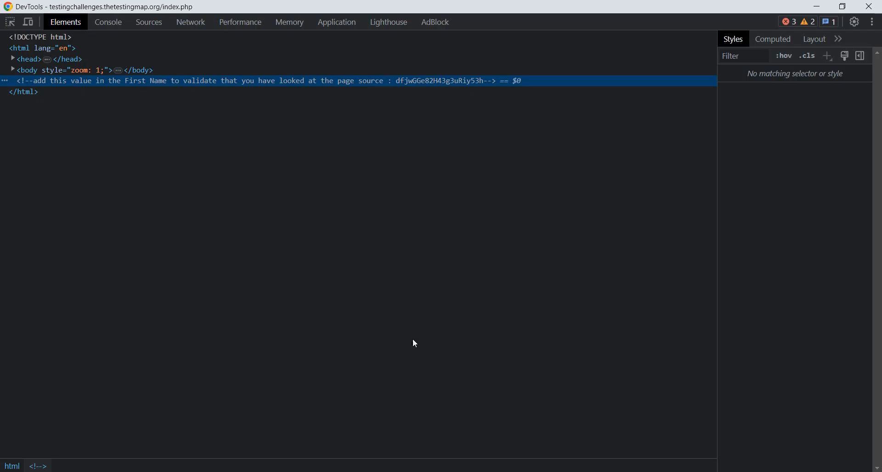
pyautogui.click(12, 58)
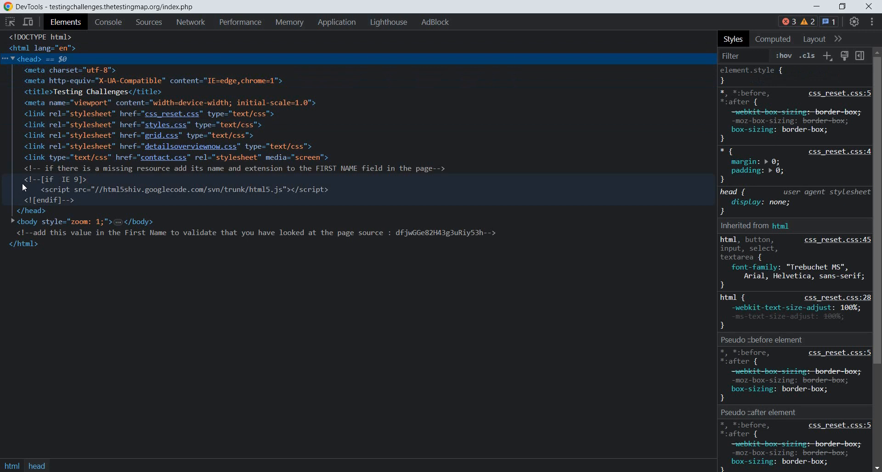
pyautogui.moveTo(28, 172)
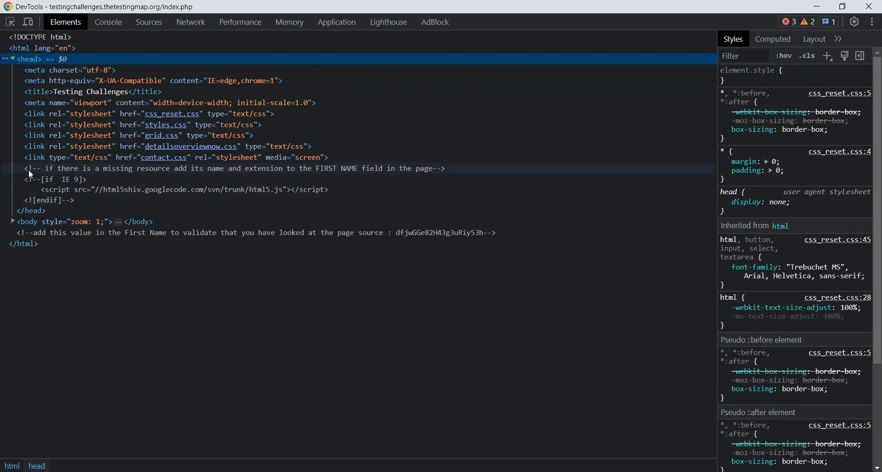
pyautogui.moveTo(162, 172)
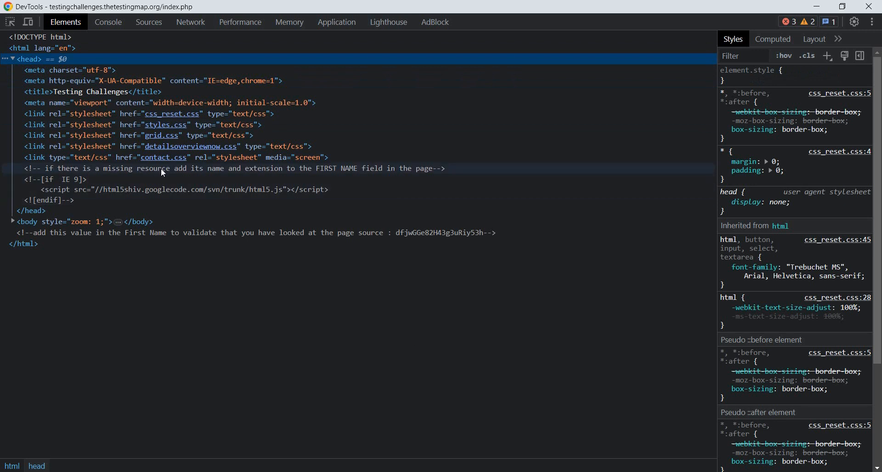
pyautogui.moveTo(237, 172)
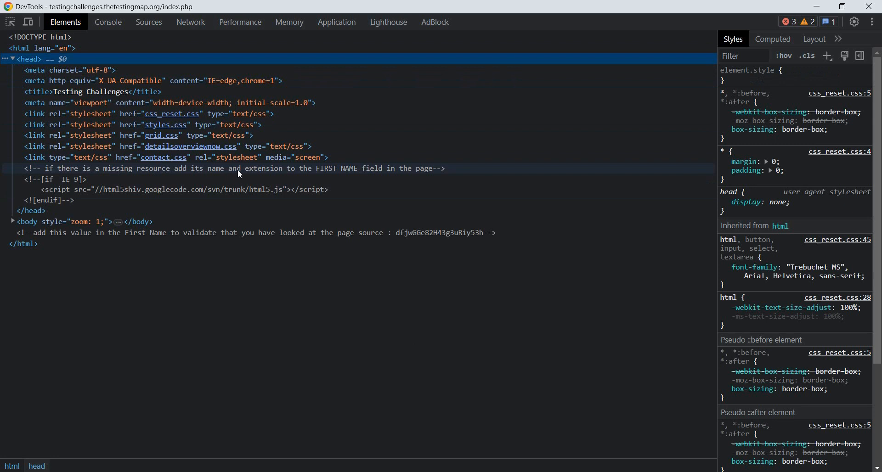
pyautogui.moveTo(380, 171)
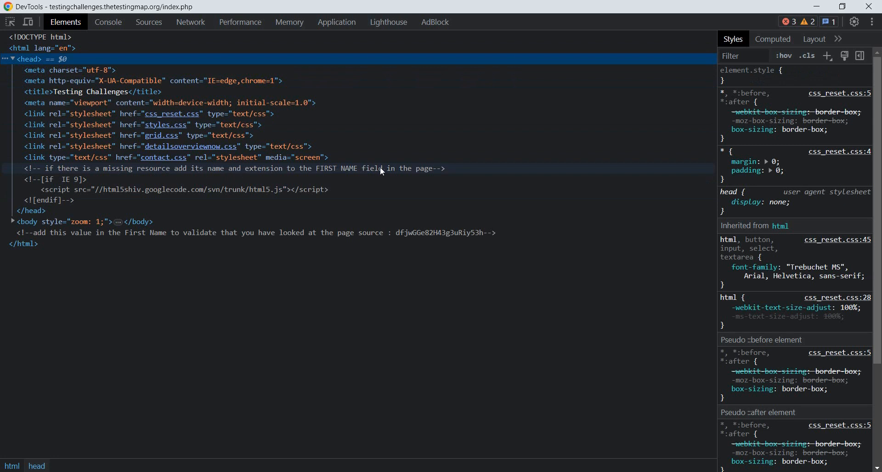
pyautogui.moveTo(283, 179)
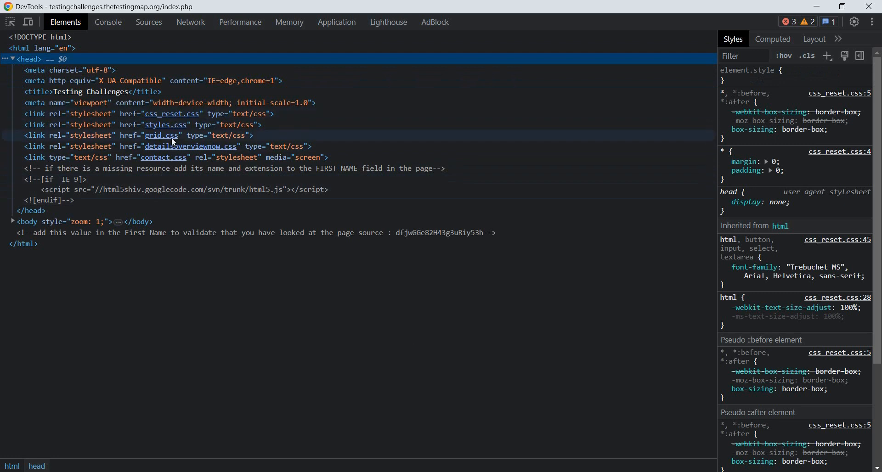
pyautogui.moveTo(164, 157)
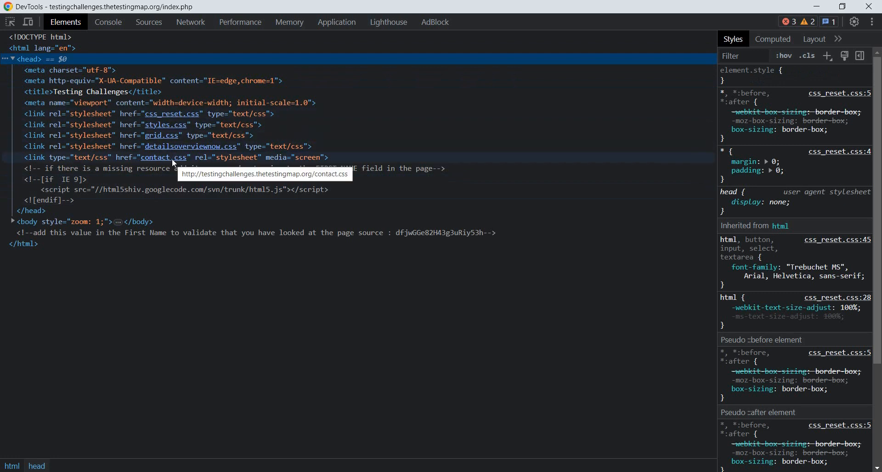
pyautogui.moveTo(190, 146)
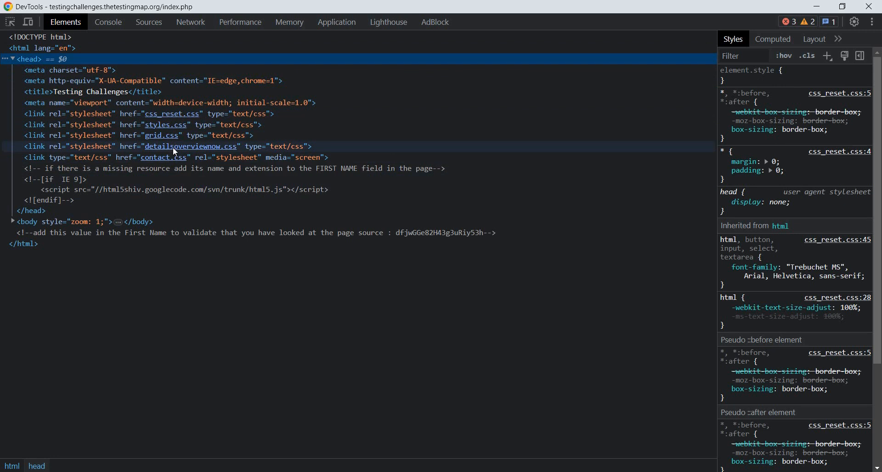
pyautogui.moveTo(190, 146)
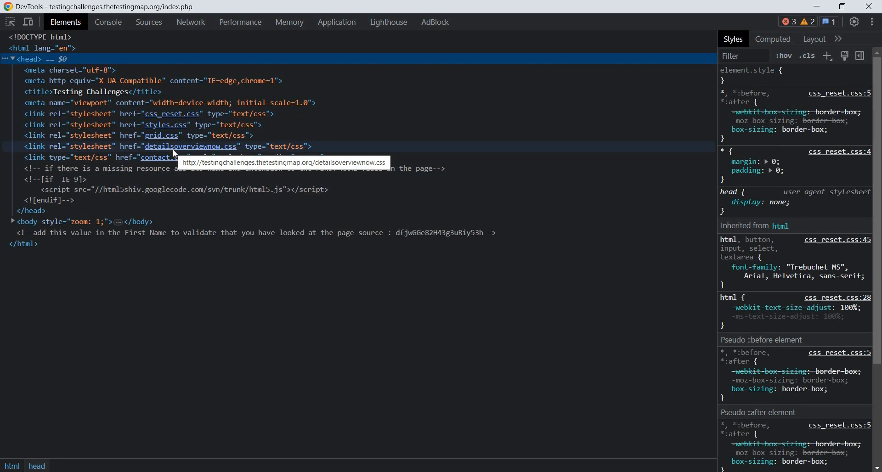
pyautogui.moveTo(167, 135)
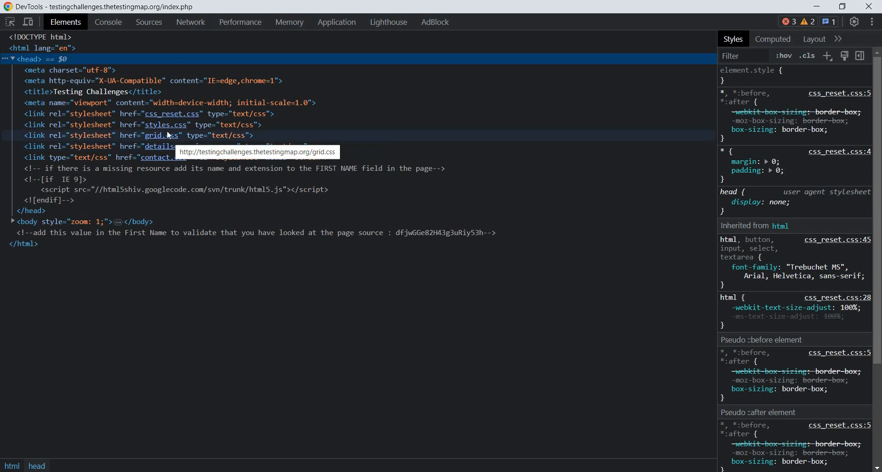
# - Inspect the network requests and spot detailsoverviewnow.css failing with 404
pyautogui.click(190, 22)
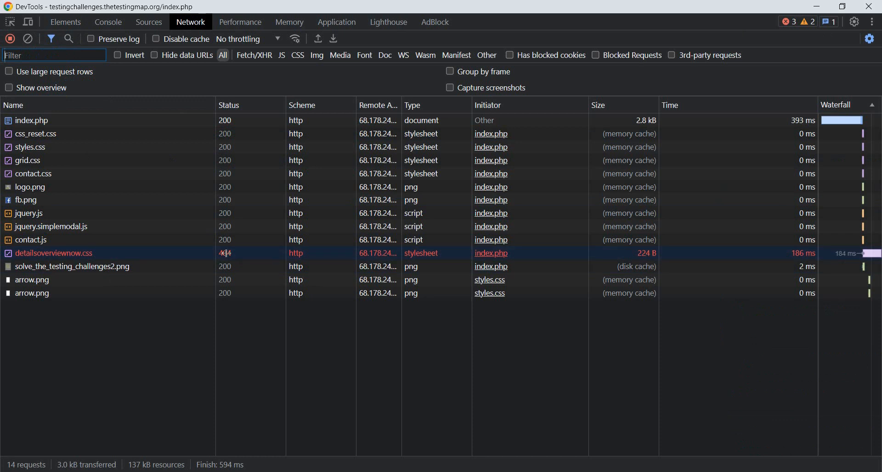
pyautogui.moveTo(53, 253)
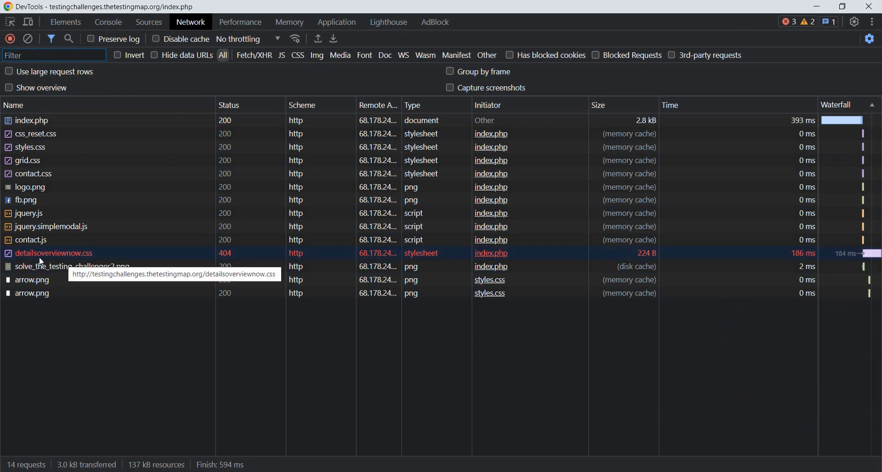
pyautogui.moveTo(90, 262)
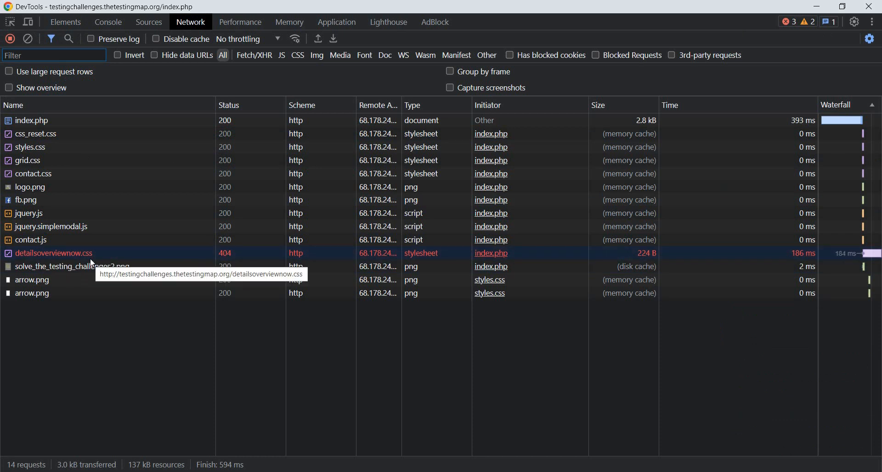
pyautogui.moveTo(95, 51)
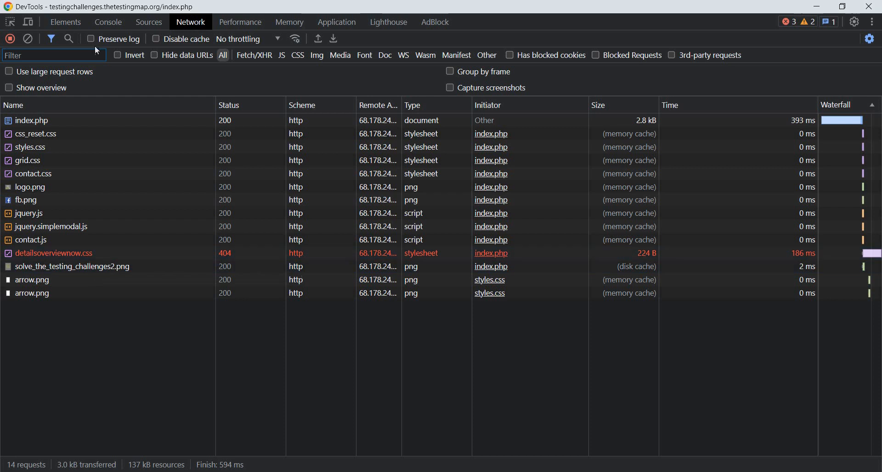
# - Submit the missing stylesheet name detailsoverviewnow.css as First Name, reaching 16 of 18 with Missing css
pyautogui.click(66, 22)
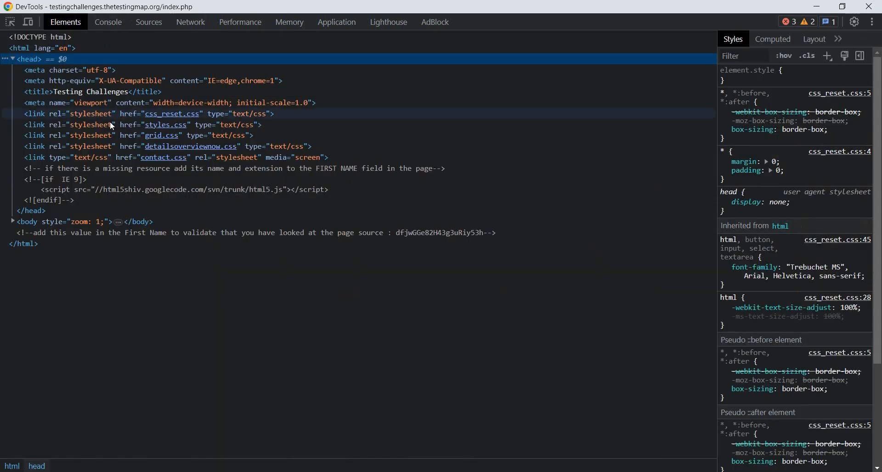
pyautogui.click(189, 146)
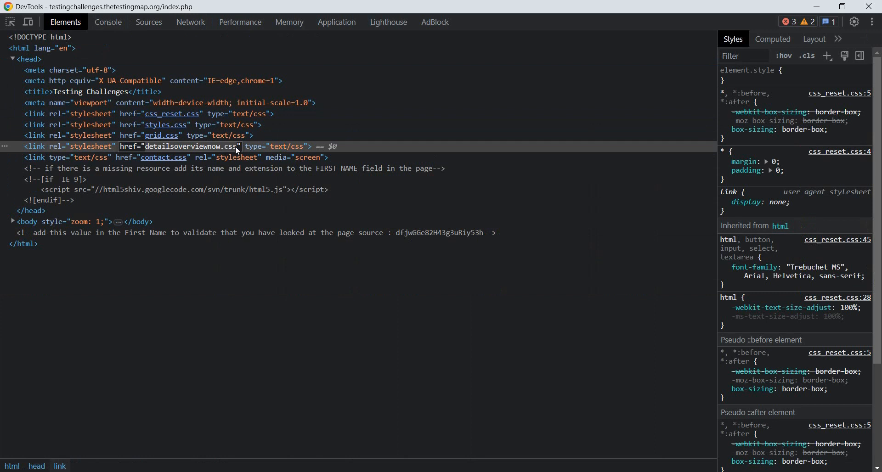
pyautogui.moveTo(148, 151)
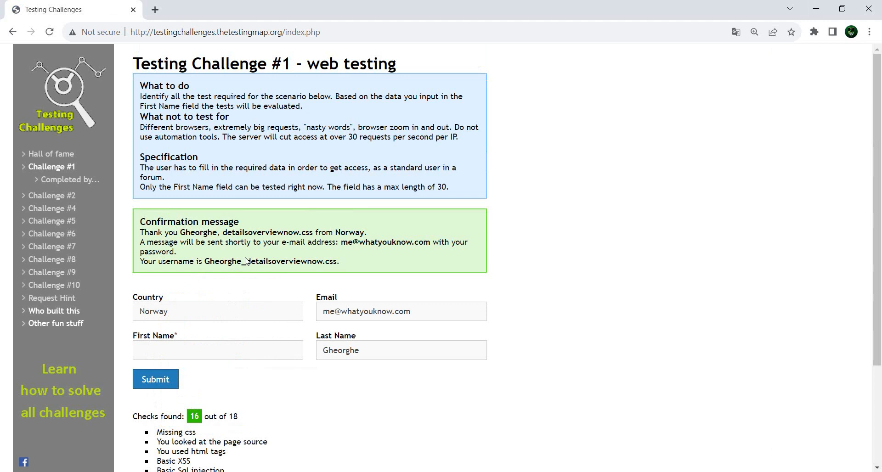
pyautogui.scroll(-3)
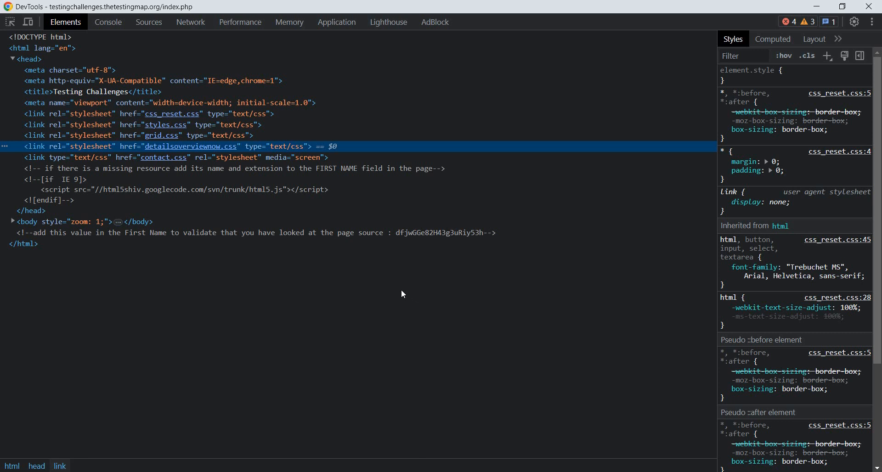
pyautogui.moveTo(387, 325)
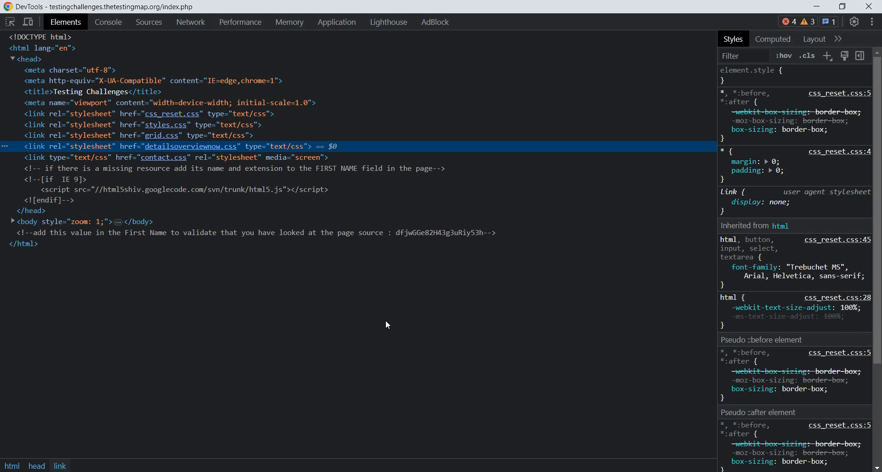
# - Browse the Console, Network, Performance and Memory panels, then view the site's cookies under Application
pyautogui.click(108, 22)
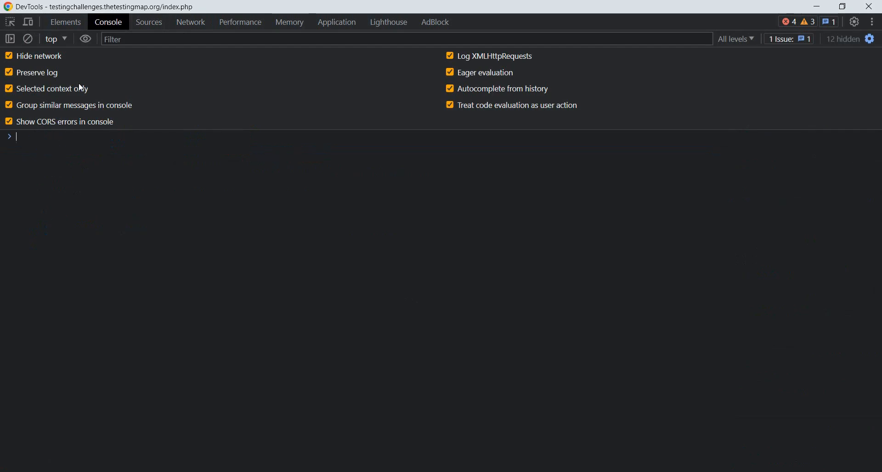
pyautogui.moveTo(190, 23)
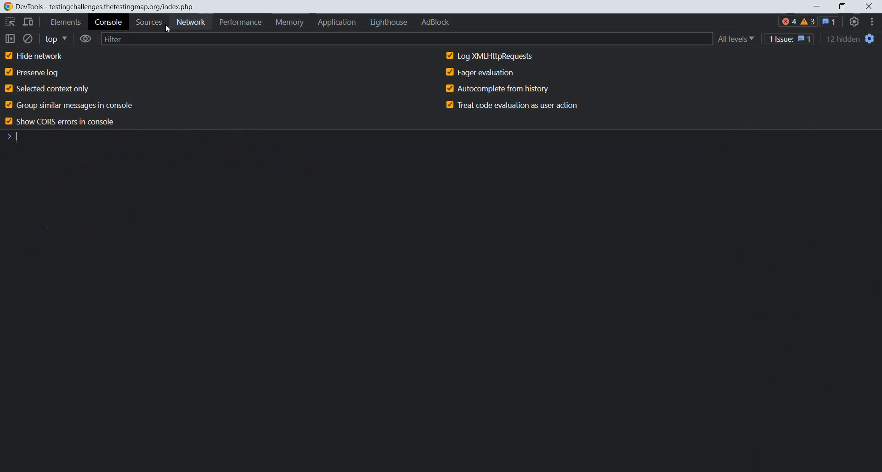
pyautogui.click(190, 22)
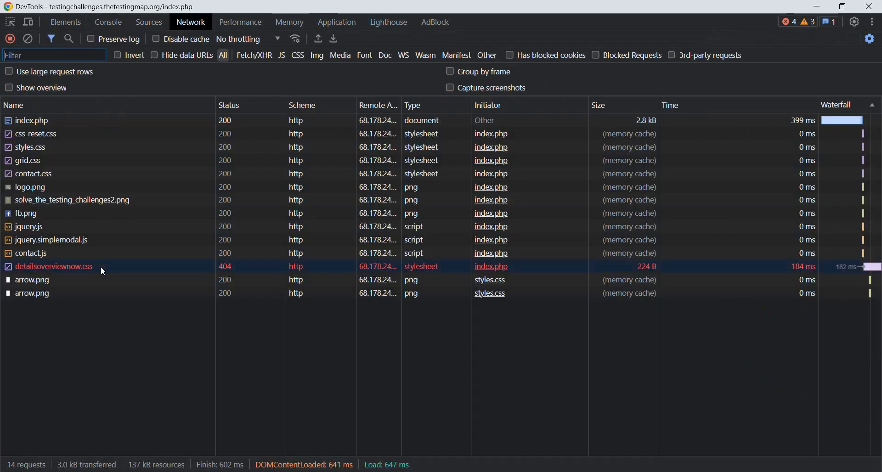
pyautogui.moveTo(51, 263)
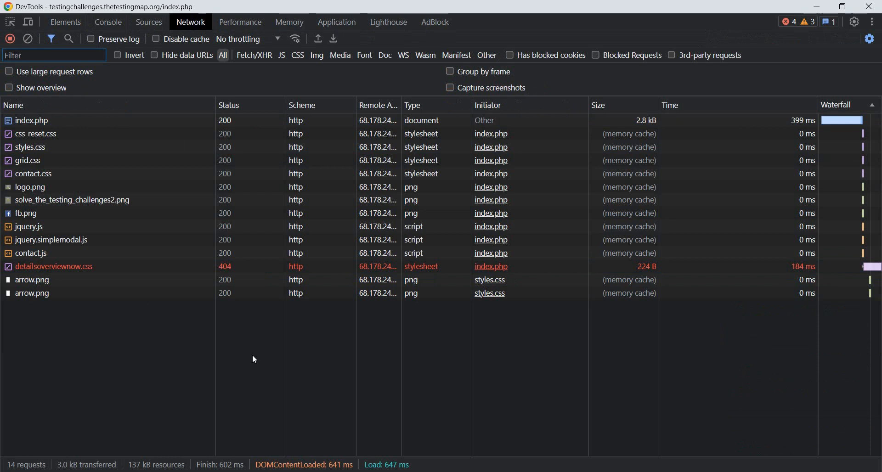
pyautogui.click(239, 22)
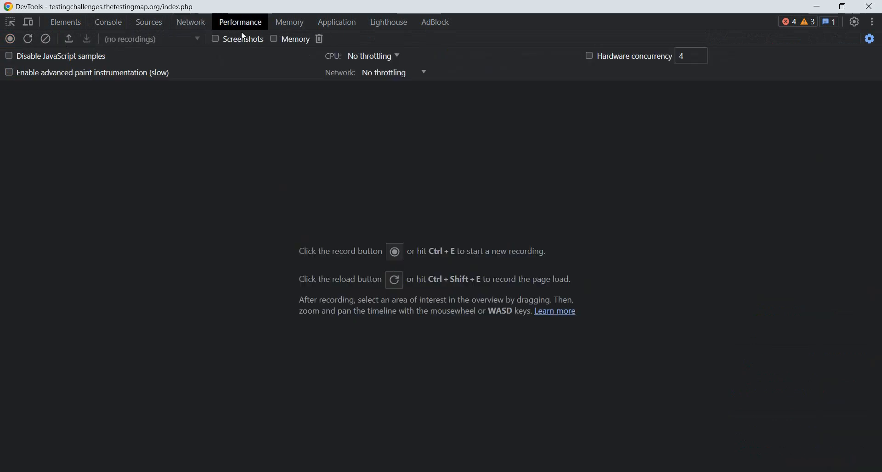
pyautogui.click(289, 22)
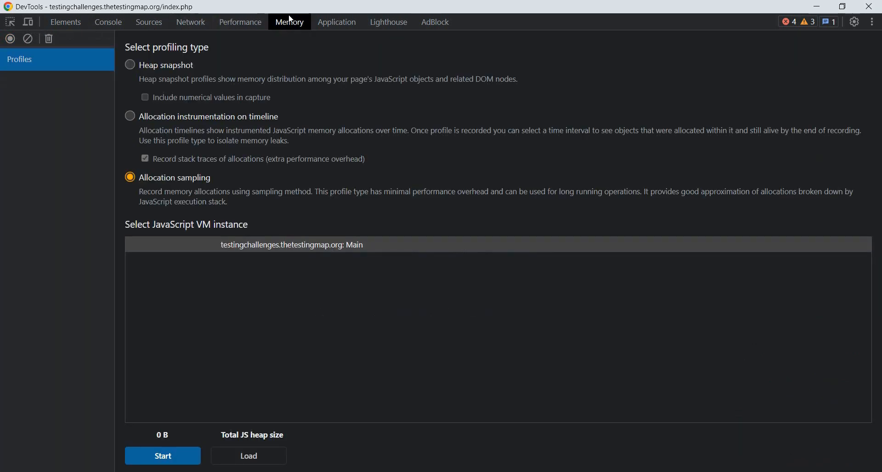
pyautogui.click(336, 22)
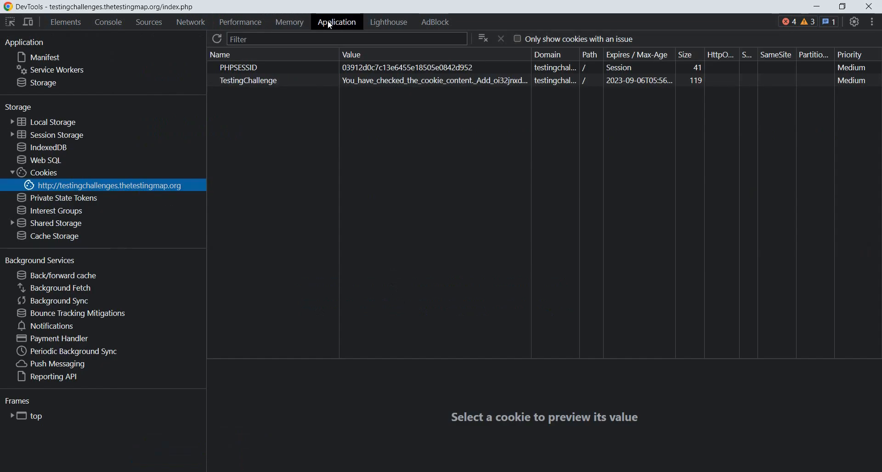
pyautogui.moveTo(153, 132)
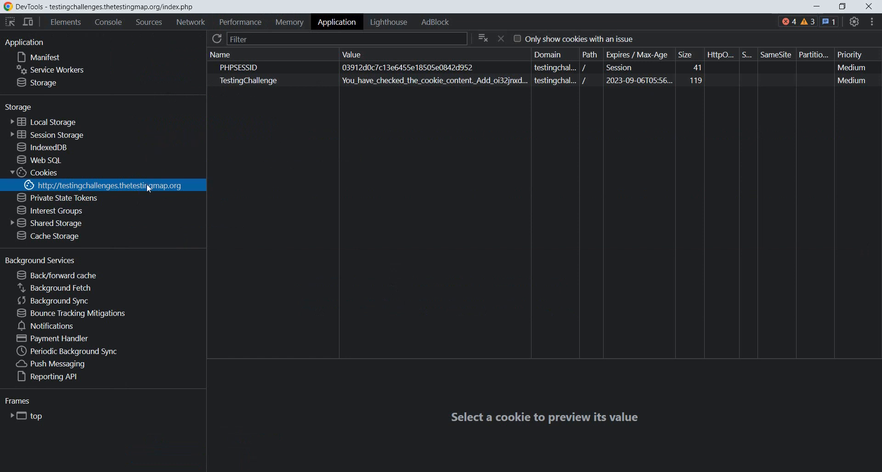
pyautogui.moveTo(204, 187)
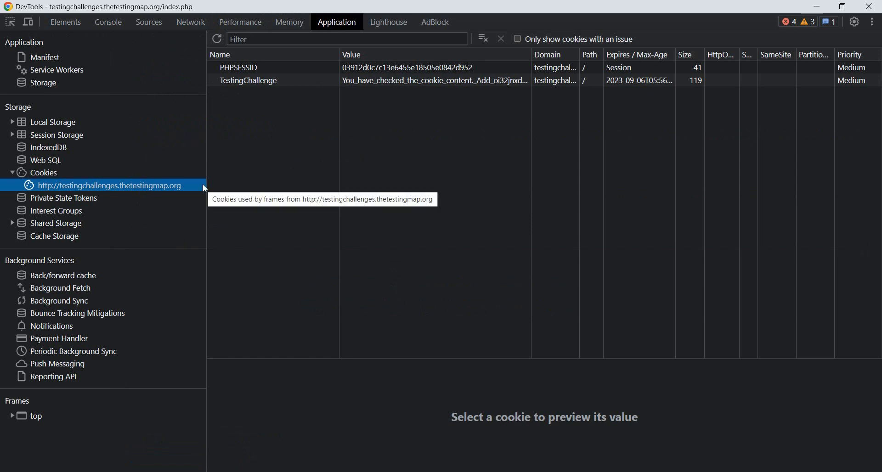
pyautogui.moveTo(82, 202)
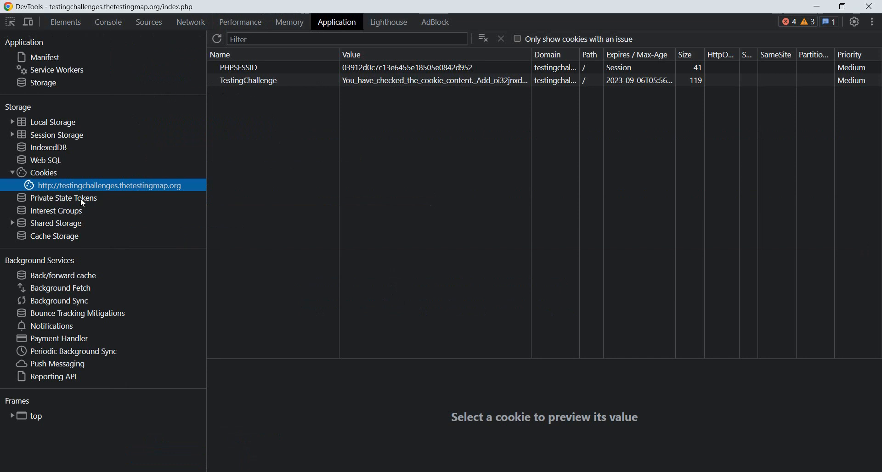
pyautogui.moveTo(264, 49)
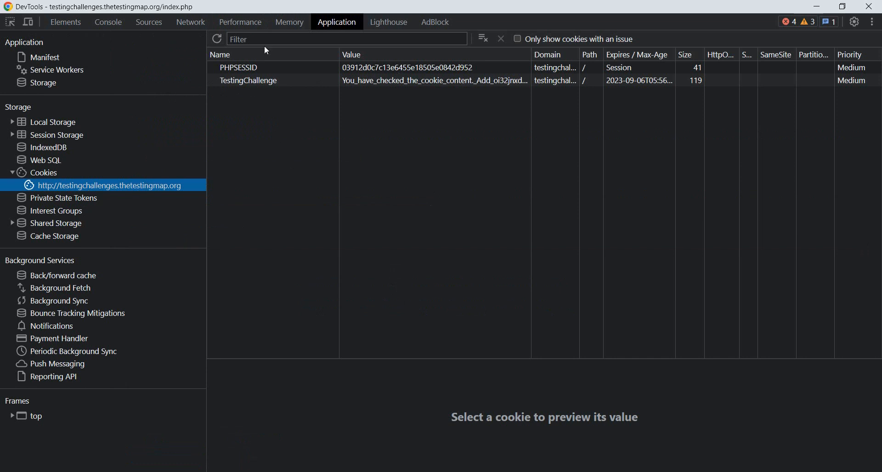
pyautogui.moveTo(388, 81)
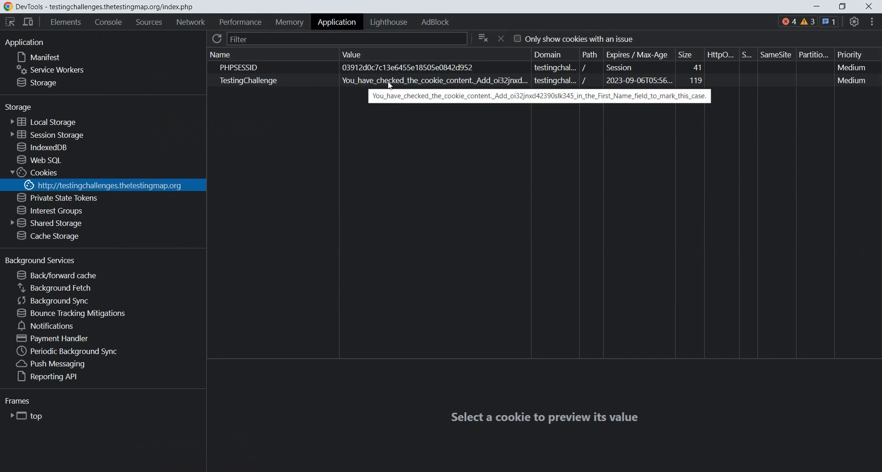
pyautogui.click(394, 67)
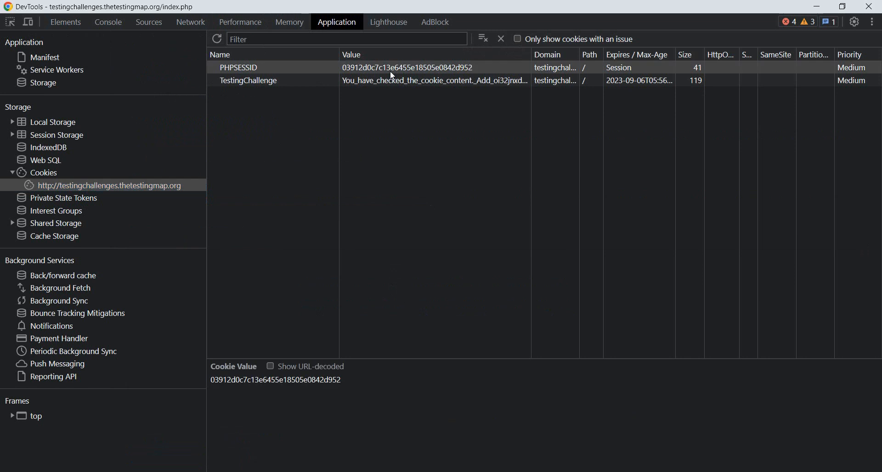
pyautogui.moveTo(409, 78)
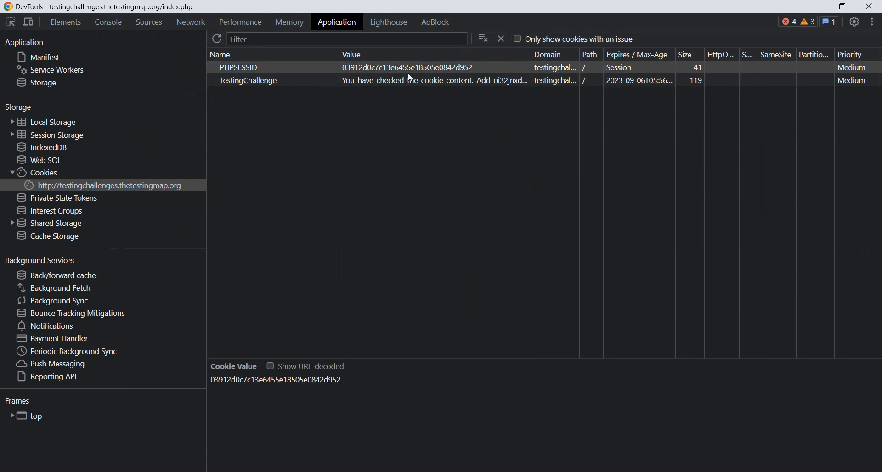
pyautogui.click(247, 81)
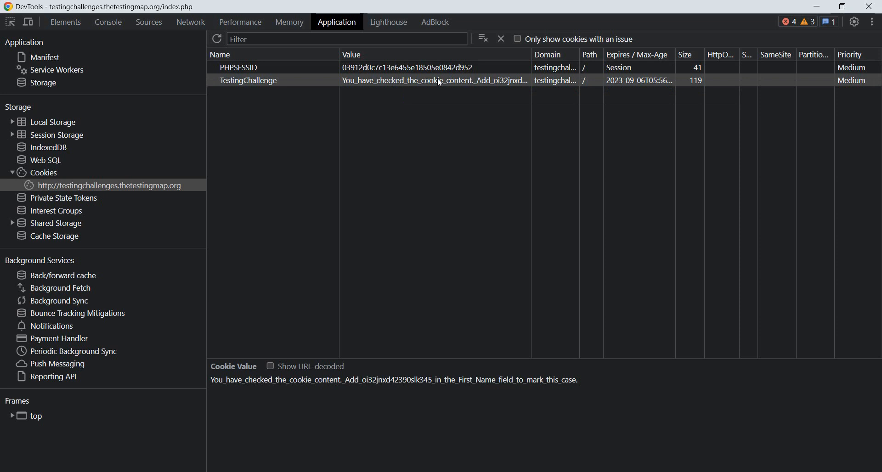
pyautogui.moveTo(281, 384)
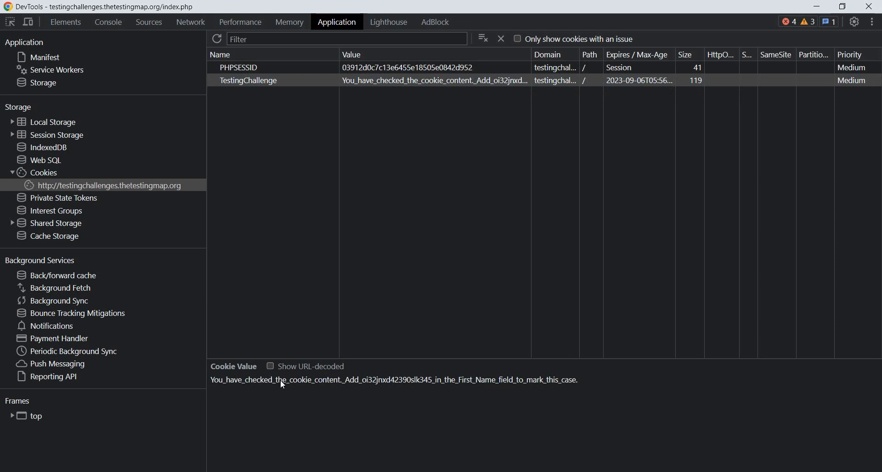
pyautogui.moveTo(315, 384)
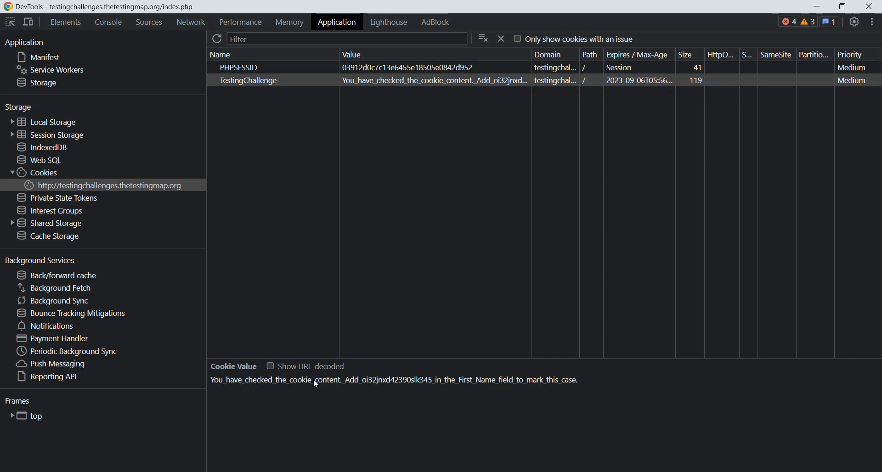
pyautogui.moveTo(430, 383)
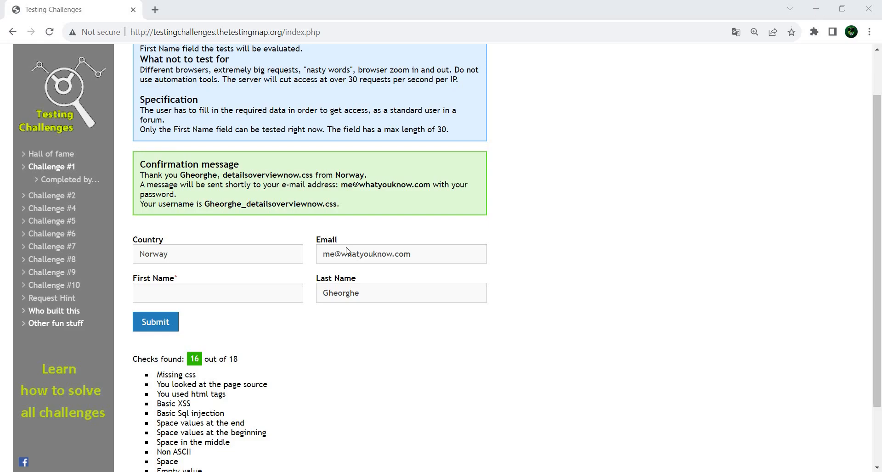
pyautogui.click(155, 321)
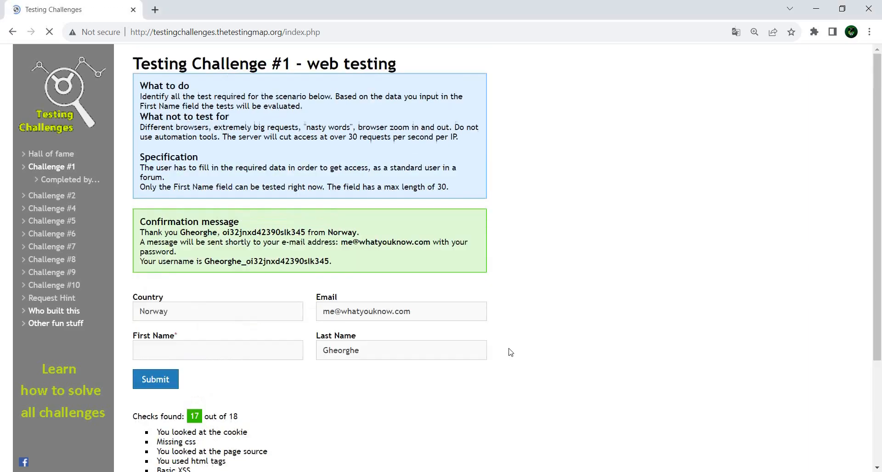
pyautogui.scroll(-3)
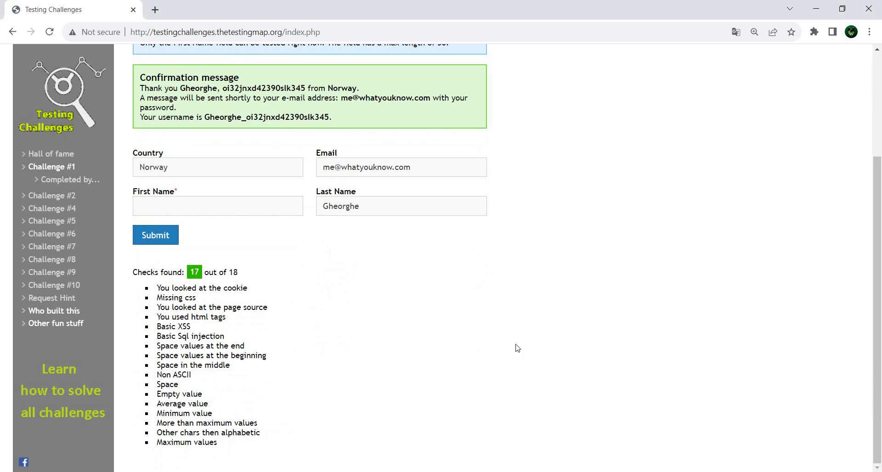
pyautogui.scroll(3)
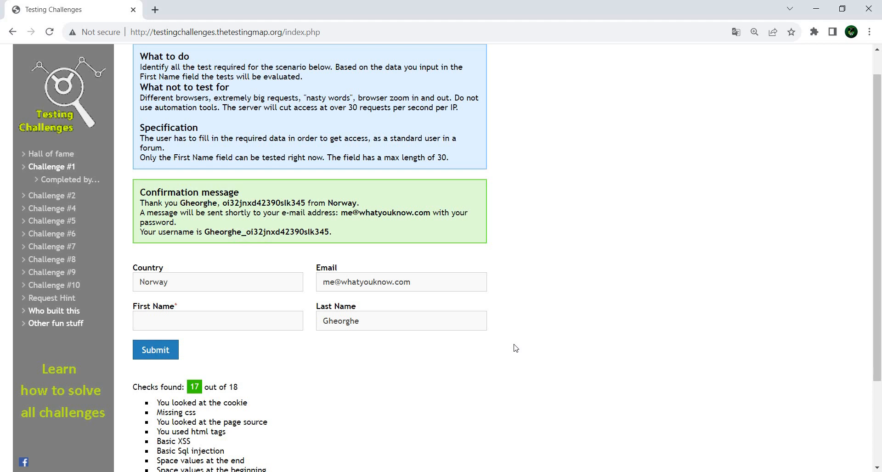
pyautogui.moveTo(469, 152)
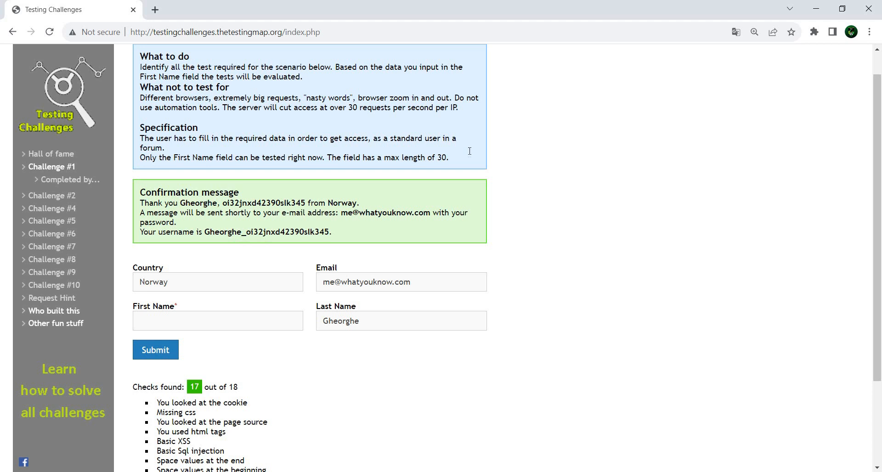
pyautogui.moveTo(571, 369)
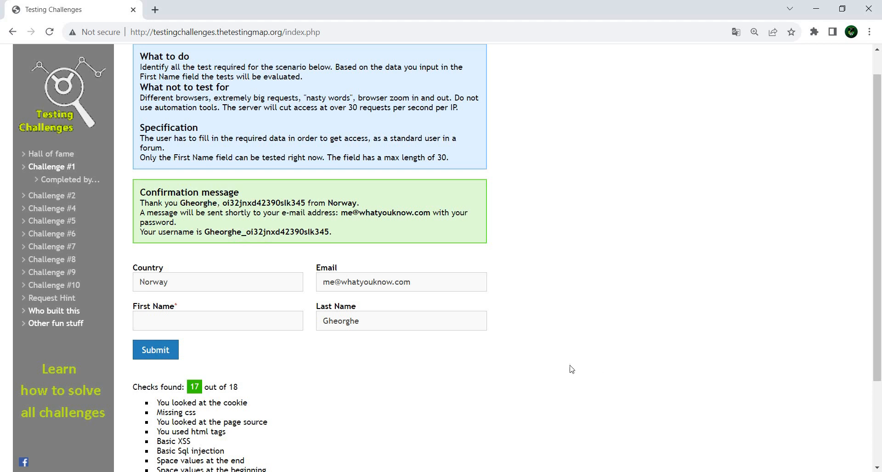
pyautogui.moveTo(530, 356)
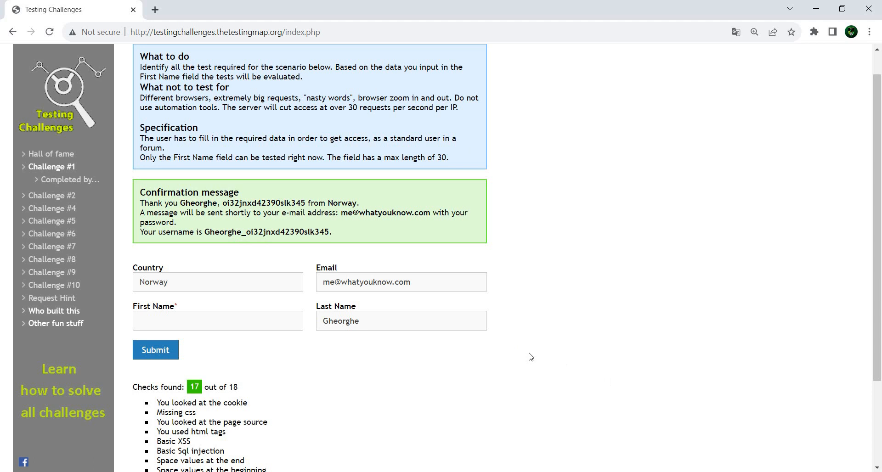
pyautogui.scroll(-3)
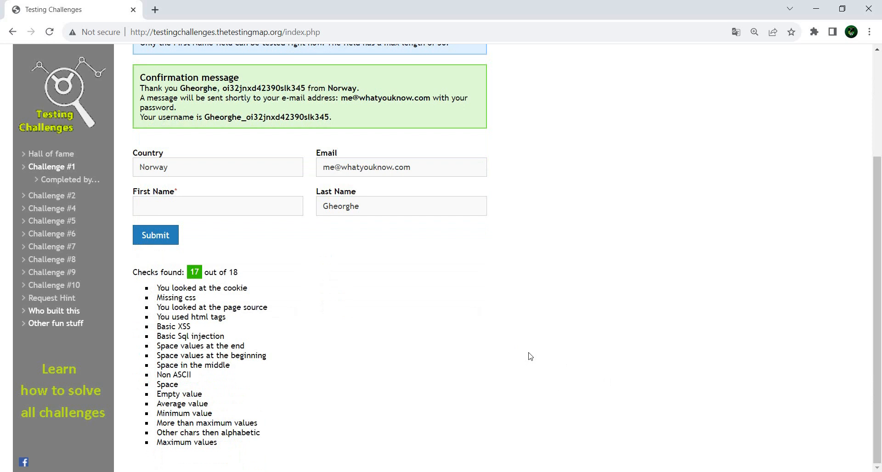
pyautogui.moveTo(523, 354)
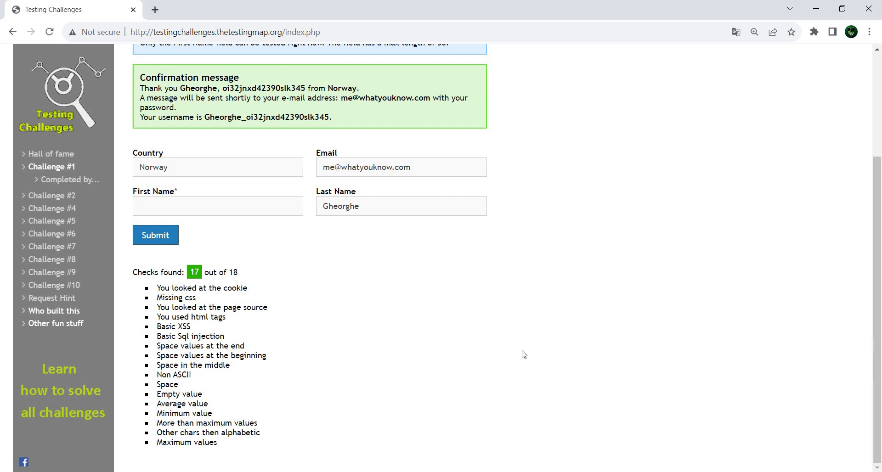
pyautogui.scroll(3)
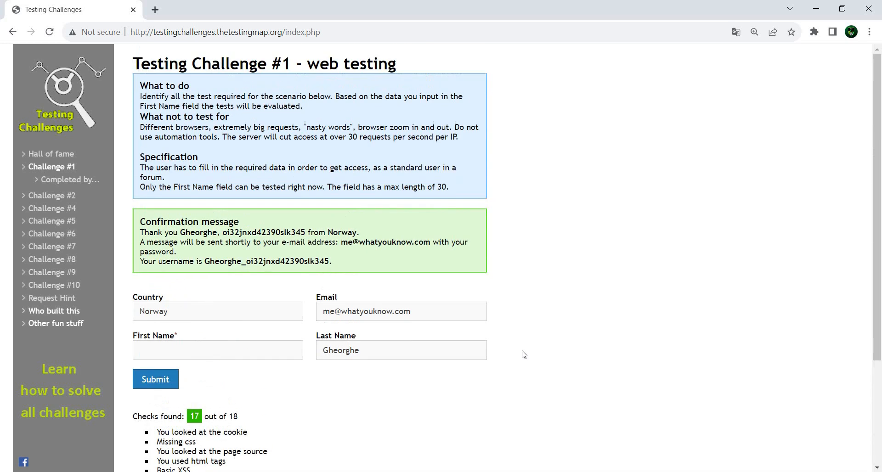
pyautogui.moveTo(358, 179)
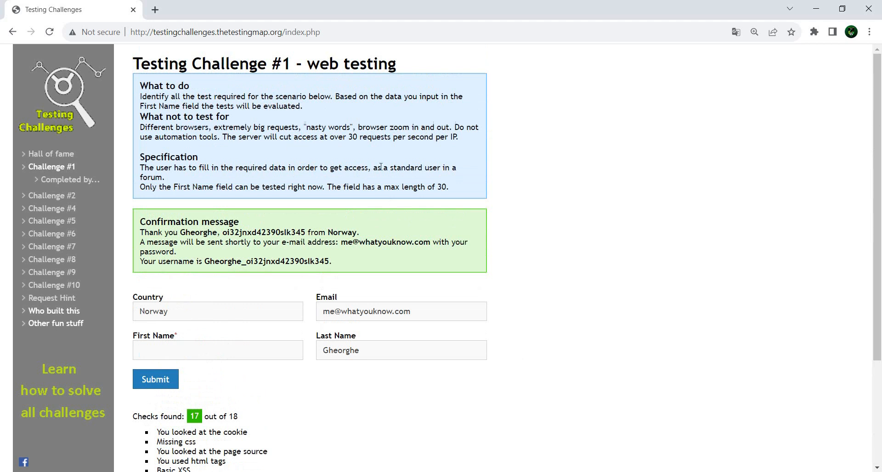
pyautogui.moveTo(373, 168); pyautogui.dragTo(457, 167)
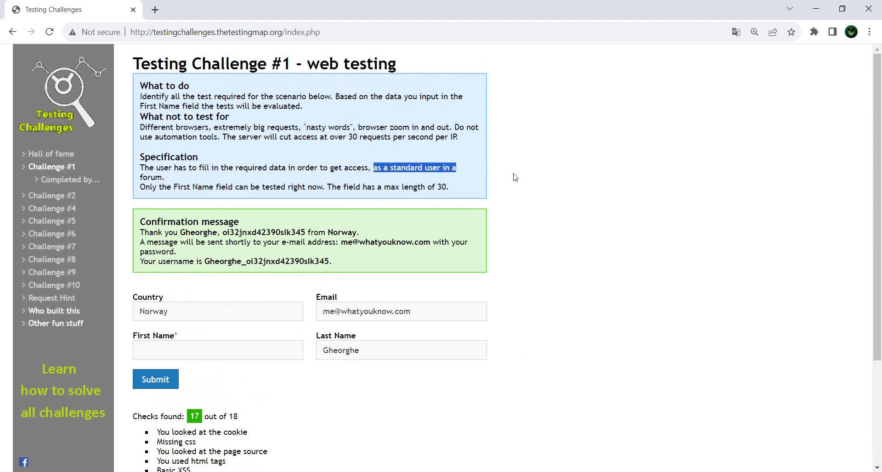
pyautogui.moveTo(539, 207)
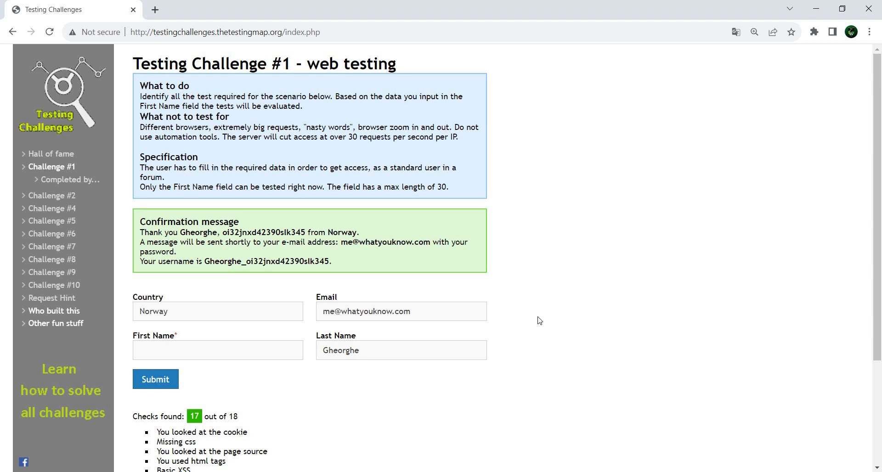
pyautogui.scroll(-3)
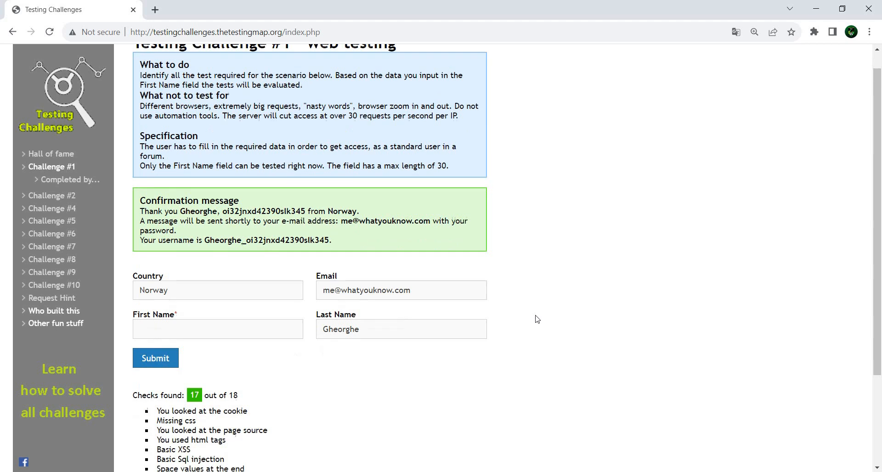
pyautogui.scroll(-3)
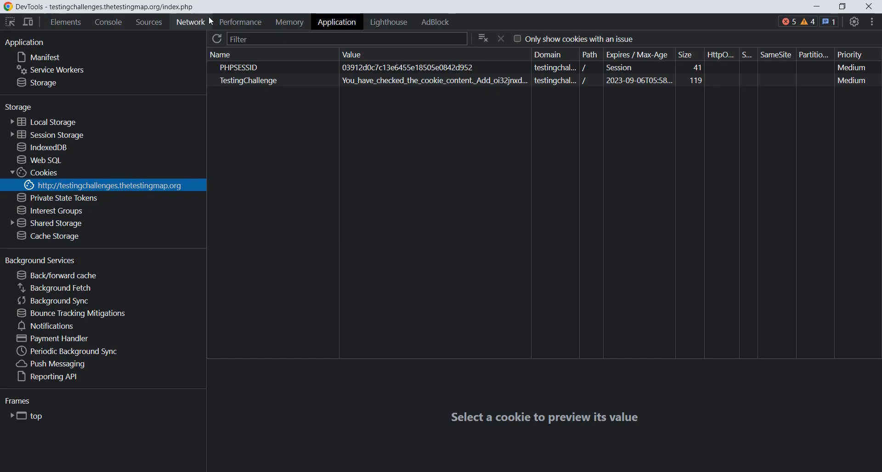
# - Reload the challenge page with Network recording and select the index.php request
pyautogui.click(190, 22)
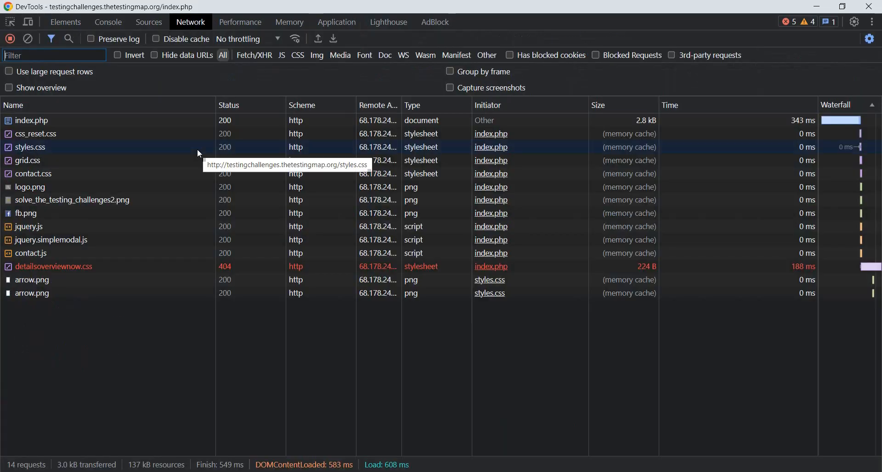
pyautogui.click(28, 39)
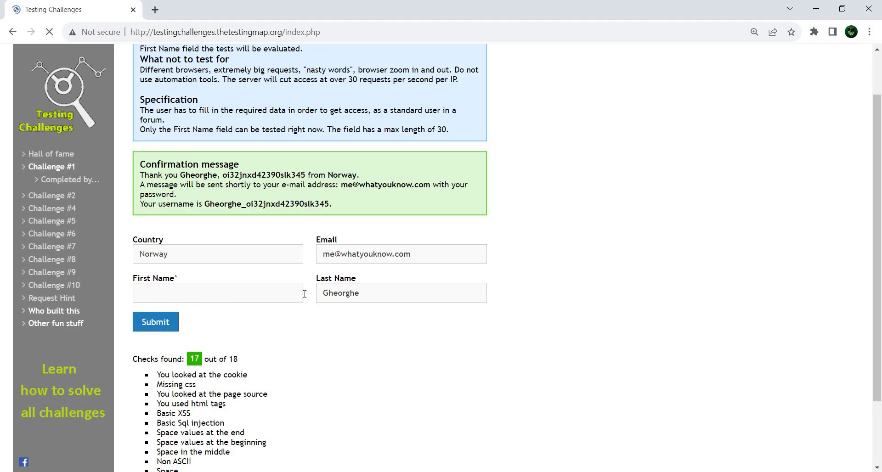
pyautogui.press('F12')
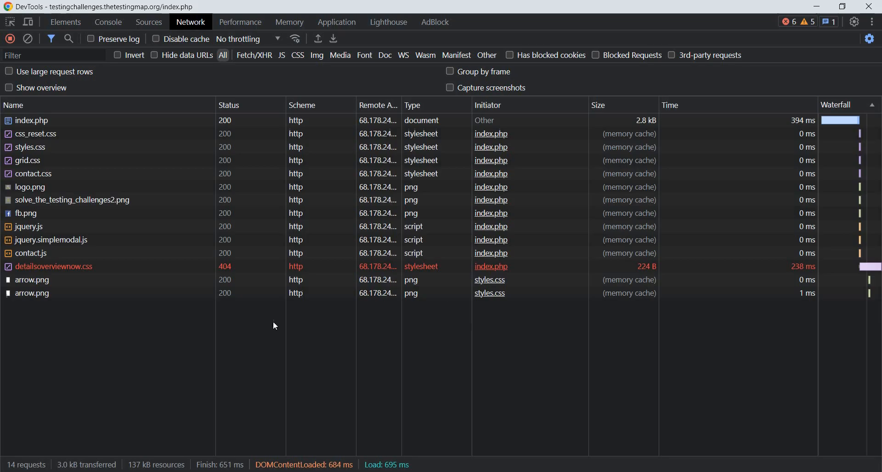
pyautogui.click(36, 133)
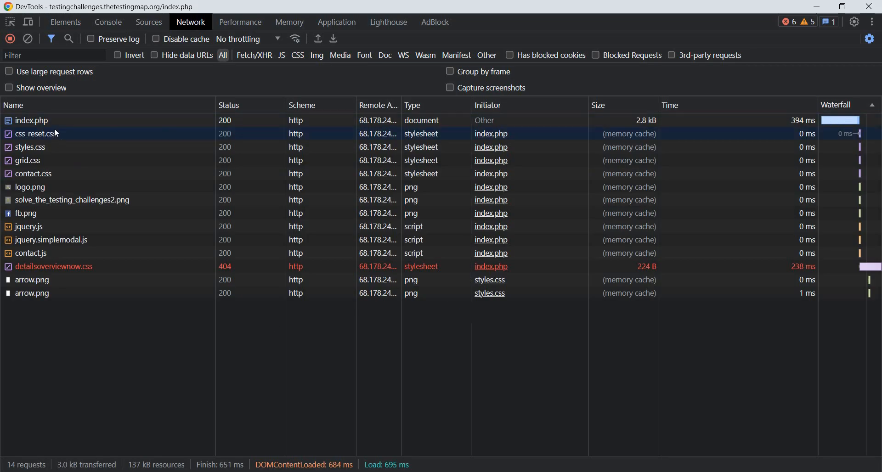
pyautogui.click(31, 119)
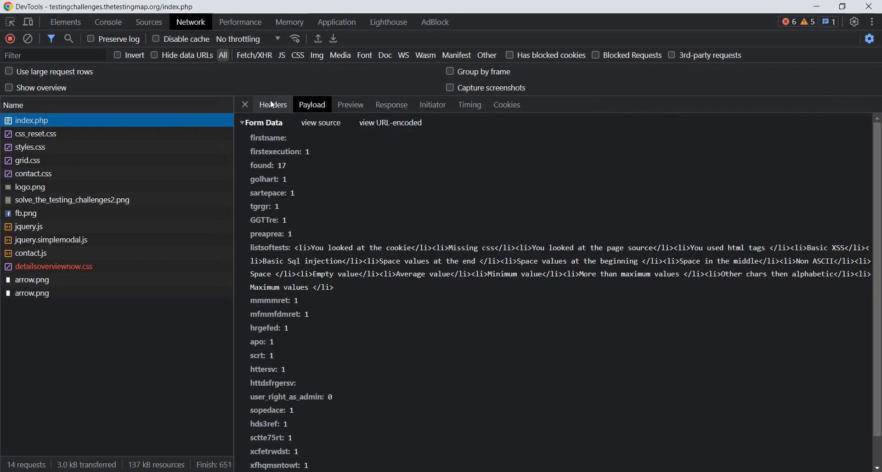
# - Inspect the index.php payload, showing found at 17 and hidden user_right_as_admin at 0
pyautogui.click(273, 104)
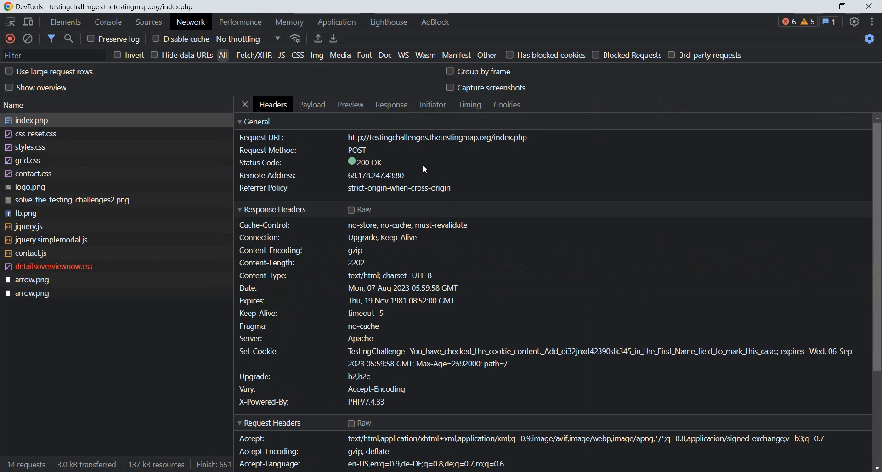
pyautogui.moveTo(405, 188)
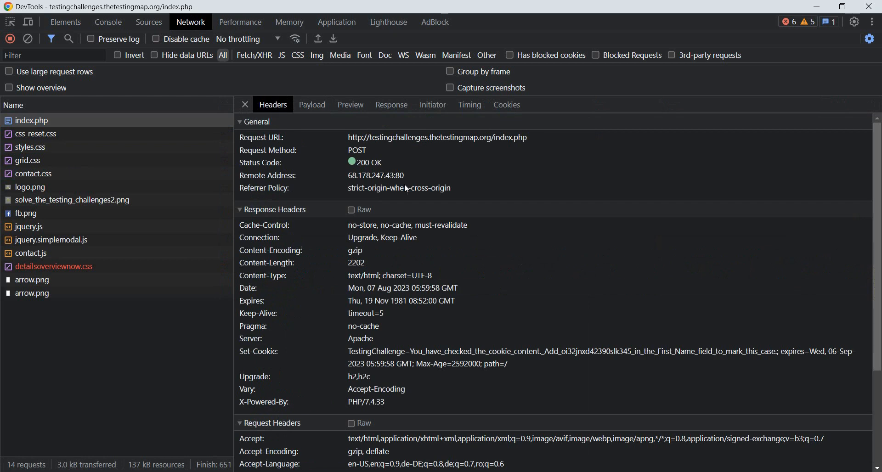
pyautogui.click(312, 104)
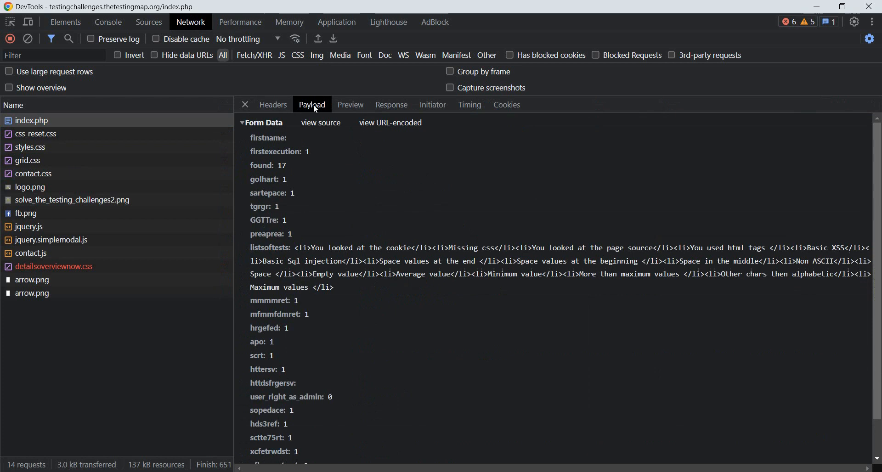
pyautogui.moveTo(413, 222)
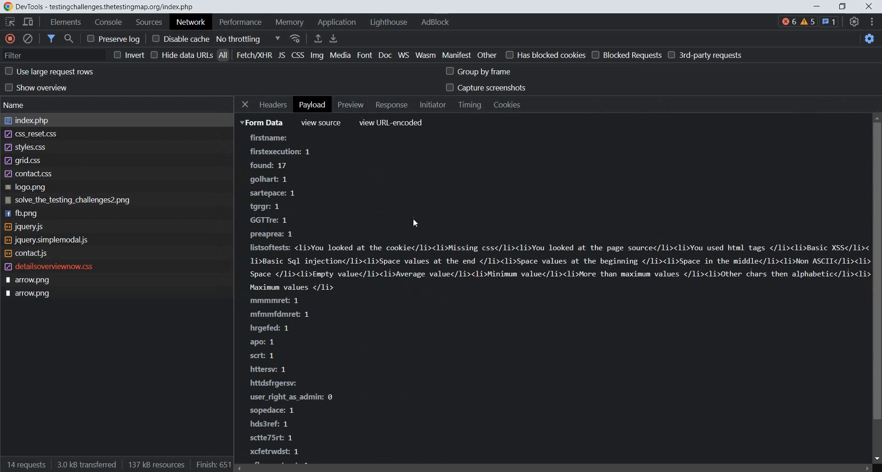
pyautogui.moveTo(402, 309)
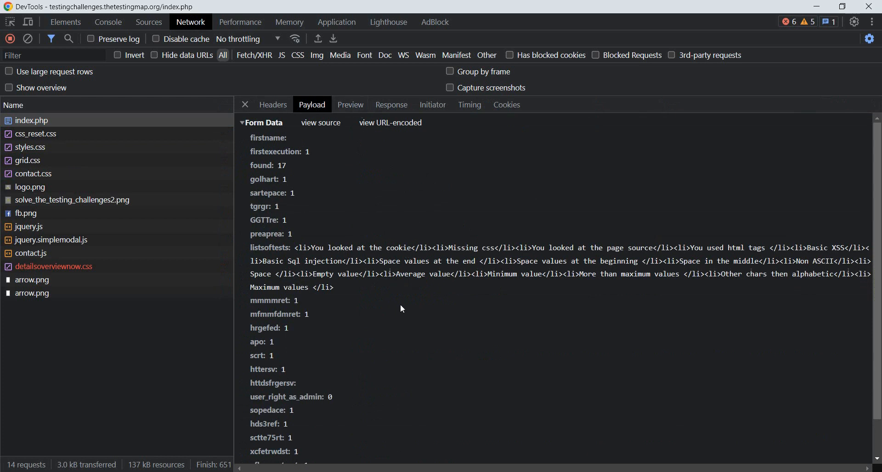
pyautogui.moveTo(390, 303)
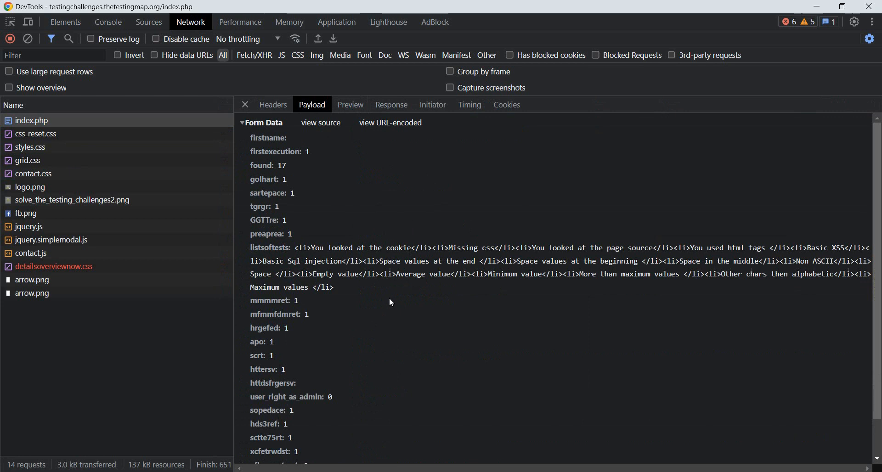
pyautogui.moveTo(437, 326)
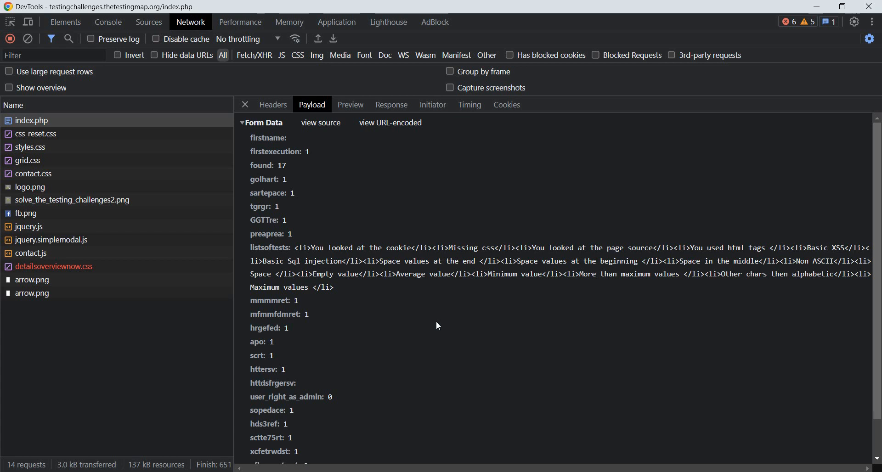
pyautogui.moveTo(450, 313)
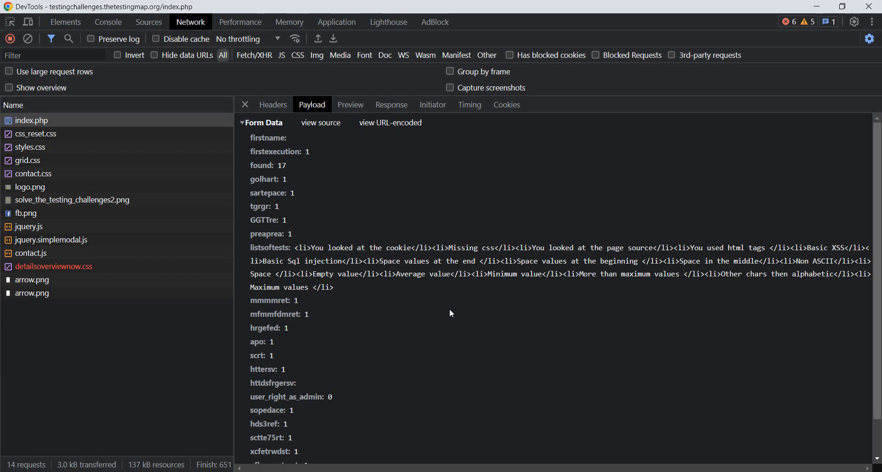
pyautogui.scroll(-3)
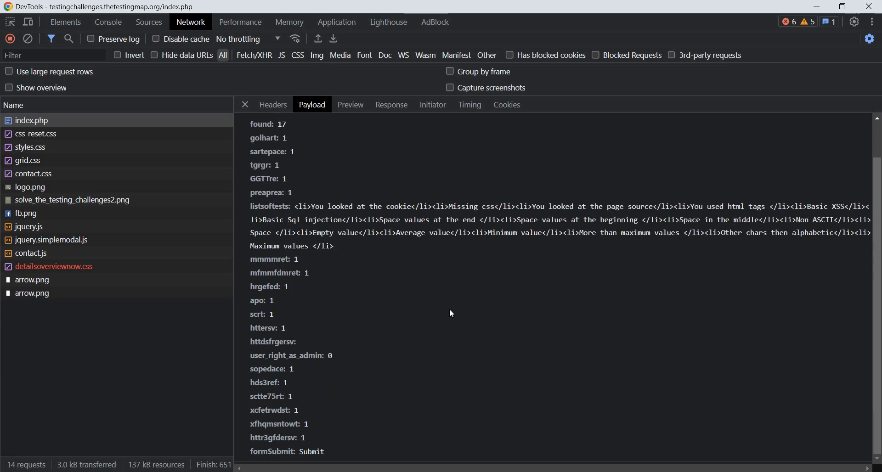
pyautogui.moveTo(409, 318)
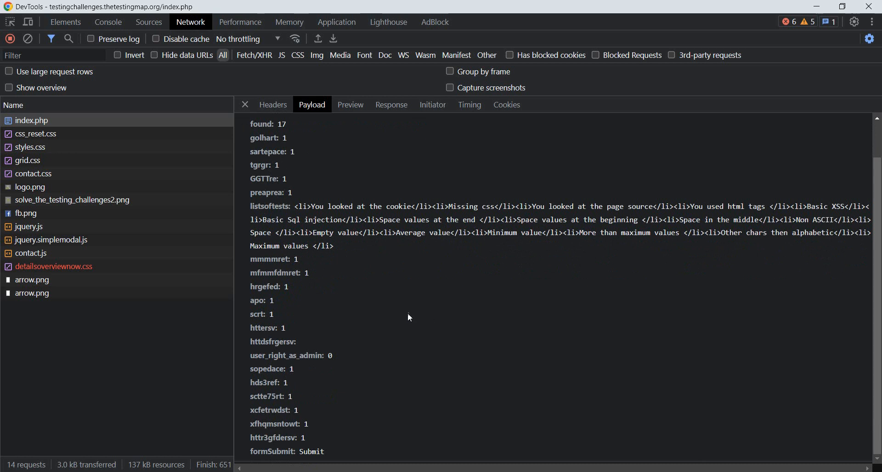
pyautogui.moveTo(276, 364)
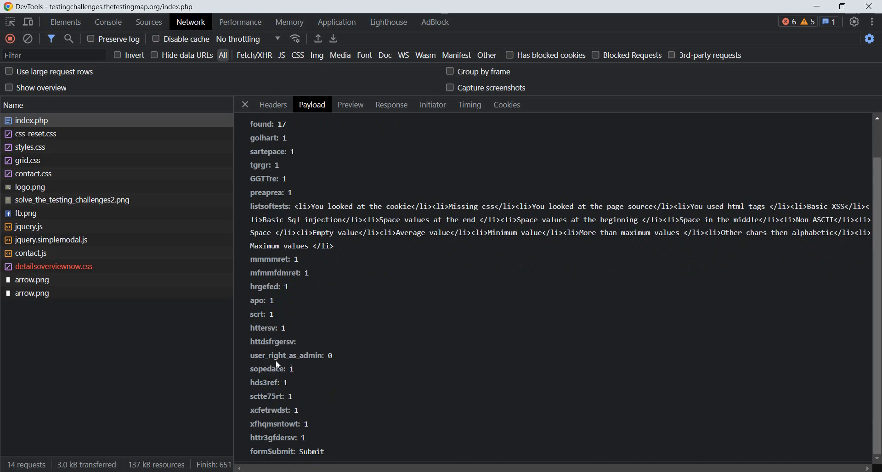
pyautogui.moveTo(331, 361)
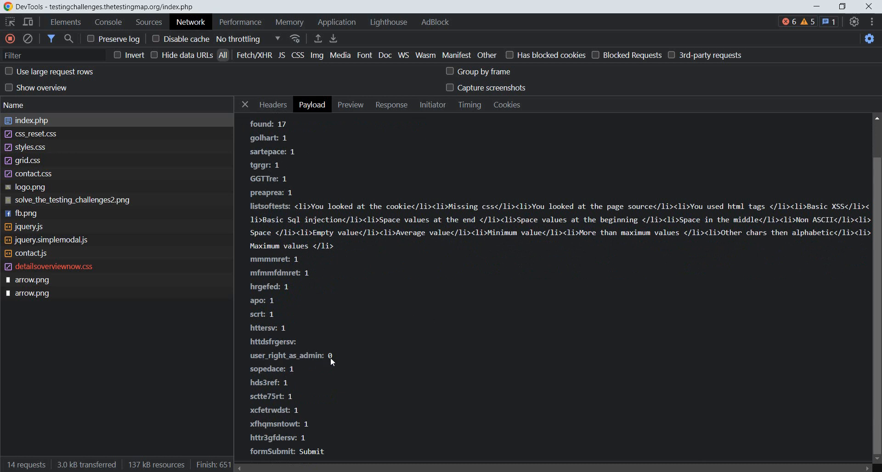
pyautogui.moveTo(256, 358)
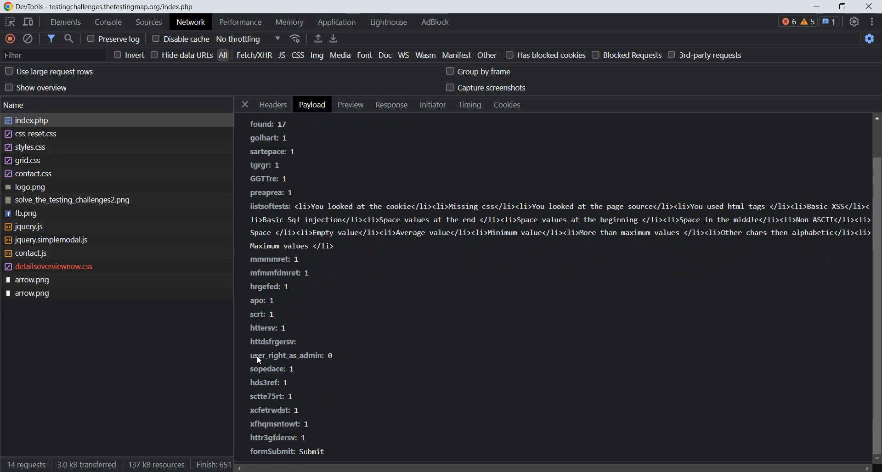
pyautogui.moveTo(325, 363)
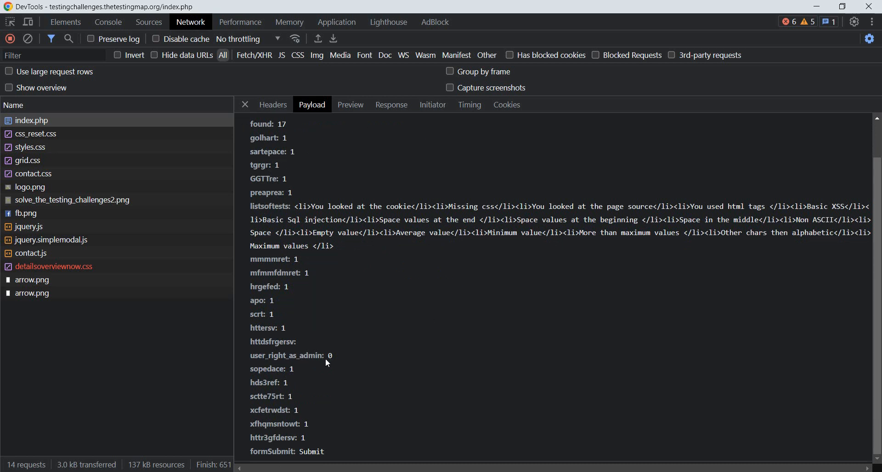
pyautogui.moveTo(173, 315)
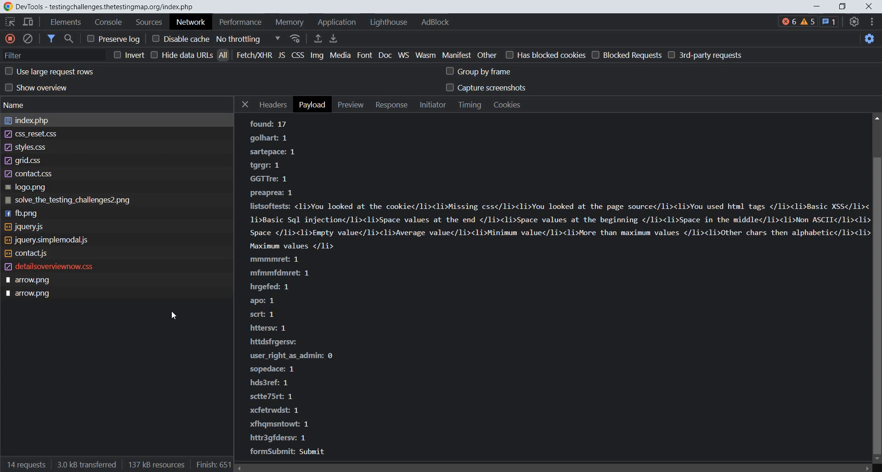
pyautogui.moveTo(253, 358)
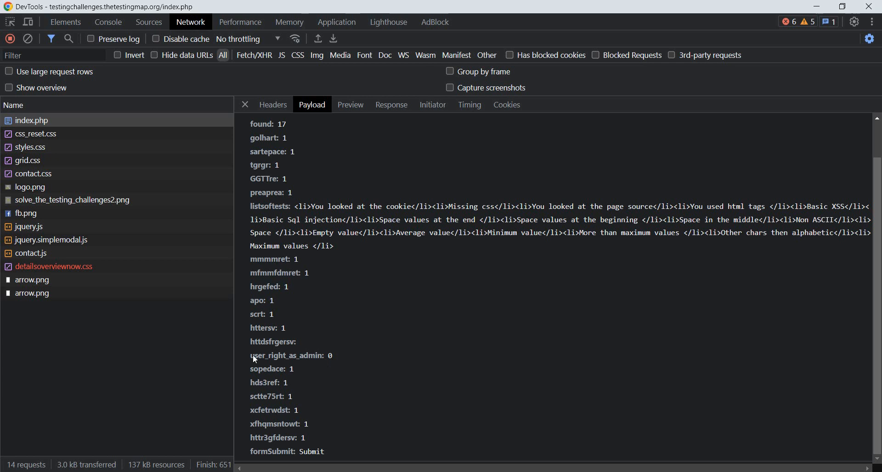
pyautogui.moveTo(337, 358)
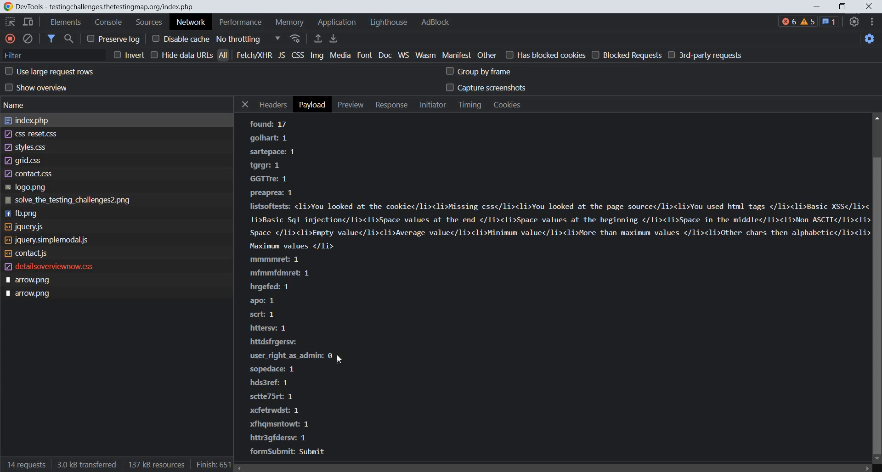
pyautogui.moveTo(315, 355)
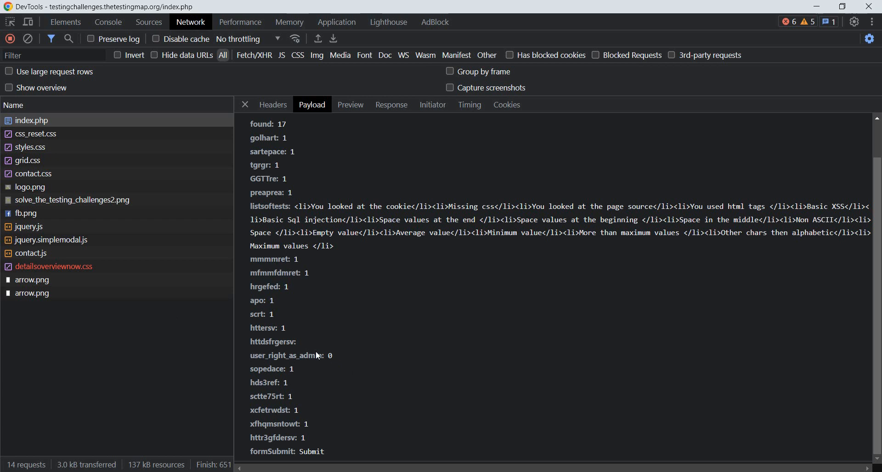
pyautogui.moveTo(326, 354)
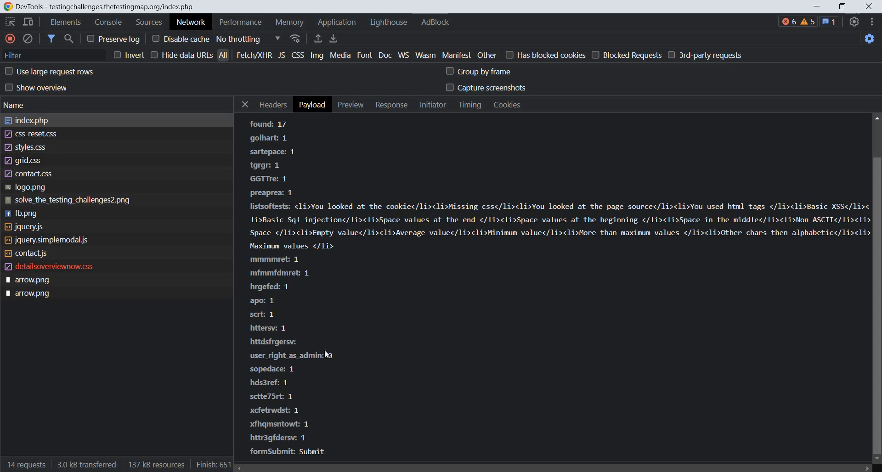
pyautogui.moveTo(341, 360)
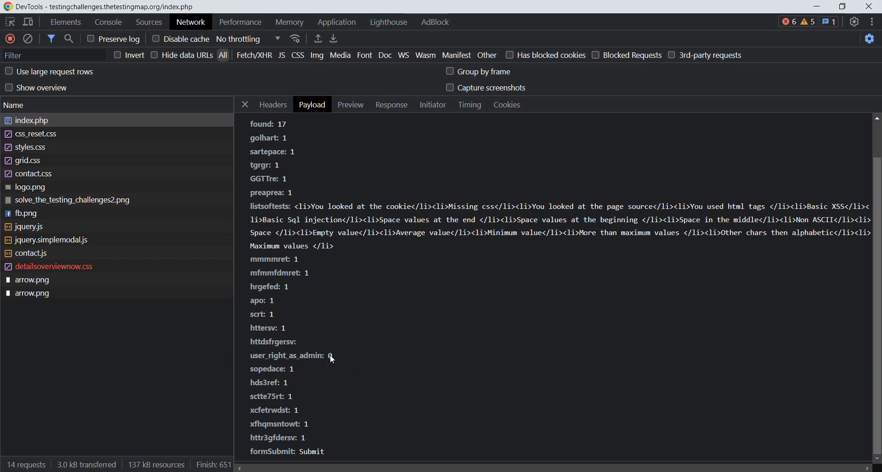
pyautogui.moveTo(818, 6)
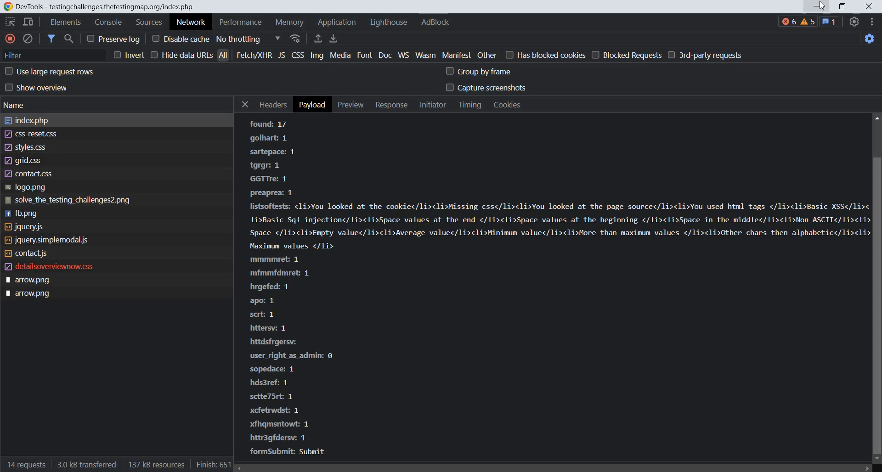
# - Minimize DevTools and launch Tamper Dev from the extensions list to intercept requests
pyautogui.click(819, 6)
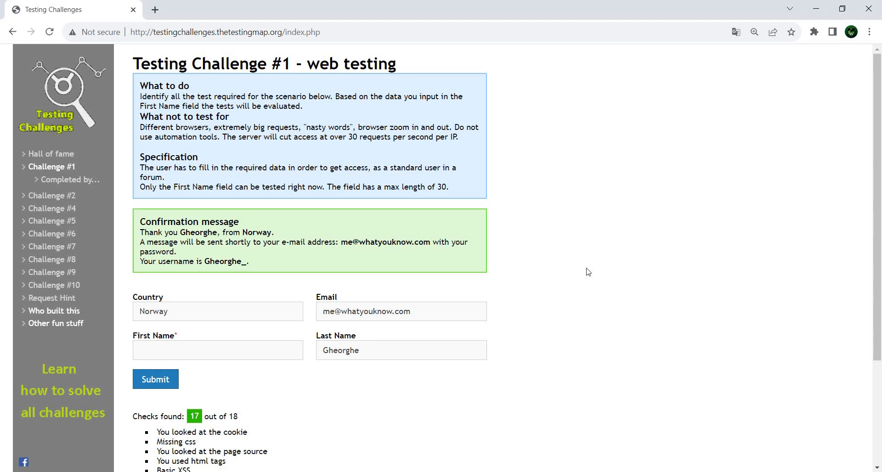
pyautogui.moveTo(638, 251)
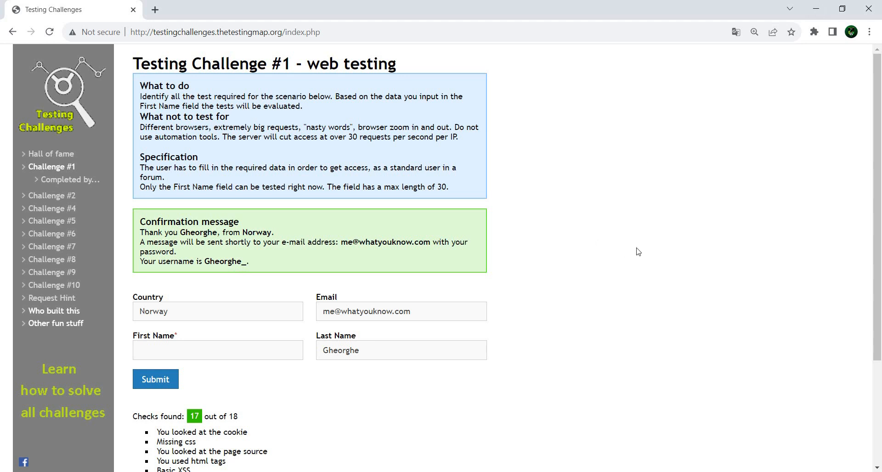
pyautogui.moveTo(812, 32)
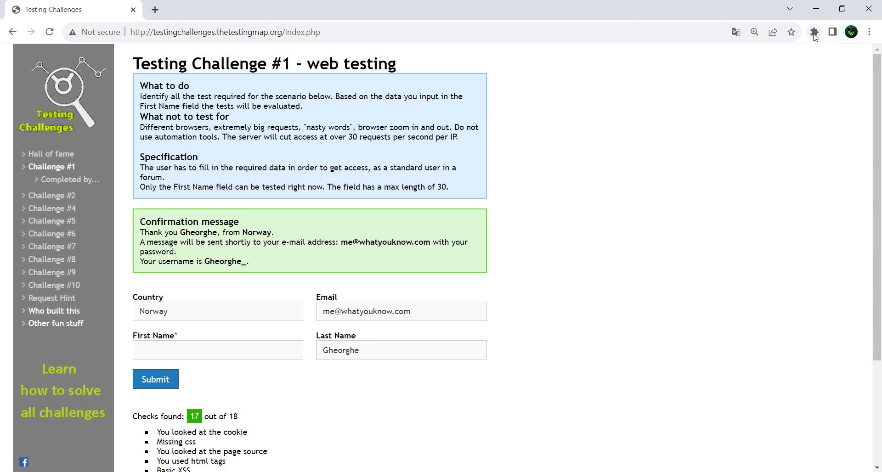
pyautogui.click(813, 32)
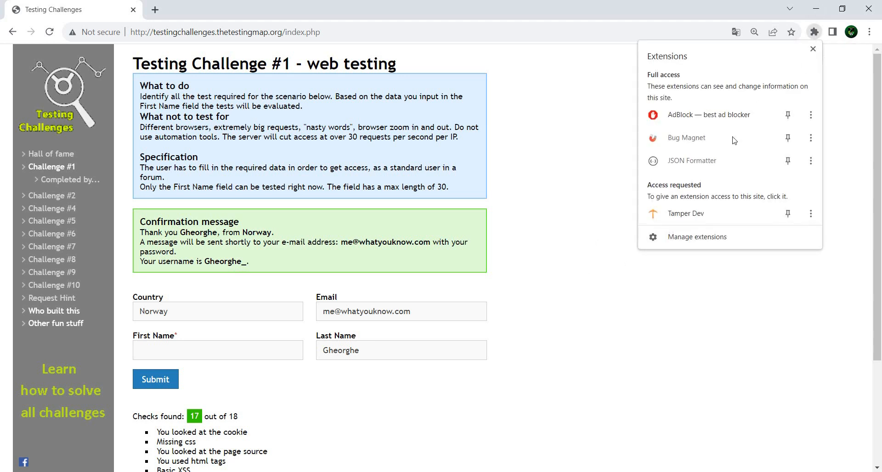
pyautogui.moveTo(719, 214)
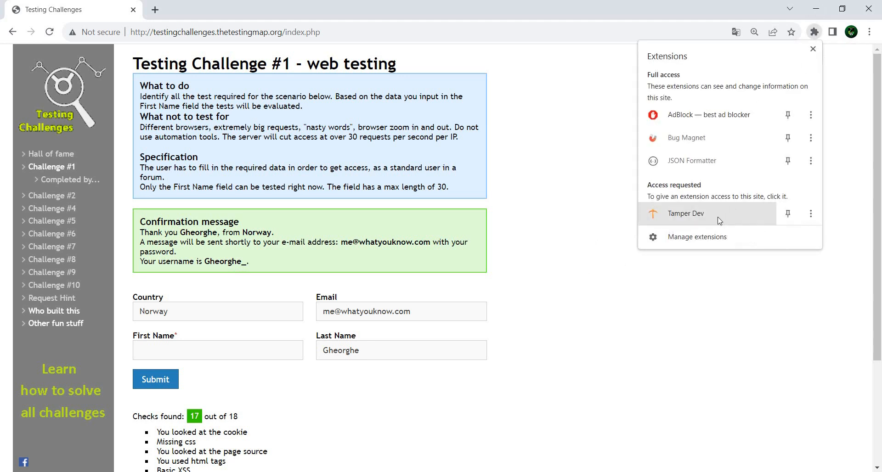
pyautogui.click(685, 214)
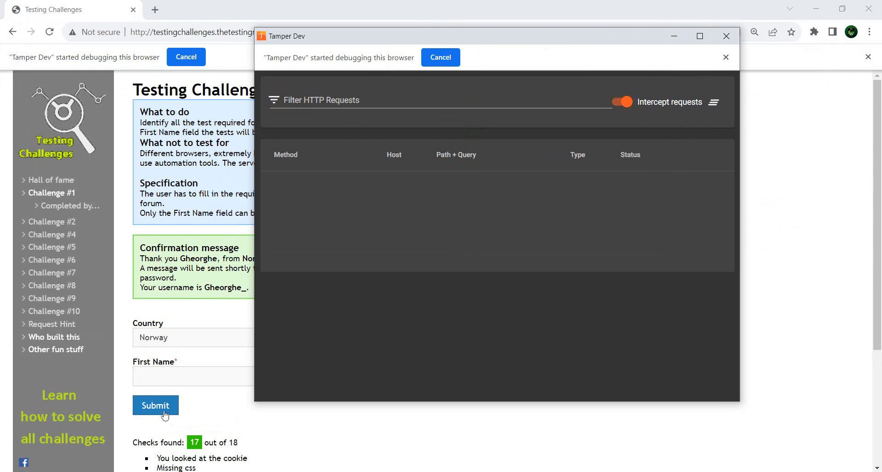
# - Resubmit the form, intercept the index.php POST in Tamper Dev and edit user_right_as_admin to 1
pyautogui.click(725, 36)
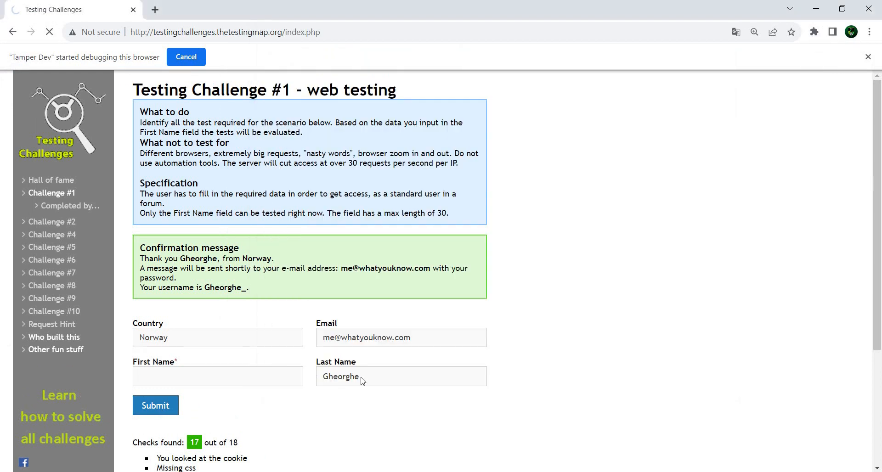
pyautogui.click(155, 405)
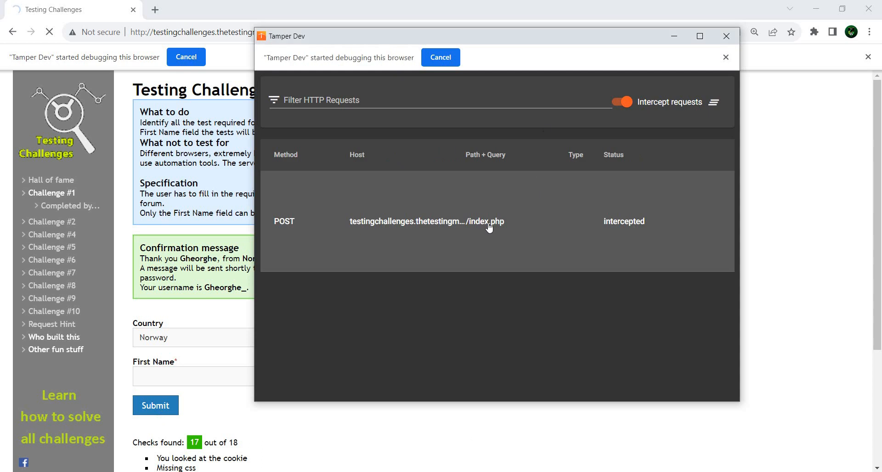
pyautogui.moveTo(166, 355)
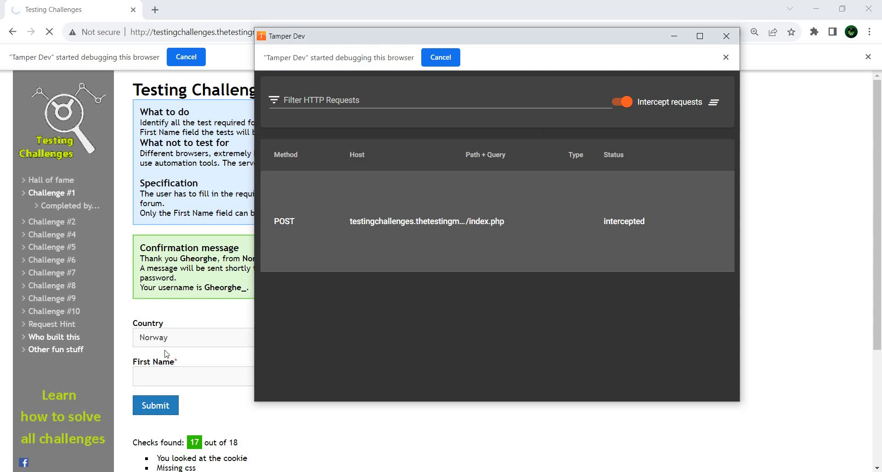
pyautogui.moveTo(487, 228)
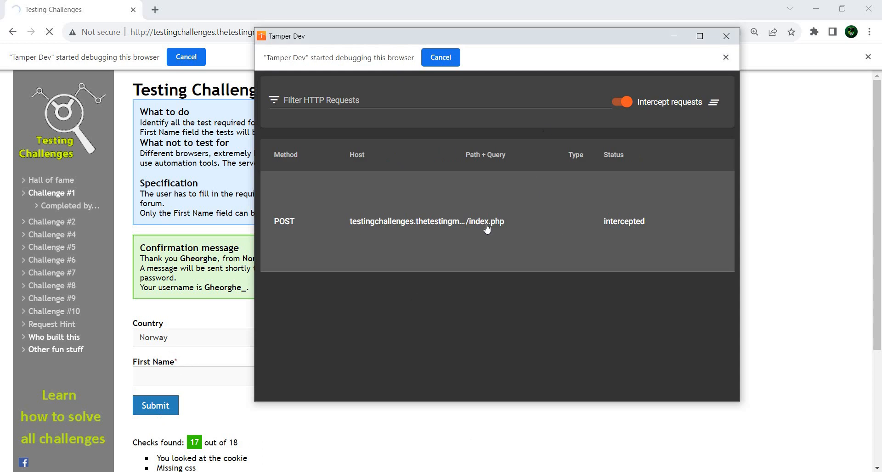
pyautogui.moveTo(488, 228)
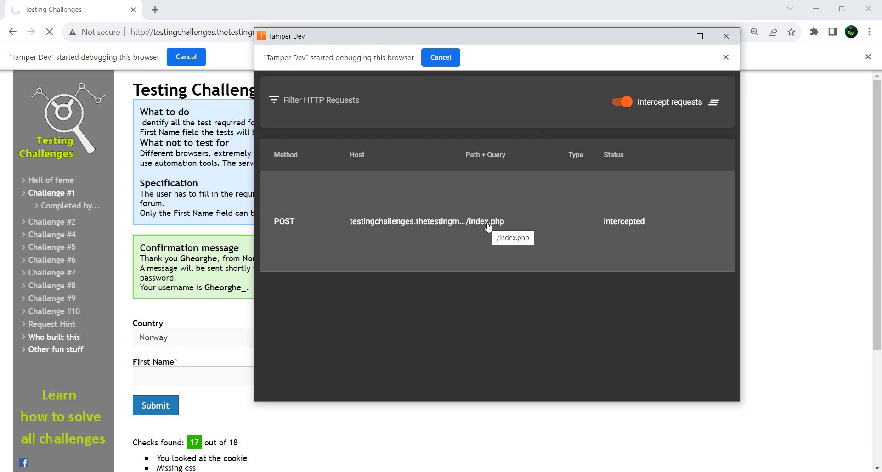
pyautogui.click(427, 220)
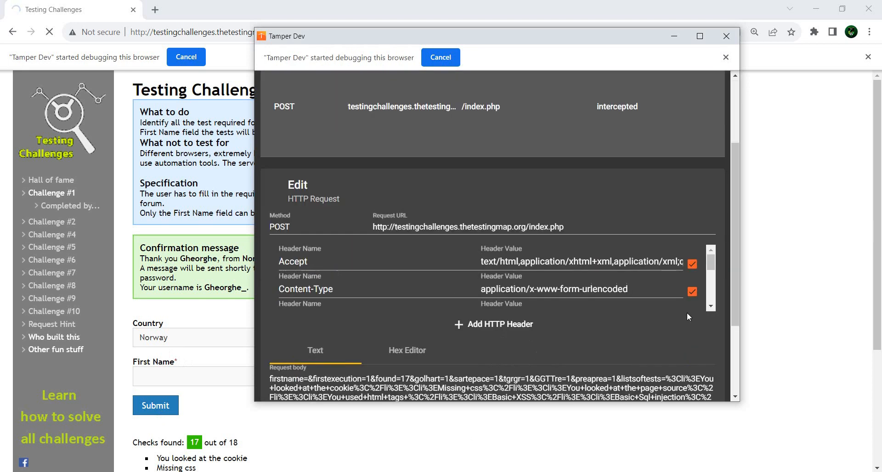
pyautogui.scroll(-3)
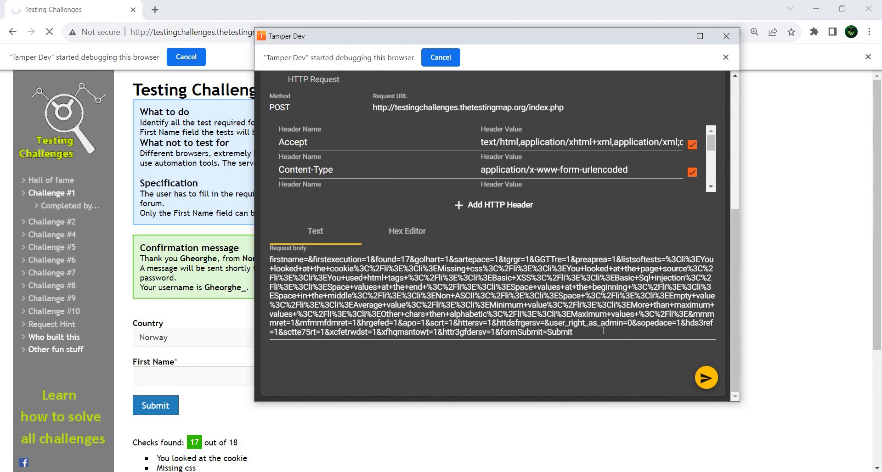
pyautogui.doubleClick(571, 322)
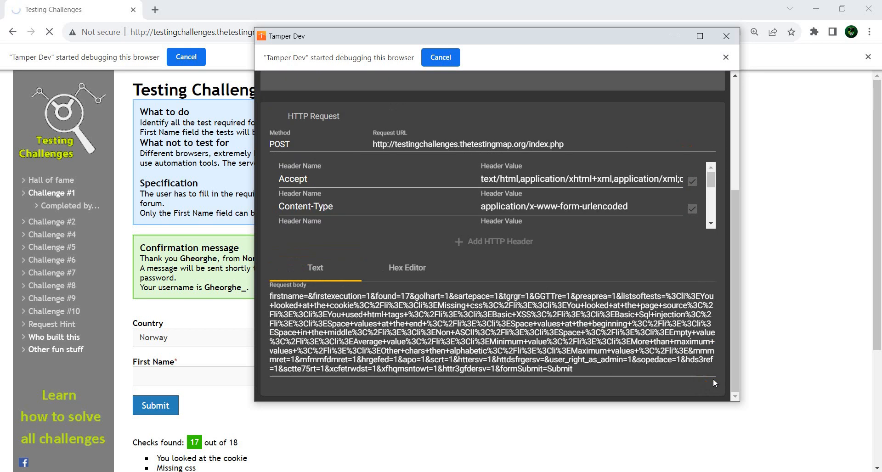
pyautogui.scroll(-3)
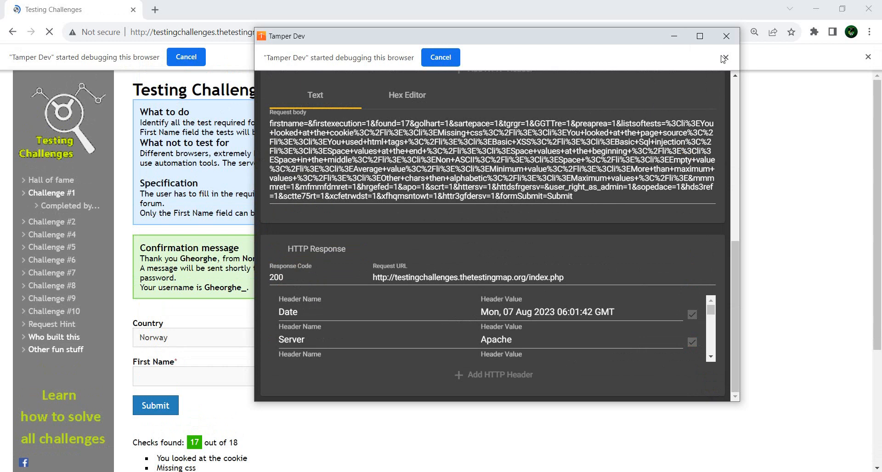
pyautogui.moveTo(673, 36)
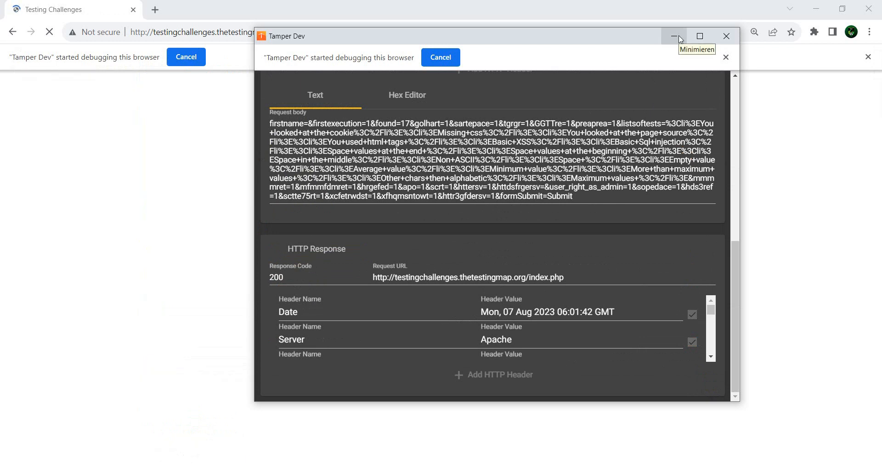
# - Minimize the Tamper Dev window and review the Tests done list confirming 18 of 18 passed
pyautogui.click(674, 35)
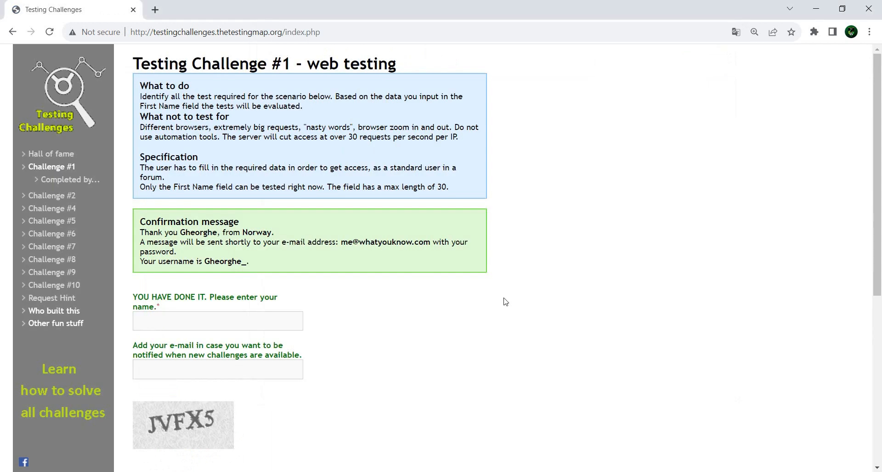
pyautogui.scroll(-3)
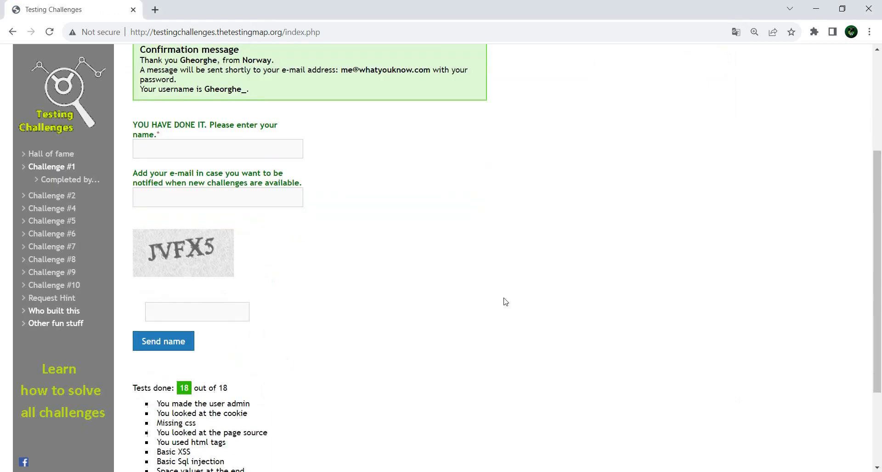
pyautogui.scroll(3)
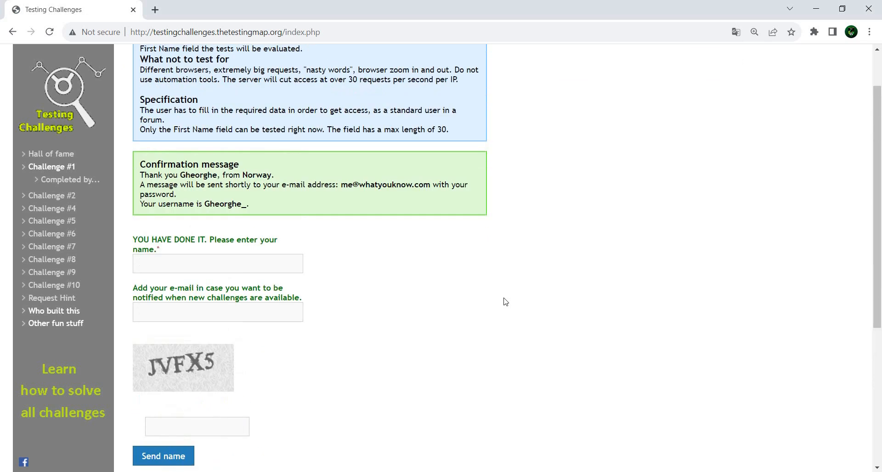
pyautogui.scroll(-3)
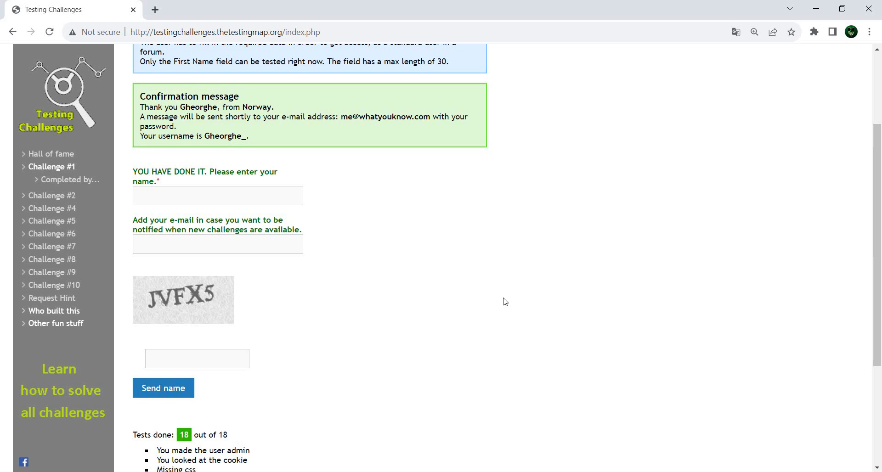
pyautogui.moveTo(414, 296)
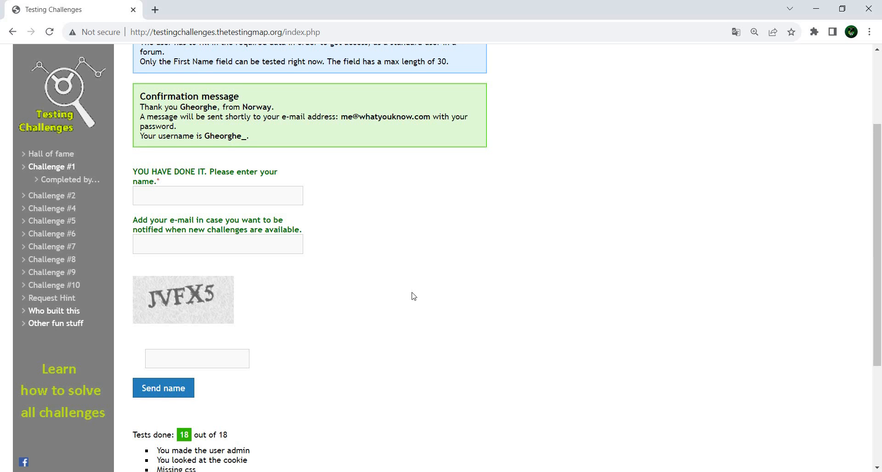
pyautogui.scroll(-3)
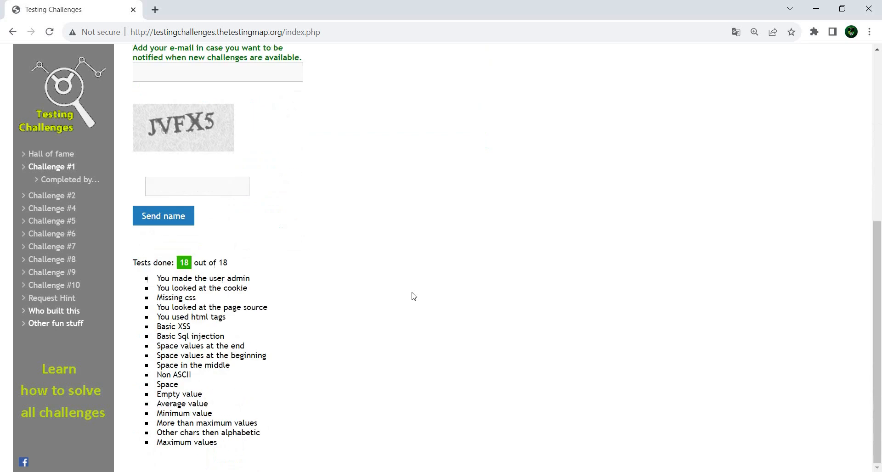